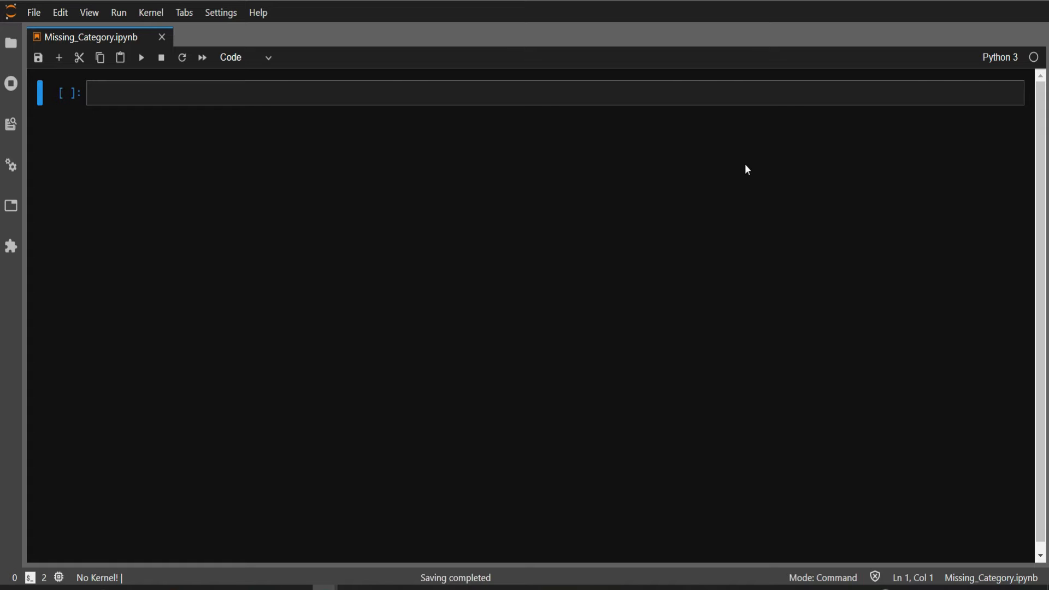
Write and run import pandas as pd in the first cell.
{"action": "left_click", "coordinate": [597, 90]}
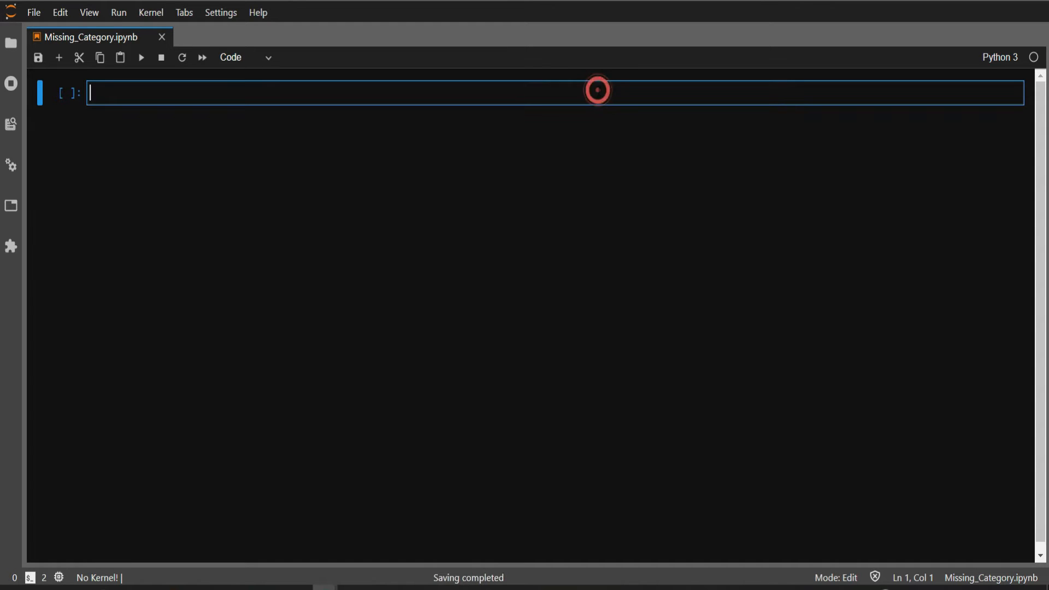
{"action": "type", "text": "i"}
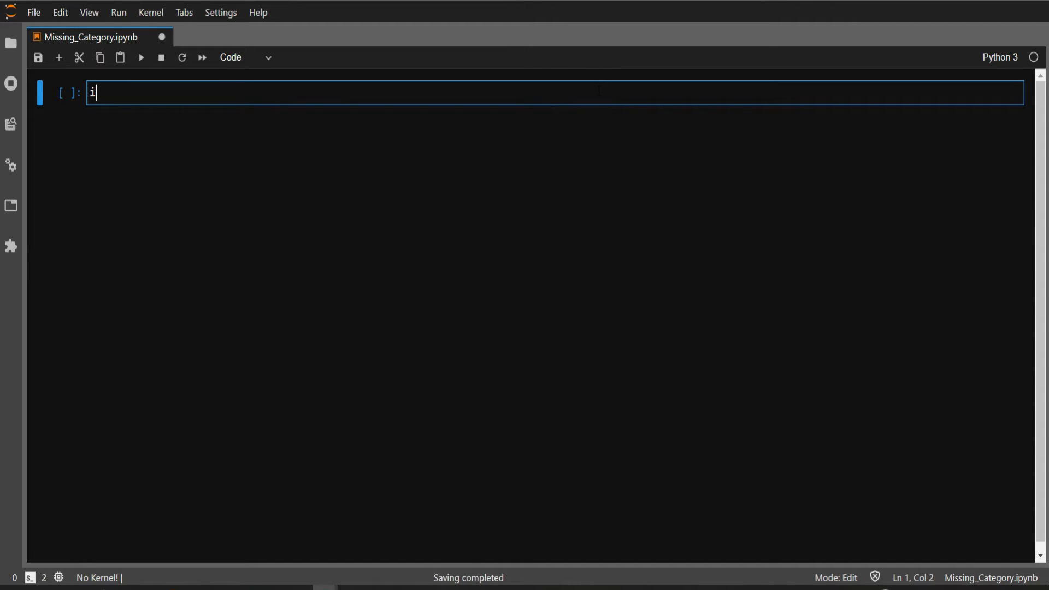
{"action": "type", "text": "mport"}
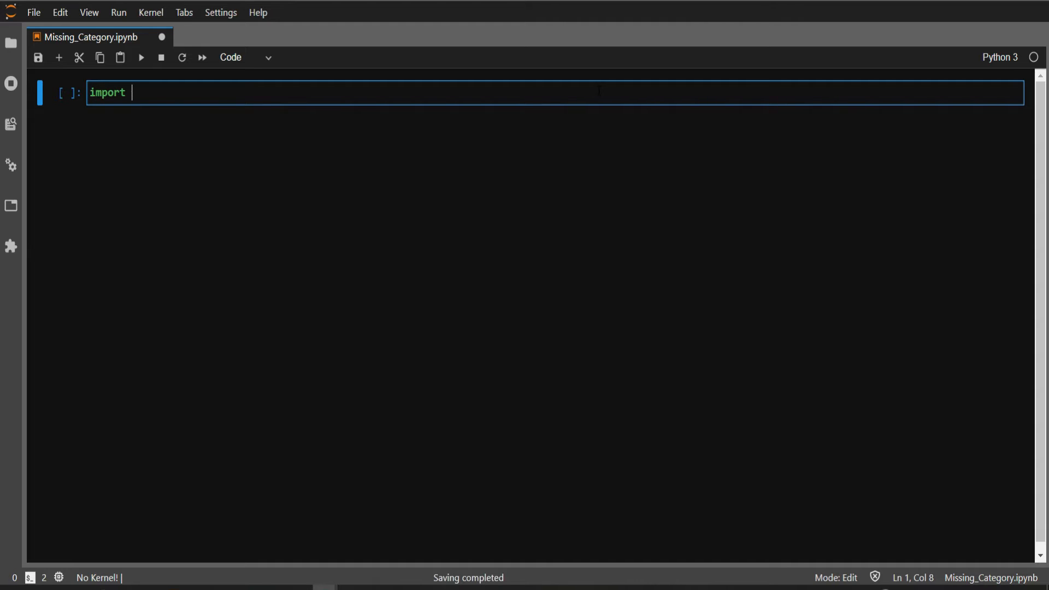
{"action": "type", "text": "pandas"}
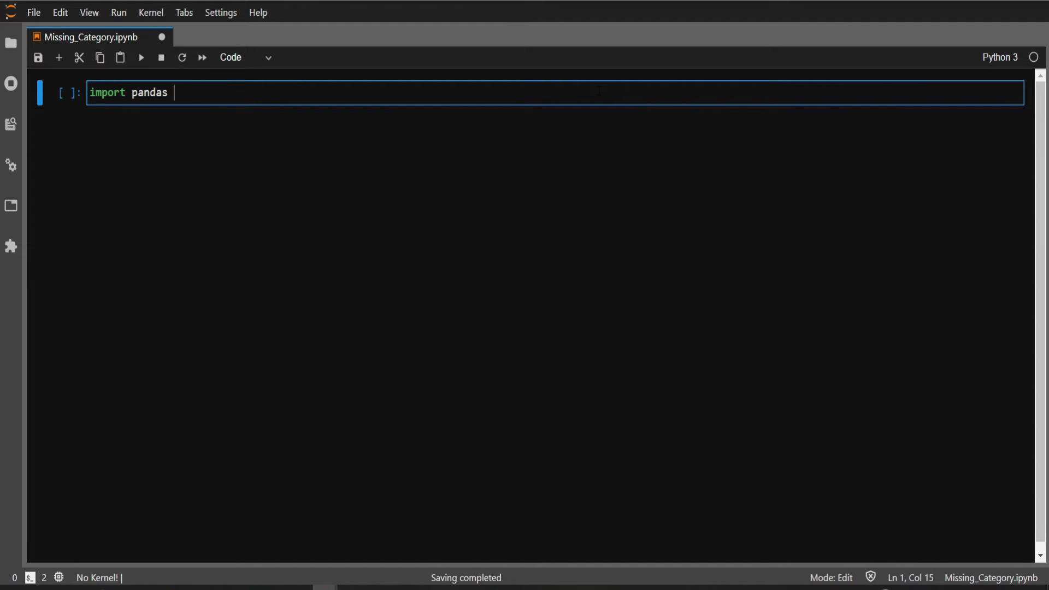
{"action": "type", "text": "as"}
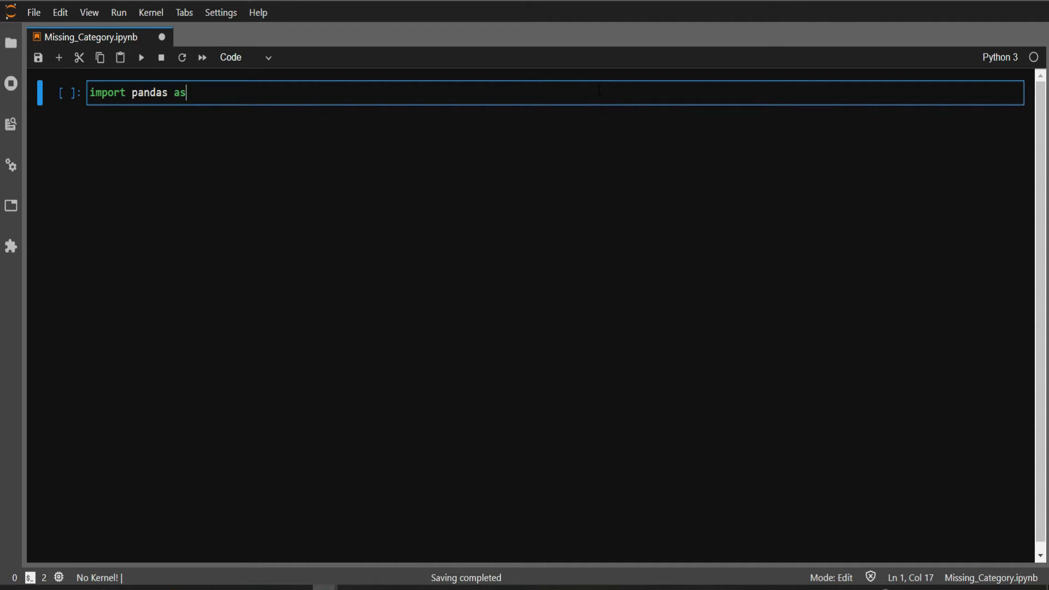
{"action": "type", "text": "pd"}
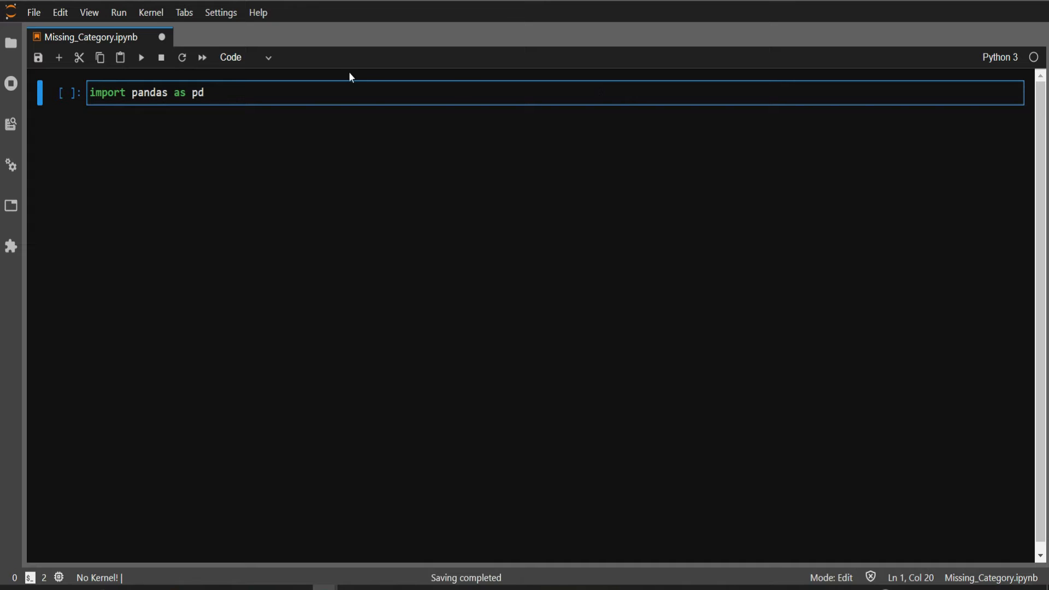
{"action": "left_click", "coordinate": [141, 58]}
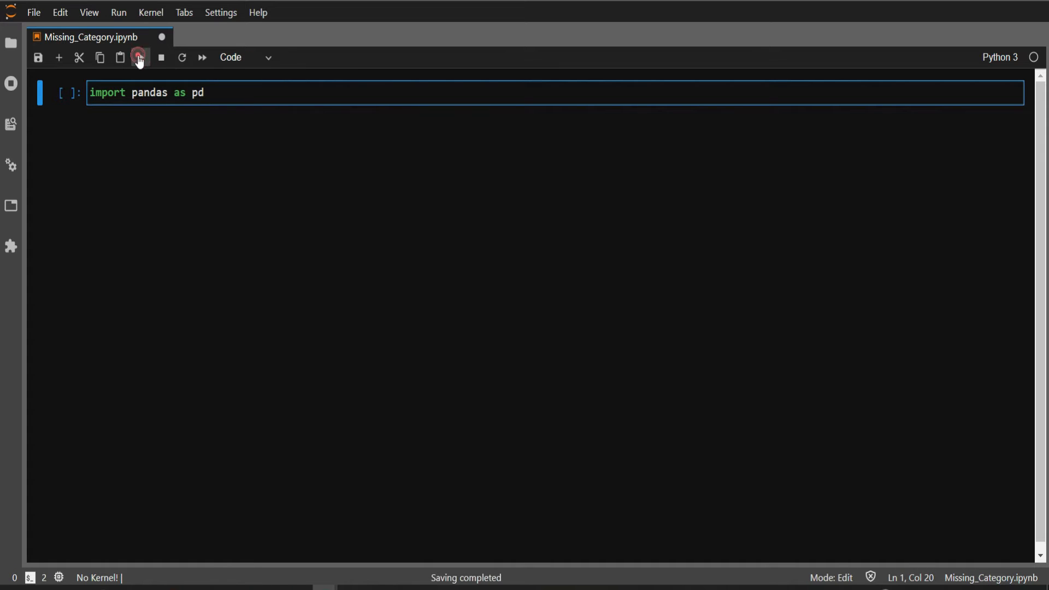
{"action": "left_click", "coordinate": [140, 57]}
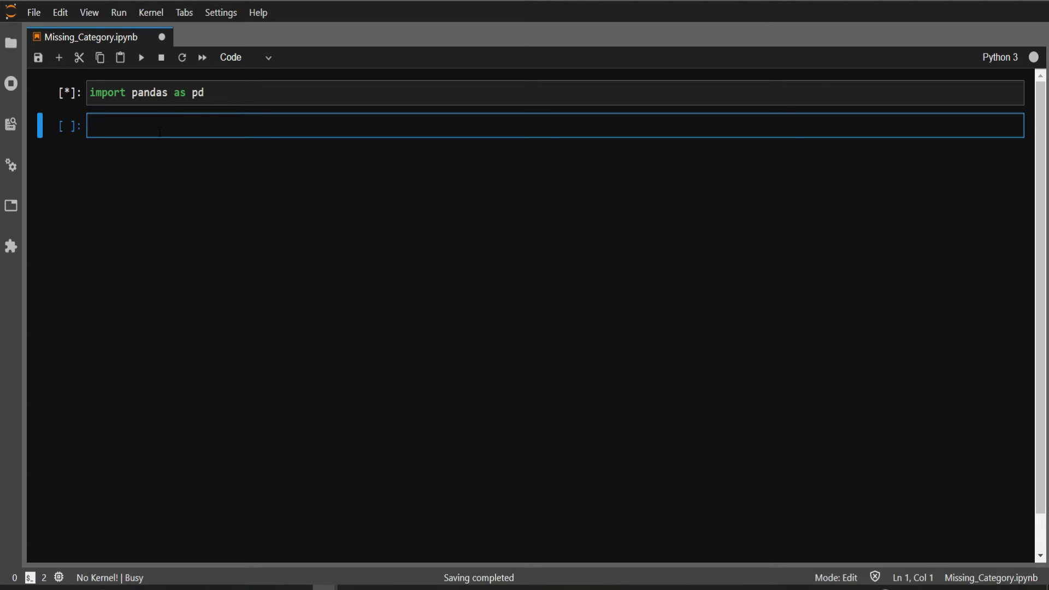
Write data = pd.read_csv("houseprice.csv") to load the file into data.
{"action": "type", "text": "data"}
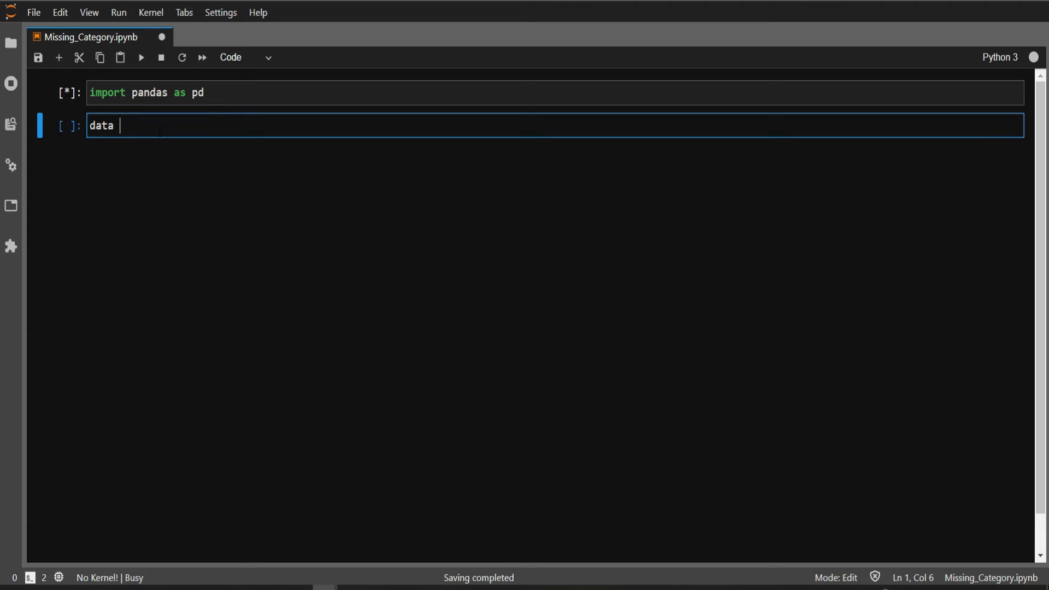
{"action": "type", "text": "= pd"}
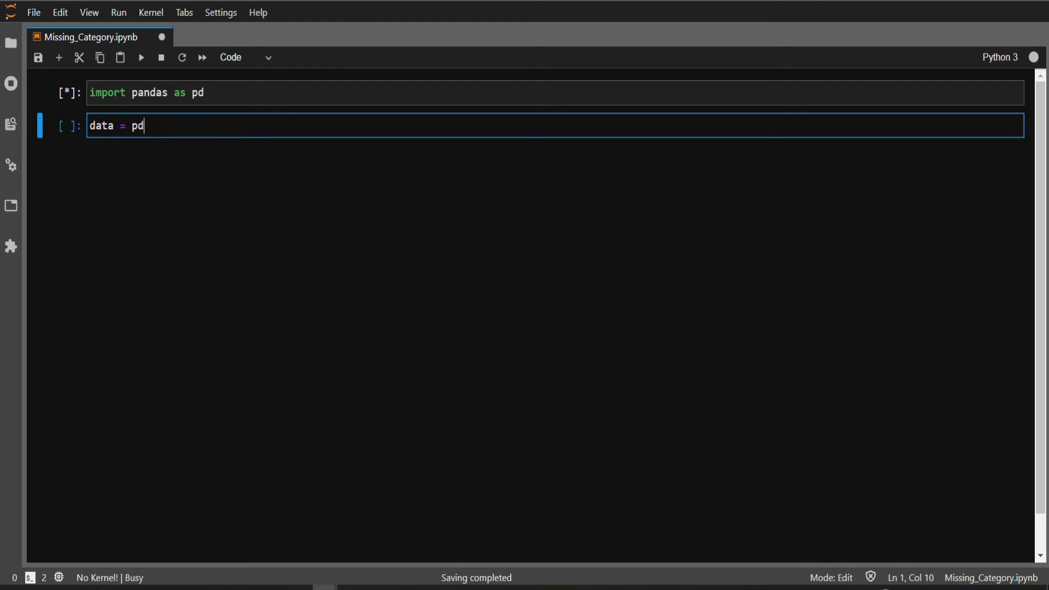
{"action": "type", "text": ".rea"}
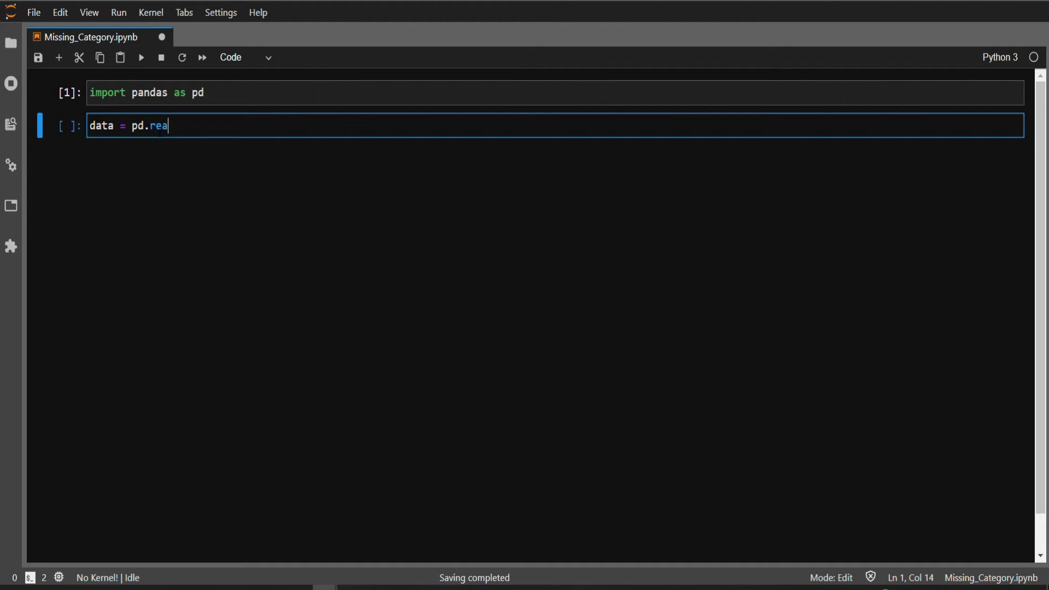
{"action": "type", "text": "d_"}
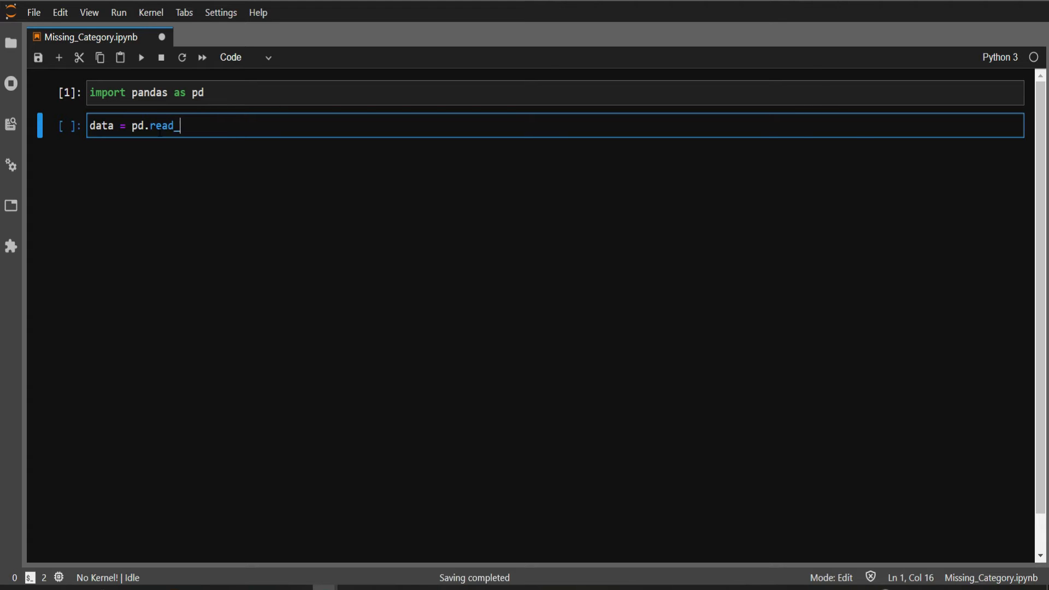
{"action": "type", "text": "csv"}
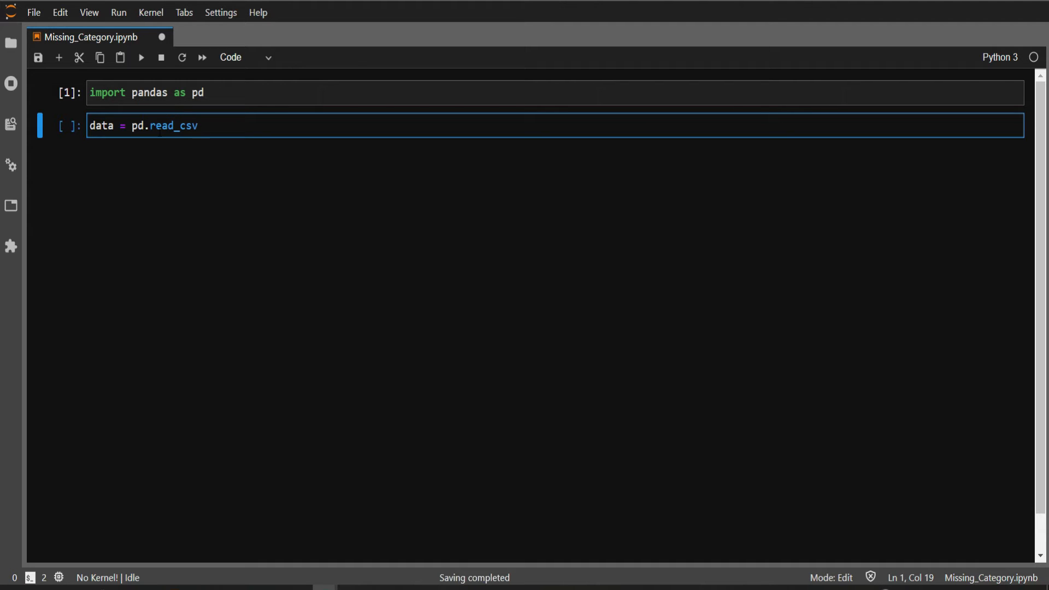
{"action": "type", "text": "(\"\")"}
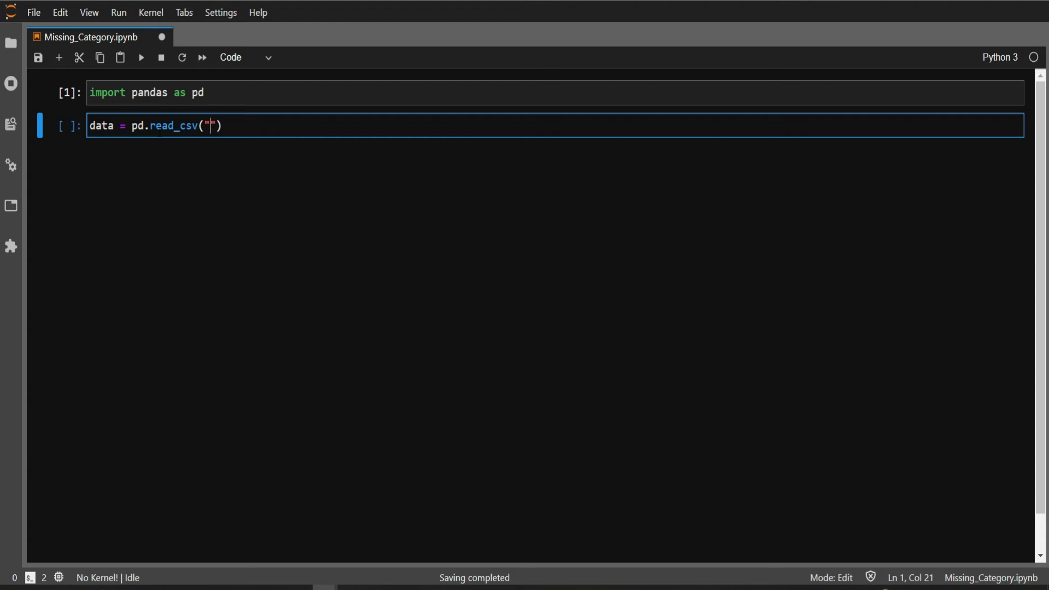
{"action": "type", "text": "hous"}
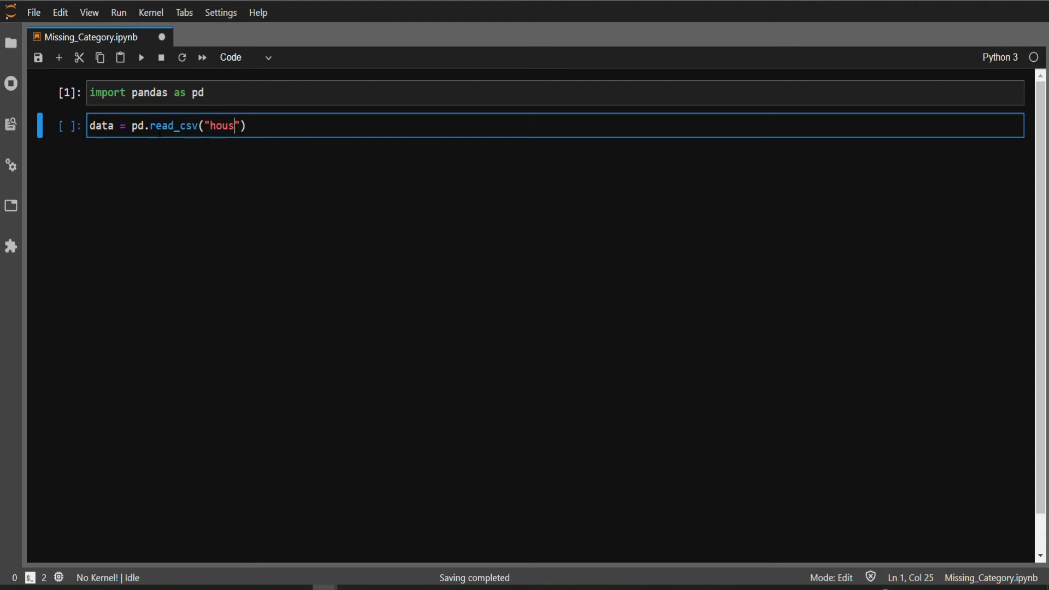
{"action": "type", "text": "eprice.csv"}
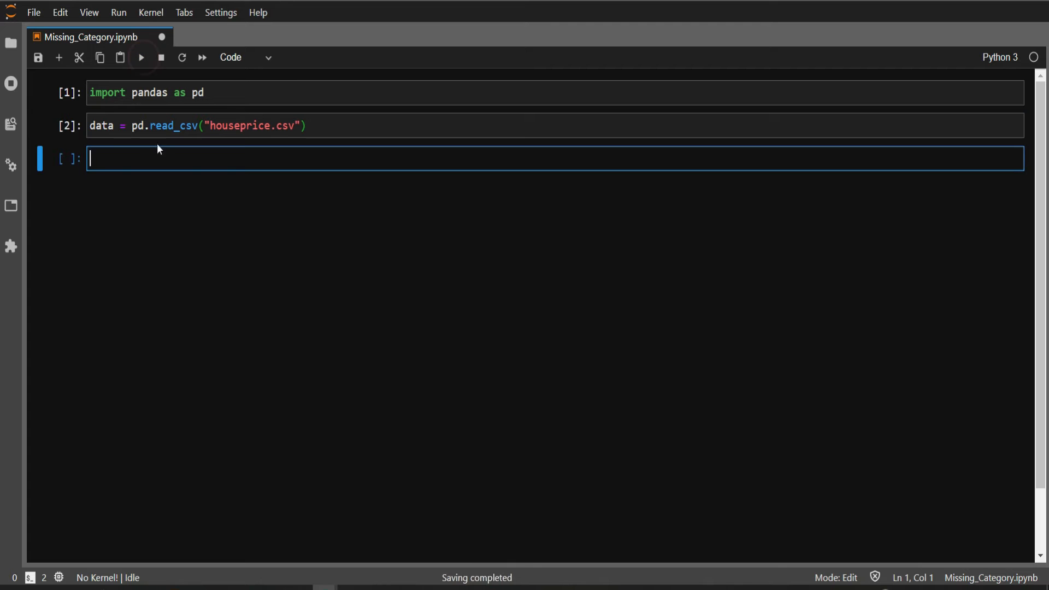
Run data.head() to preview the first rows of the dataframe.
{"action": "type", "text": "data"}
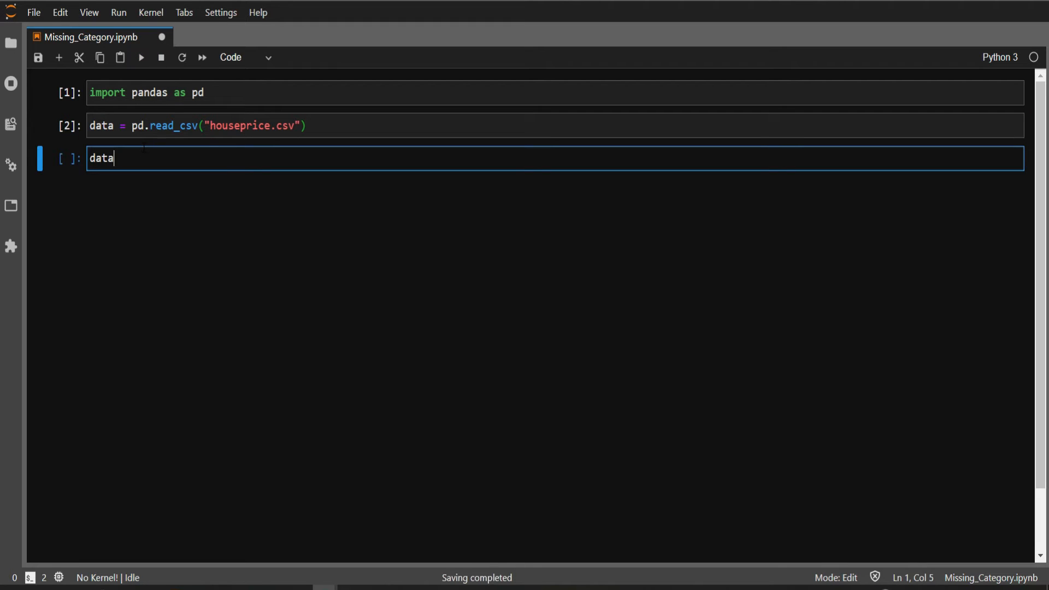
{"action": "type", "text": ".head"}
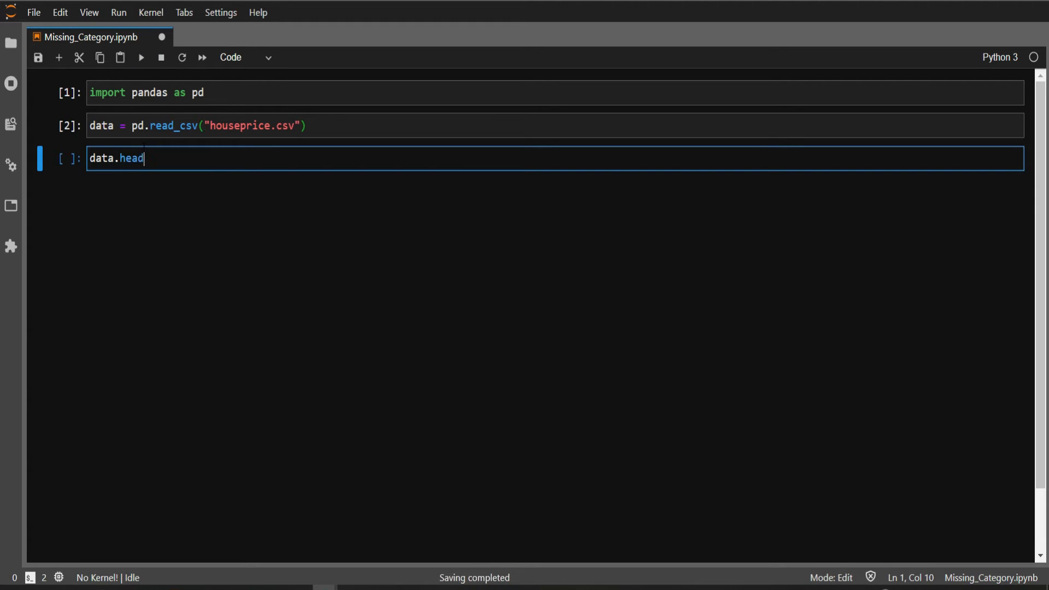
{"action": "type", "text": "()"}
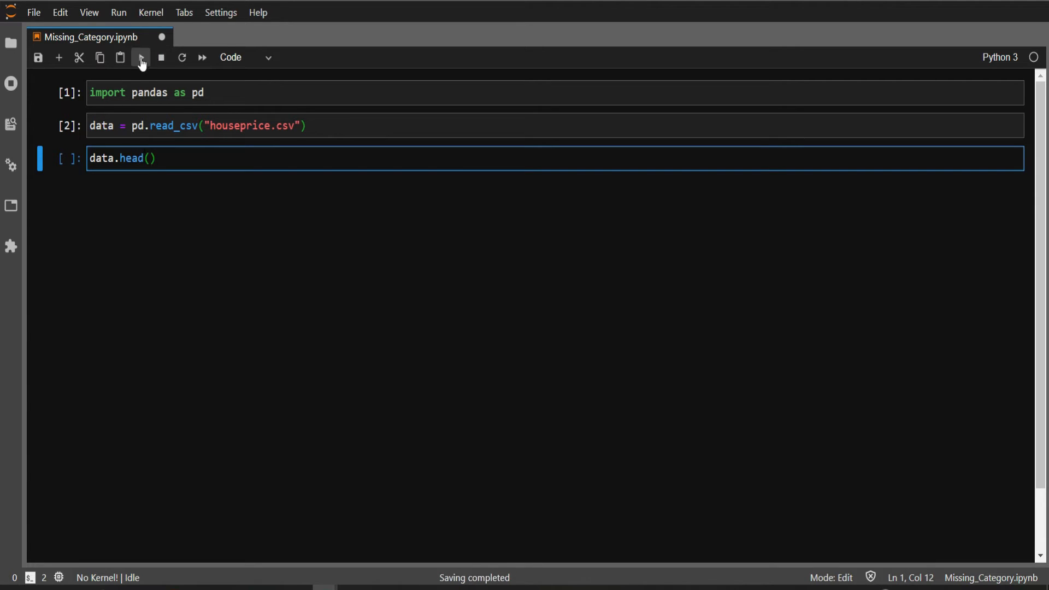
{"action": "left_click", "coordinate": [141, 57]}
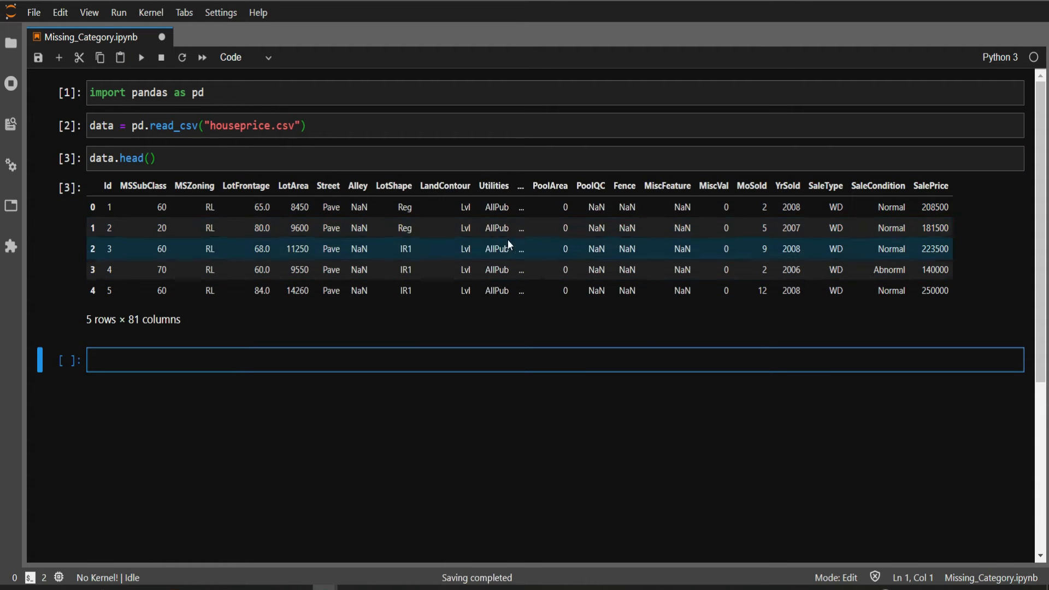
Change the preview to head(10), then tail(10), showing the last 10 rows by 81 columns.
{"action": "left_click", "coordinate": [124, 158]}
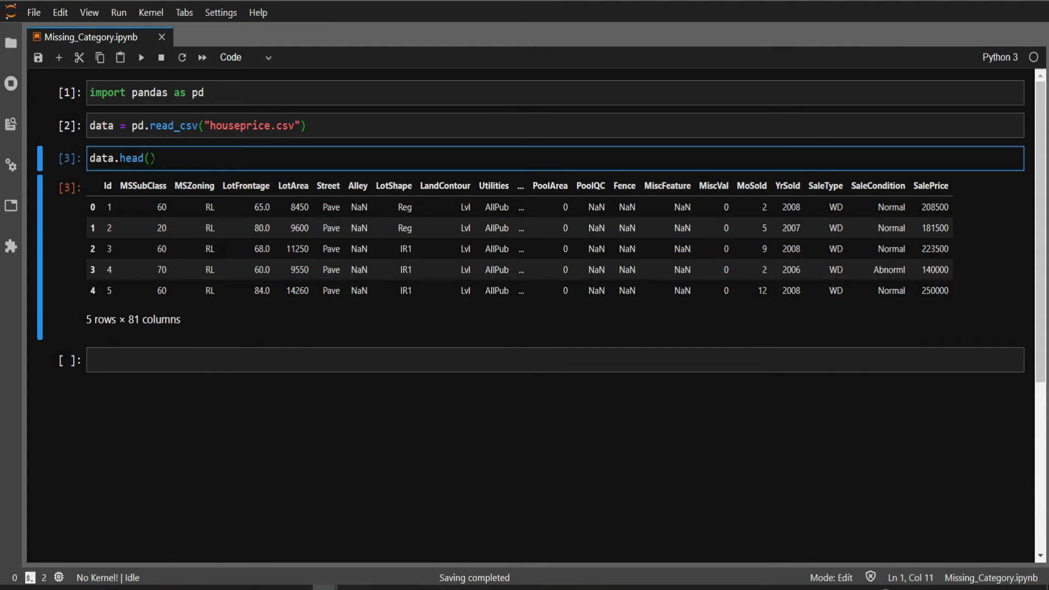
{"action": "type", "text": "10"}
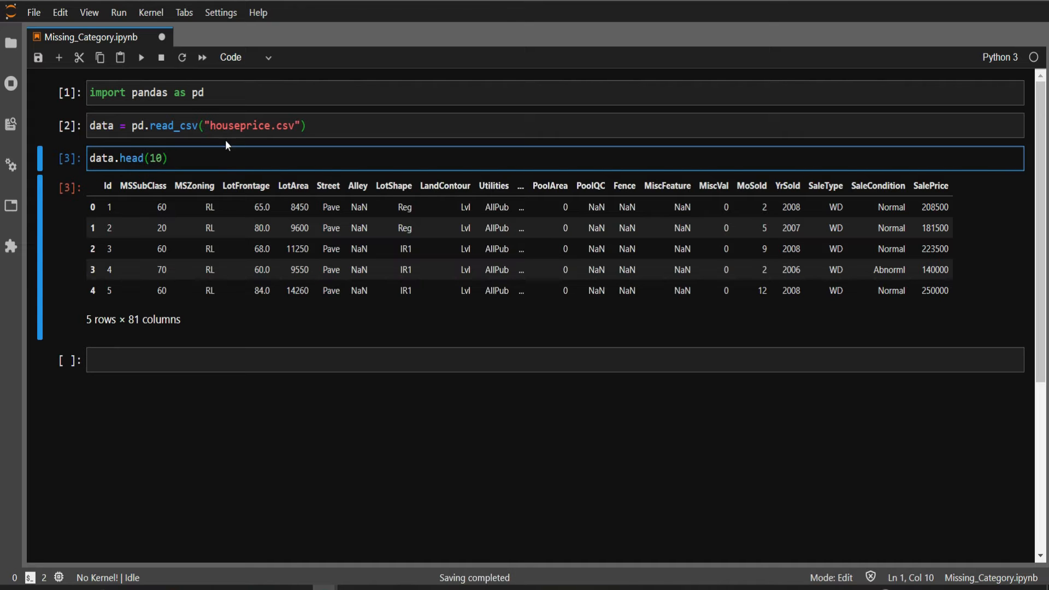
{"action": "key", "text": "Shift+Enter"}
{"action": "type", "text": "tail"}
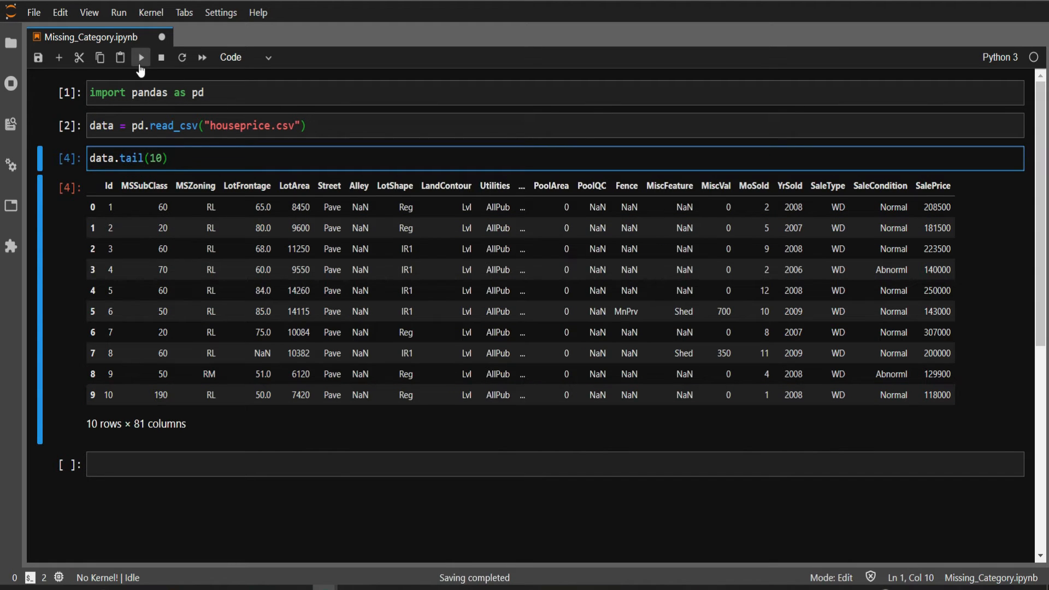
{"action": "left_click", "coordinate": [141, 57]}
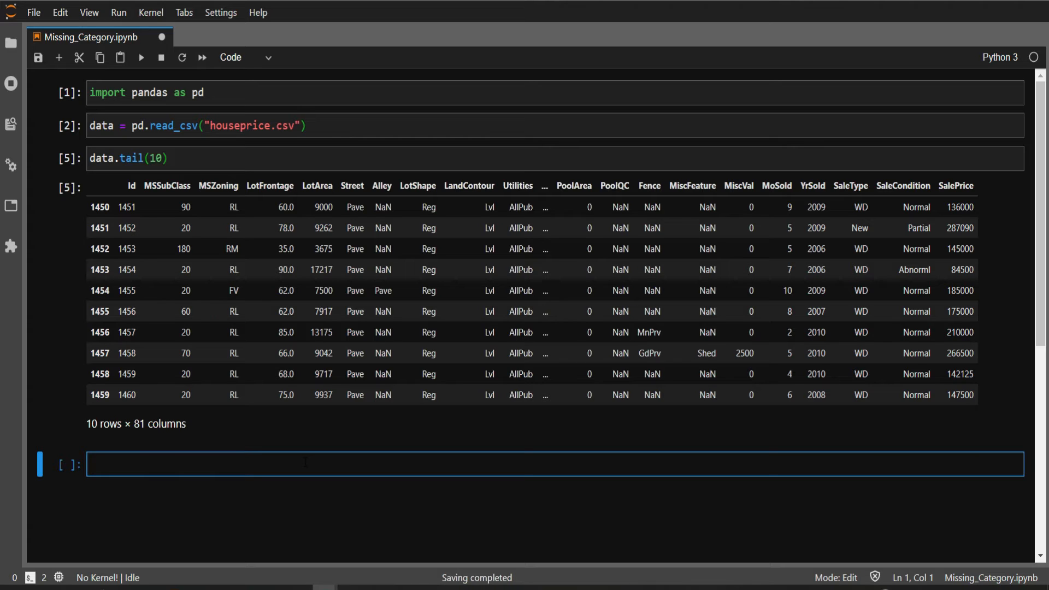
Run data.isnull().mean() to list per-column missing fractions, LotFrontage at 0.177397.
{"action": "type", "text": "data"}
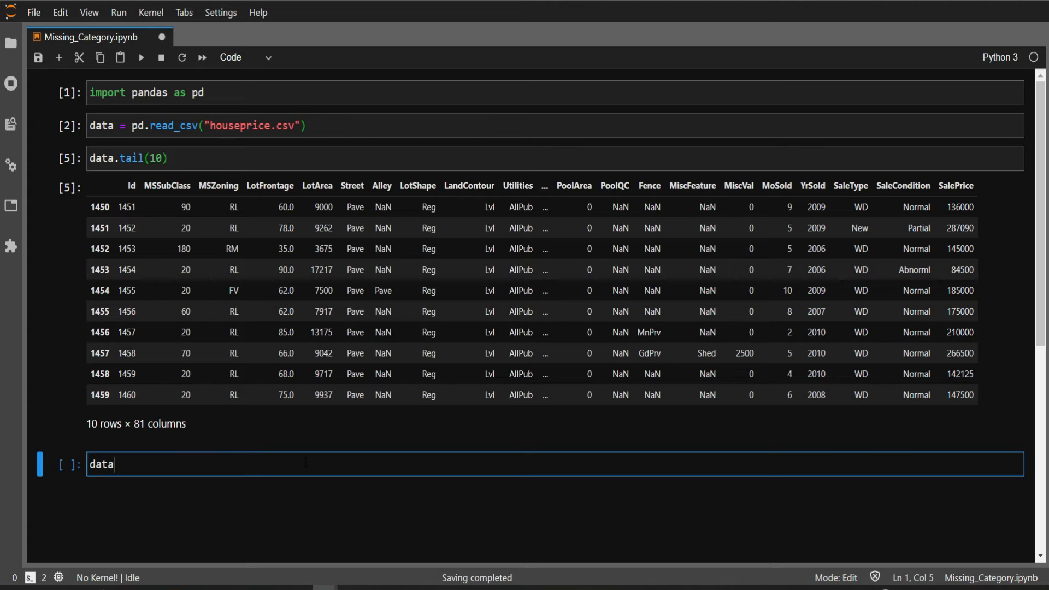
{"action": "type", "text": ".is"}
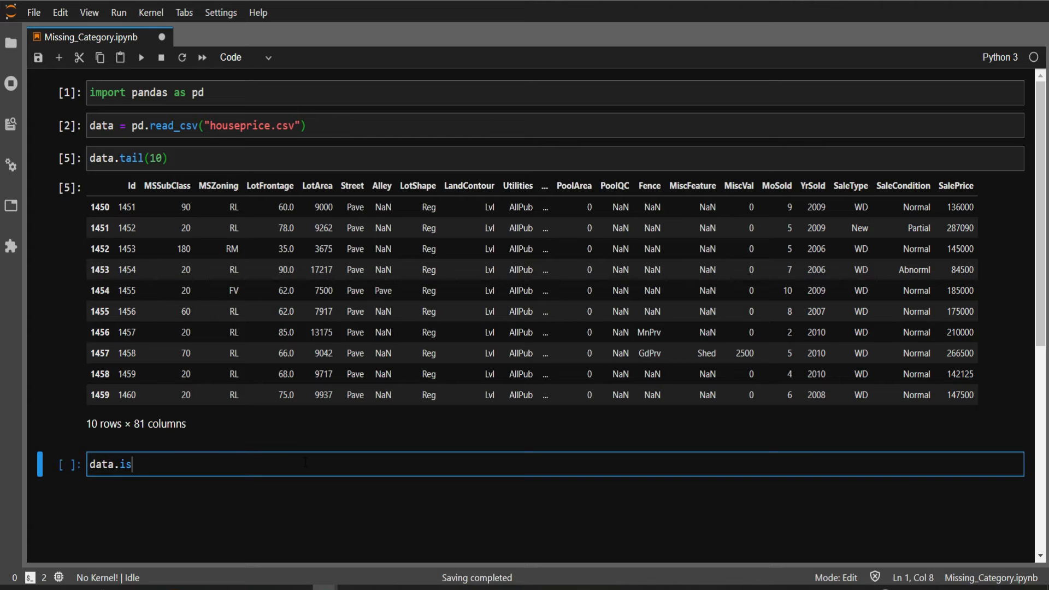
{"action": "type", "text": "null()"}
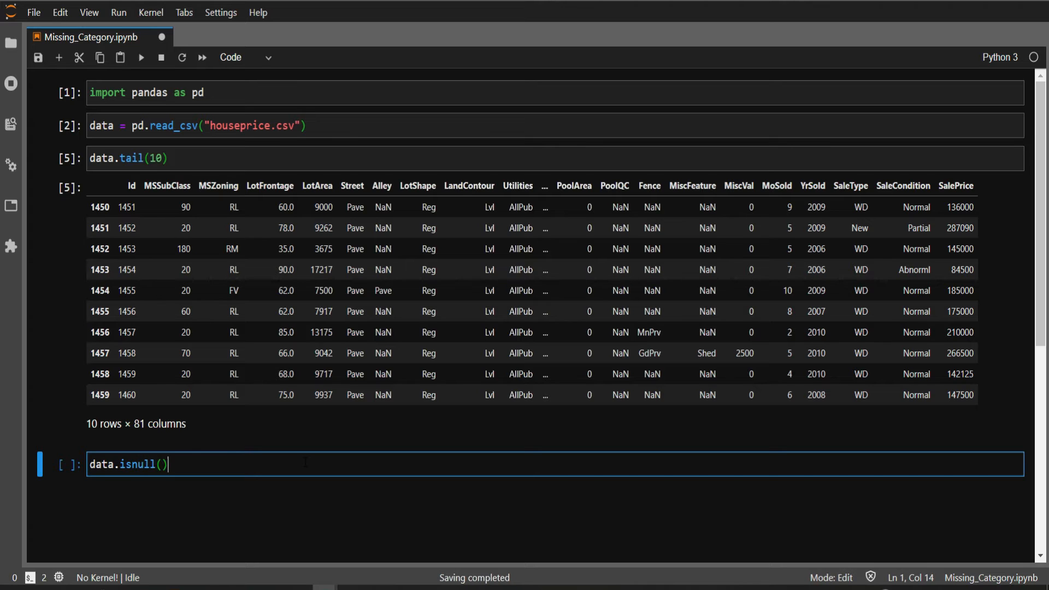
{"action": "type", "text": ".mean"}
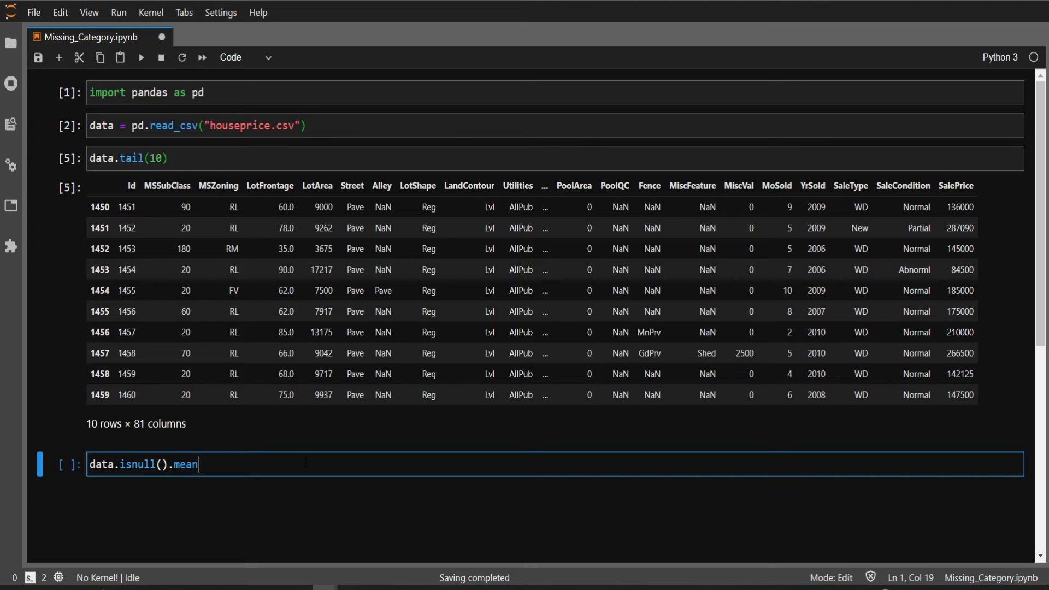
{"action": "type", "text": "()"}
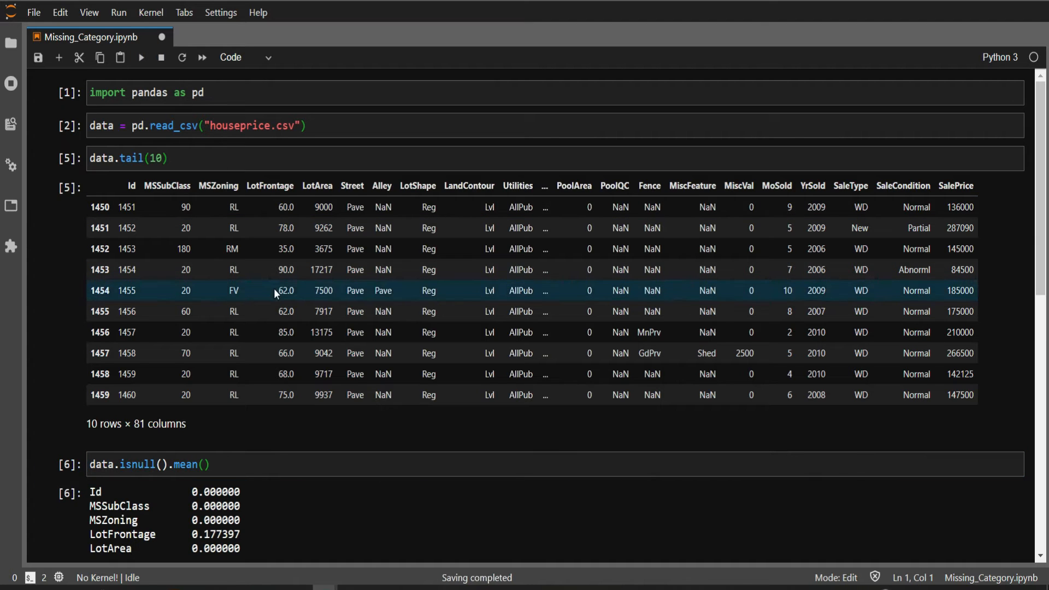
{"action": "scroll", "scroll_direction": "down", "scroll_amount": 3}
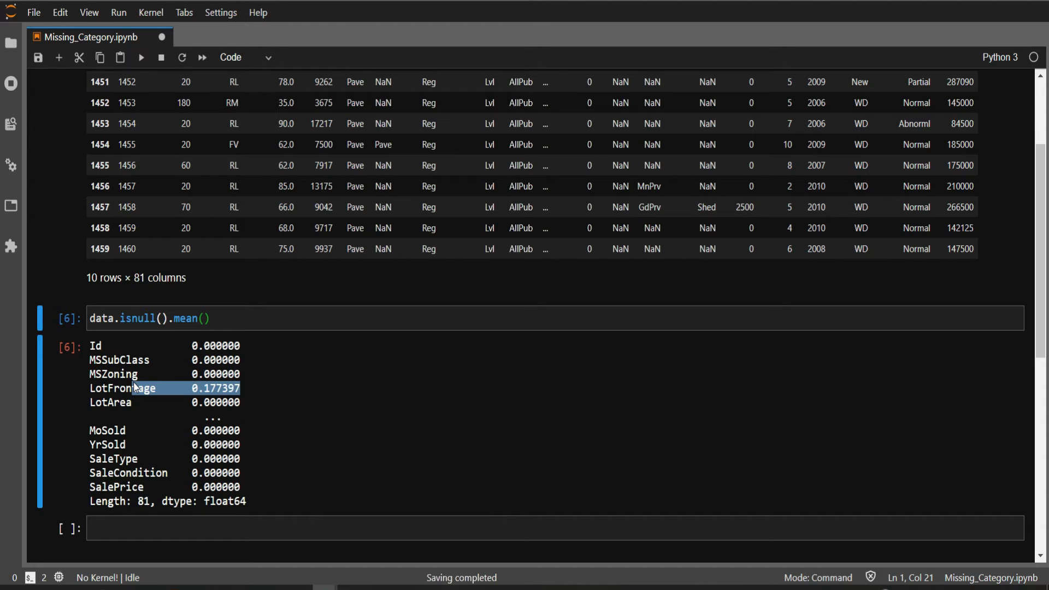
{"action": "left_click", "coordinate": [179, 529]}
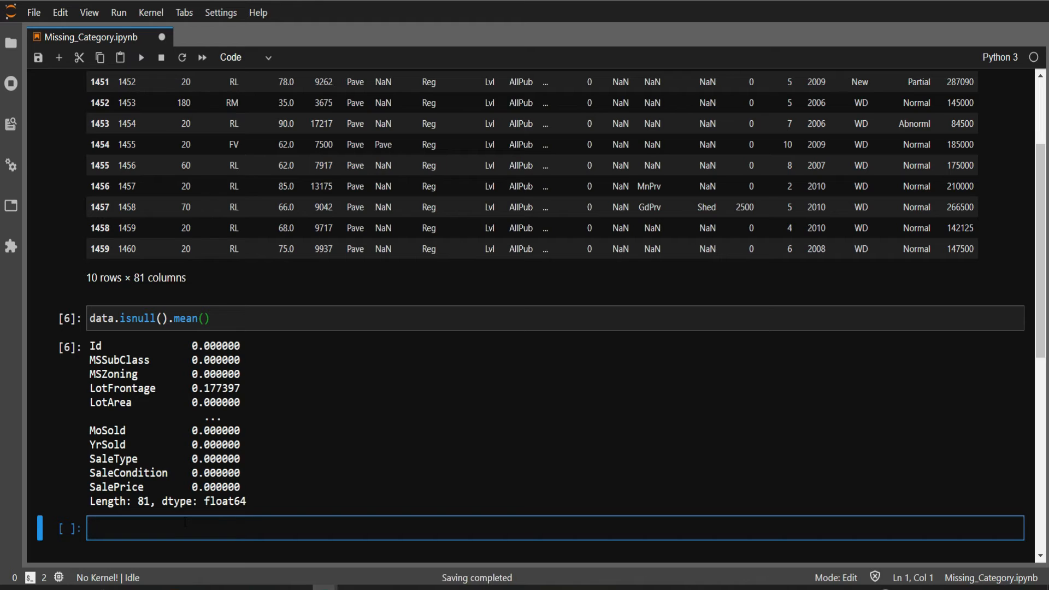
Start categorical_features as a comprehension over data.columns filtered by isnull().mean()>0.
{"action": "type", "text": "categoric"}
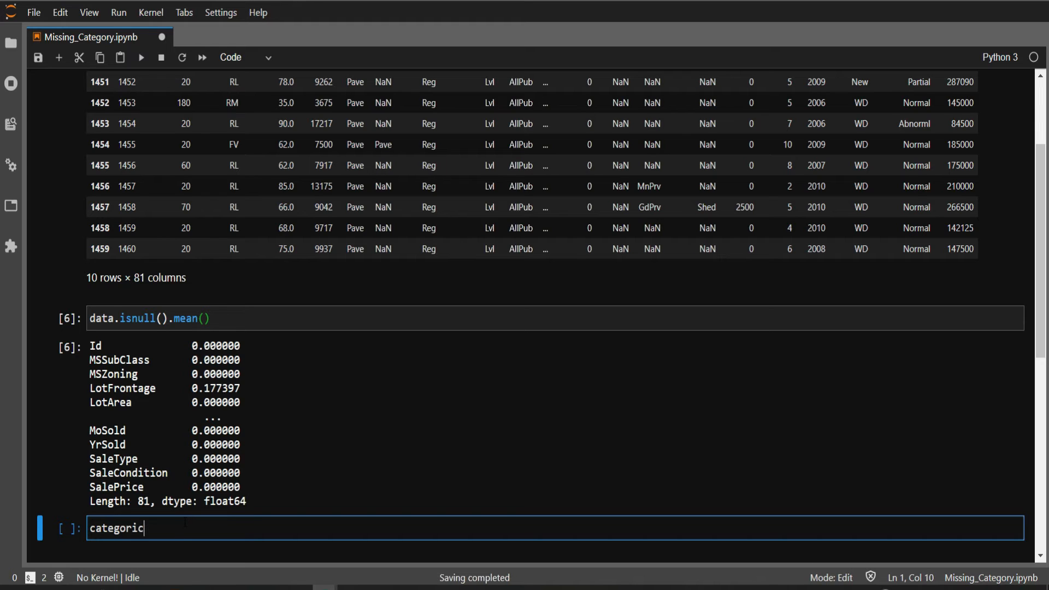
{"action": "type", "text": "al_"}
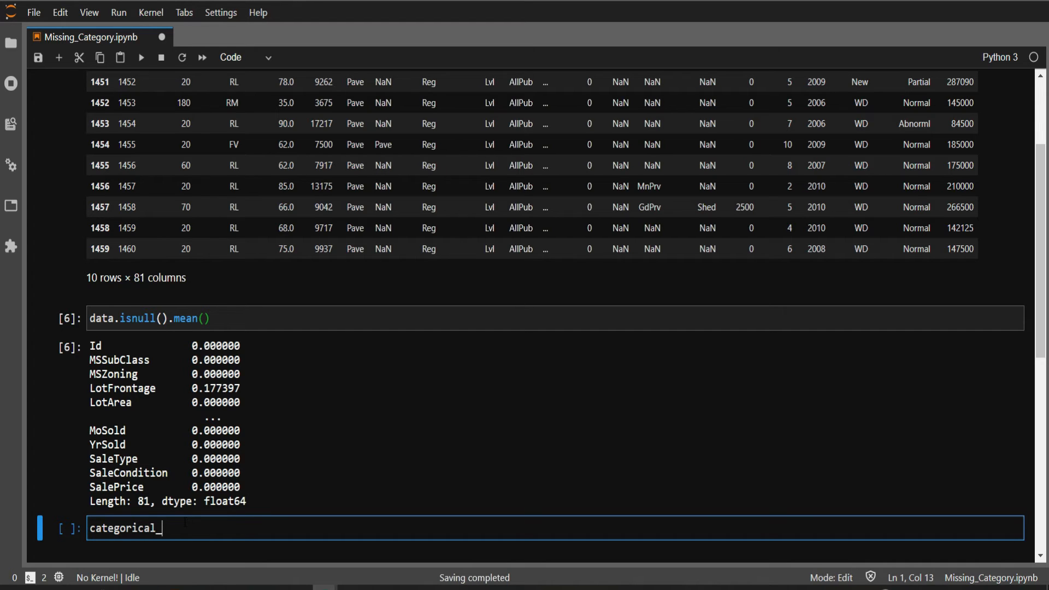
{"action": "type", "text": "features"}
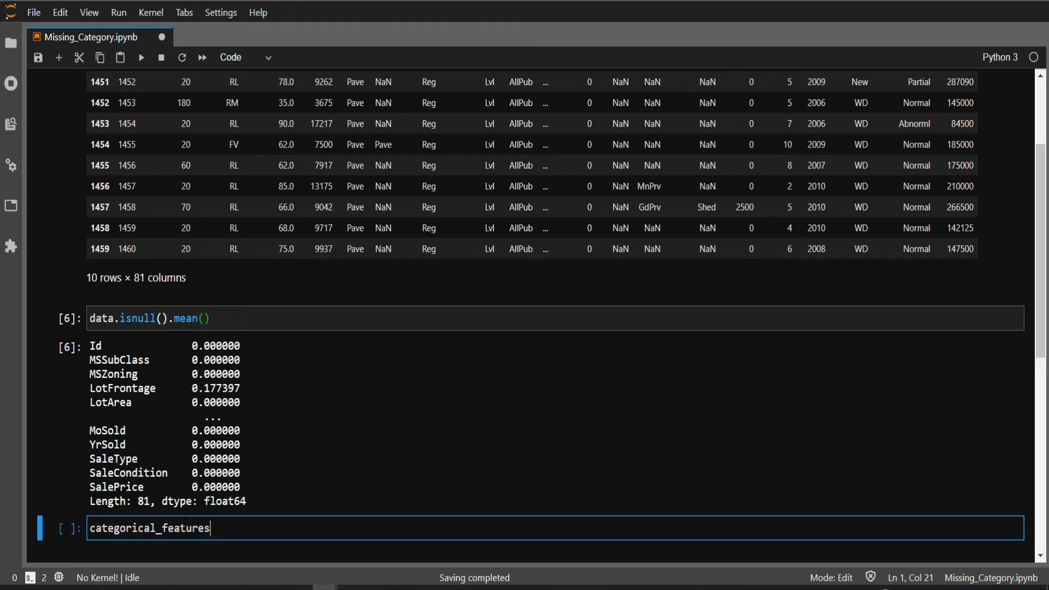
{"action": "type", "text": "="}
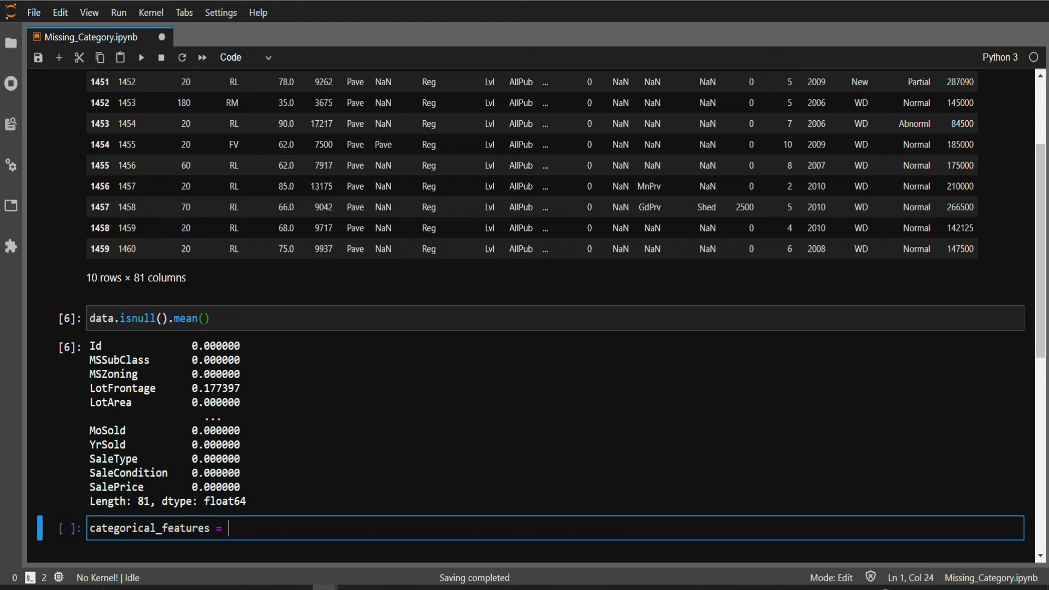
{"action": "type", "text": "[var for var in dat"}
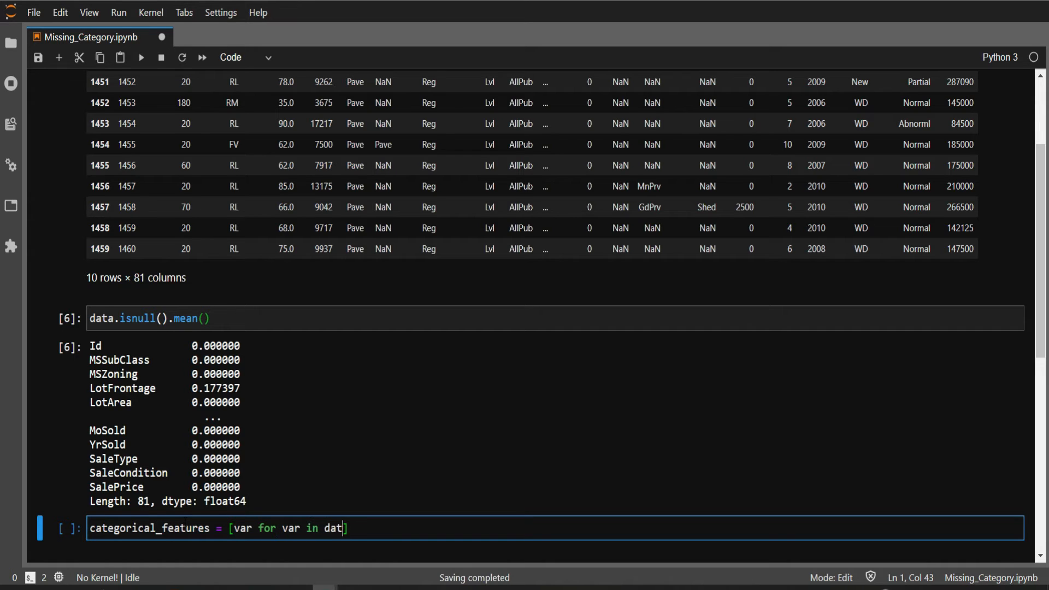
{"action": "type", "text": "a.coli"}
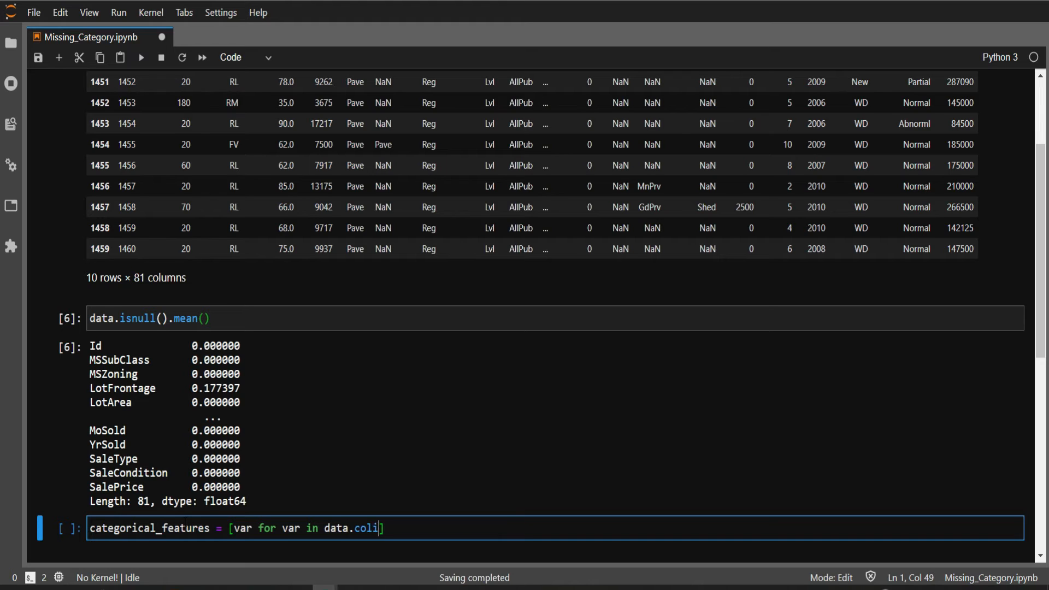
{"action": "type", "text": "umns"}
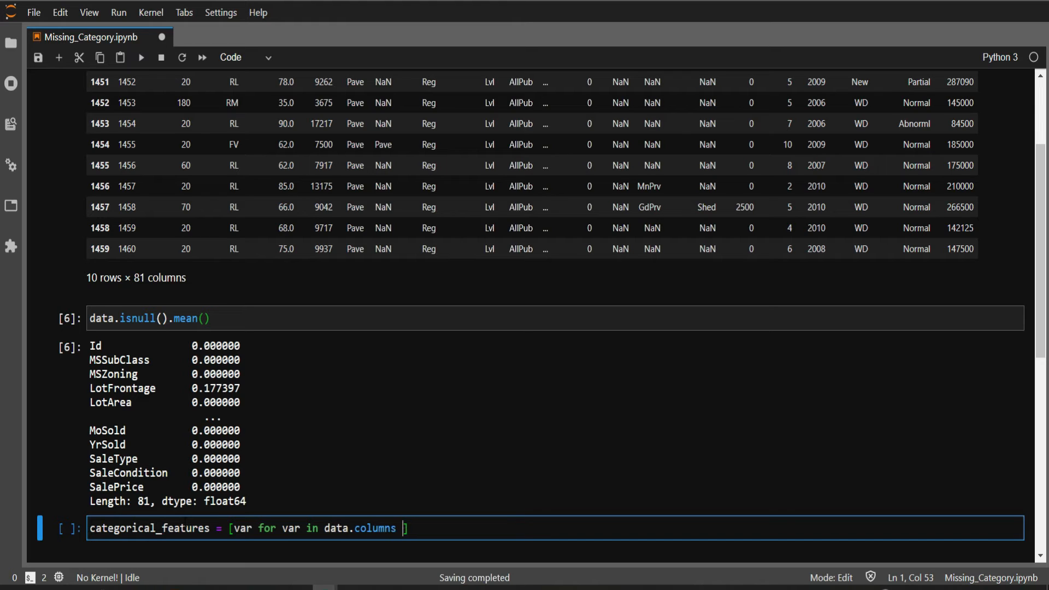
{"action": "type", "text": "i"}
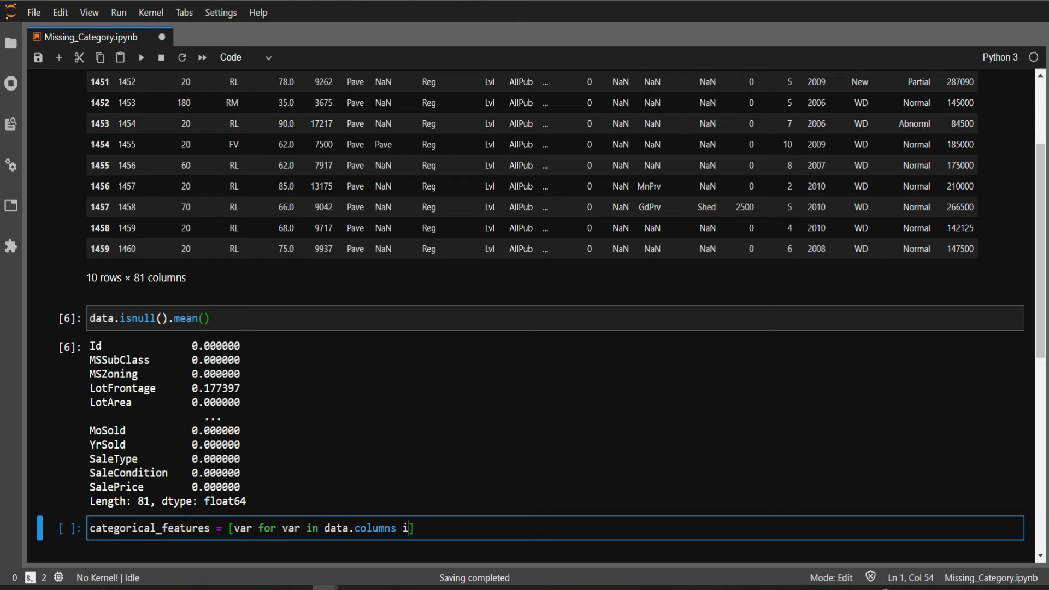
{"action": "type", "text": "f data"}
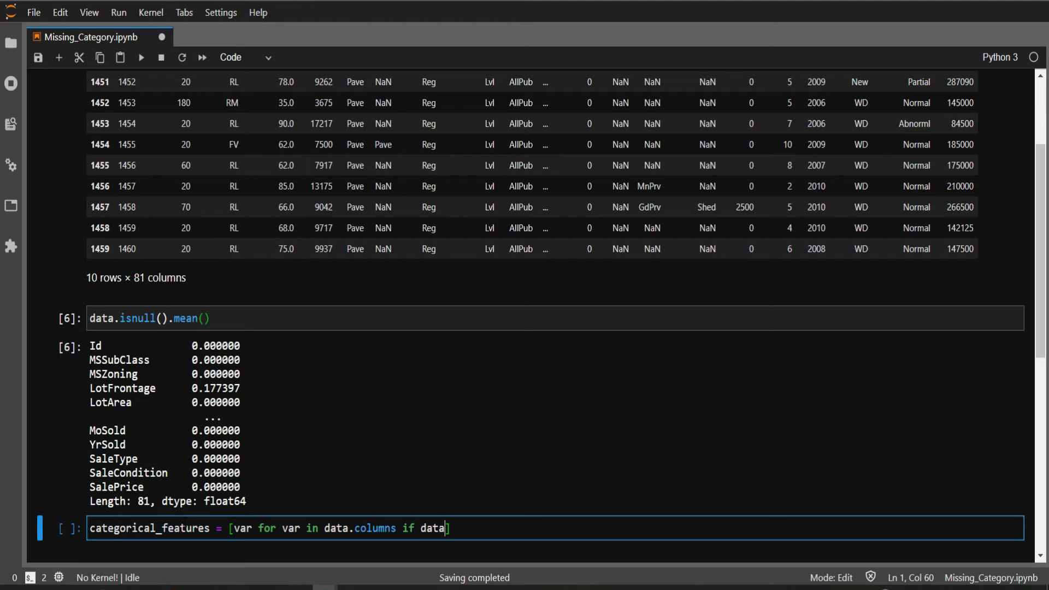
{"action": "type", "text": "[var]"}
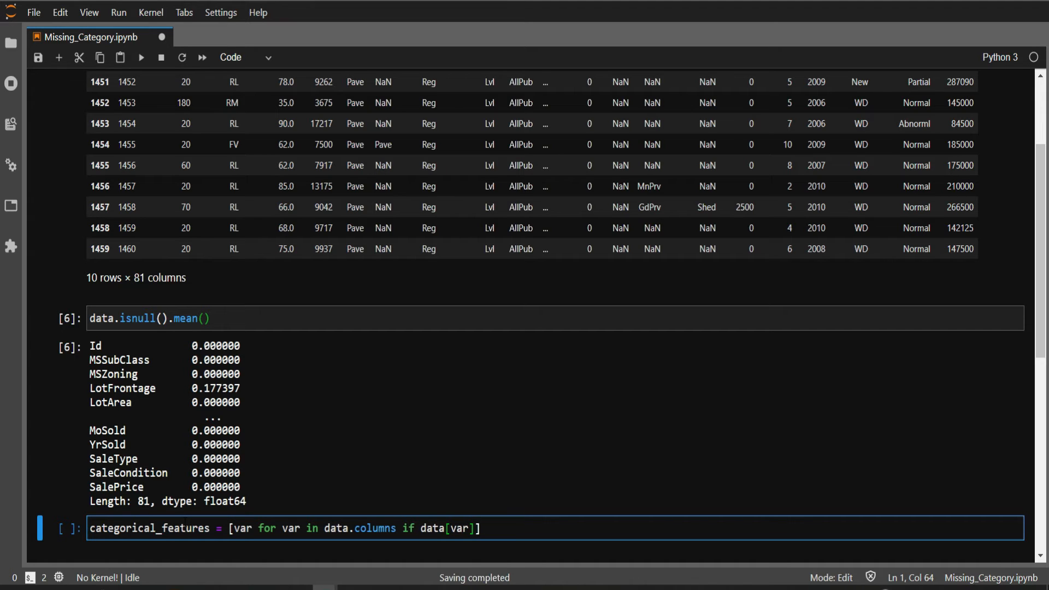
{"action": "type", "text": ".isnu"}
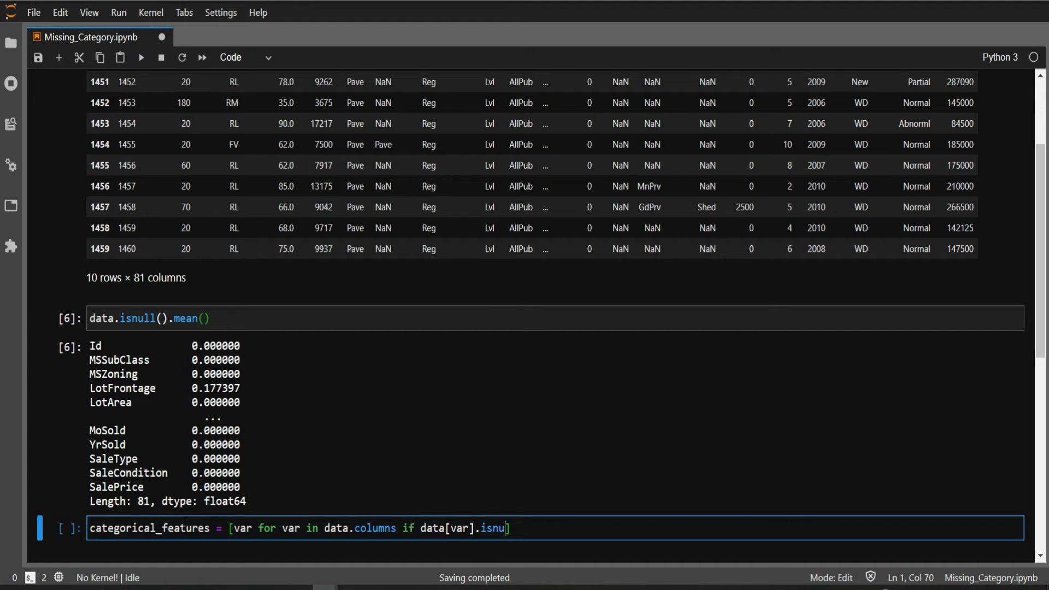
{"action": "type", "text": "ll()]"}
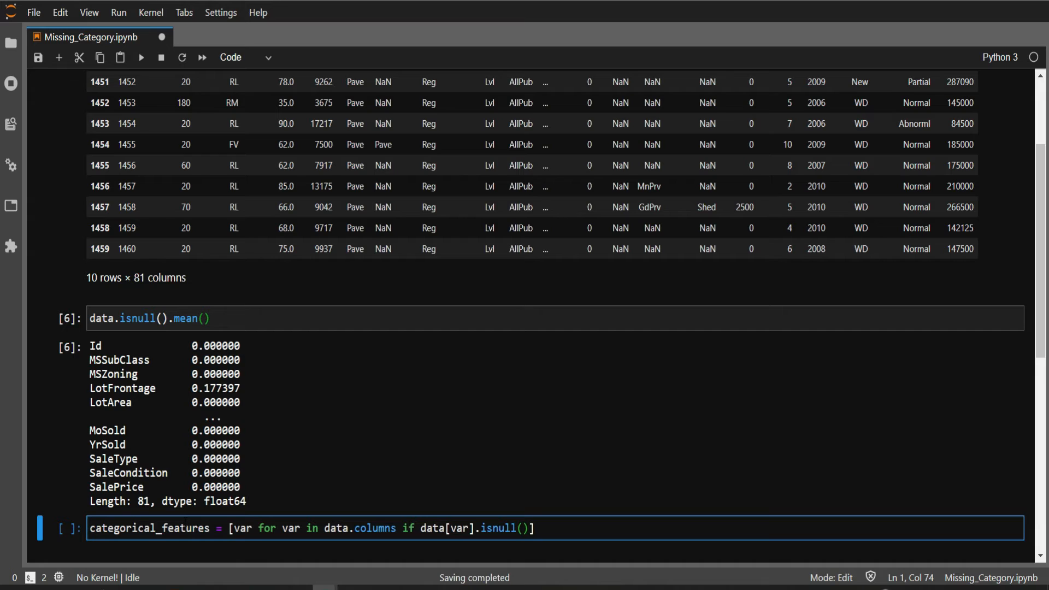
{"action": "type", "text": ".mean"}
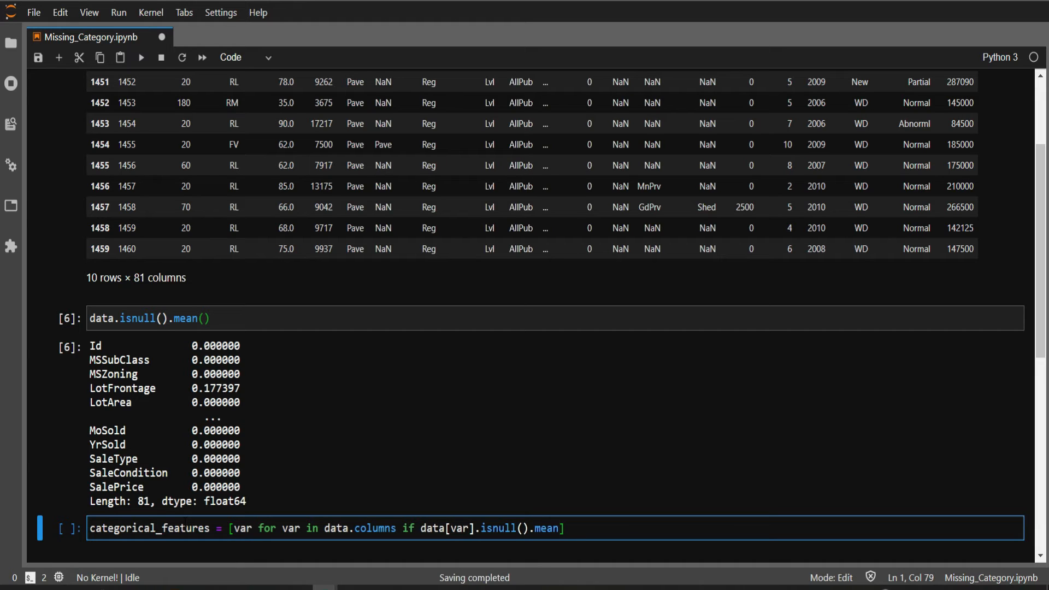
{"action": "type", "text": ">0"}
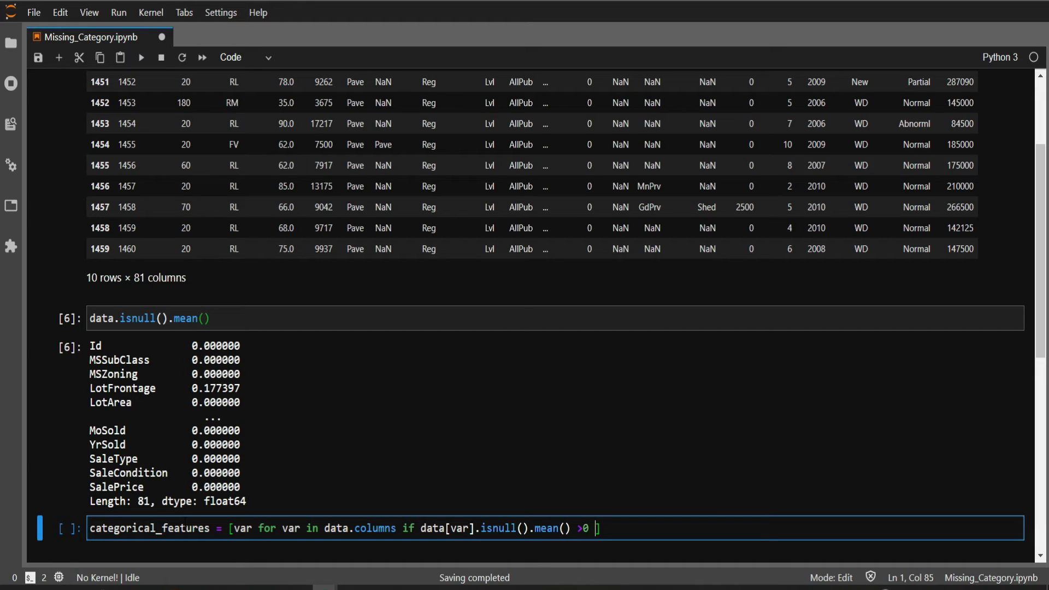
Add the condition data[var].dtypes=='O' and execute the categorical_features cell.
{"action": "type", "text": "and"}
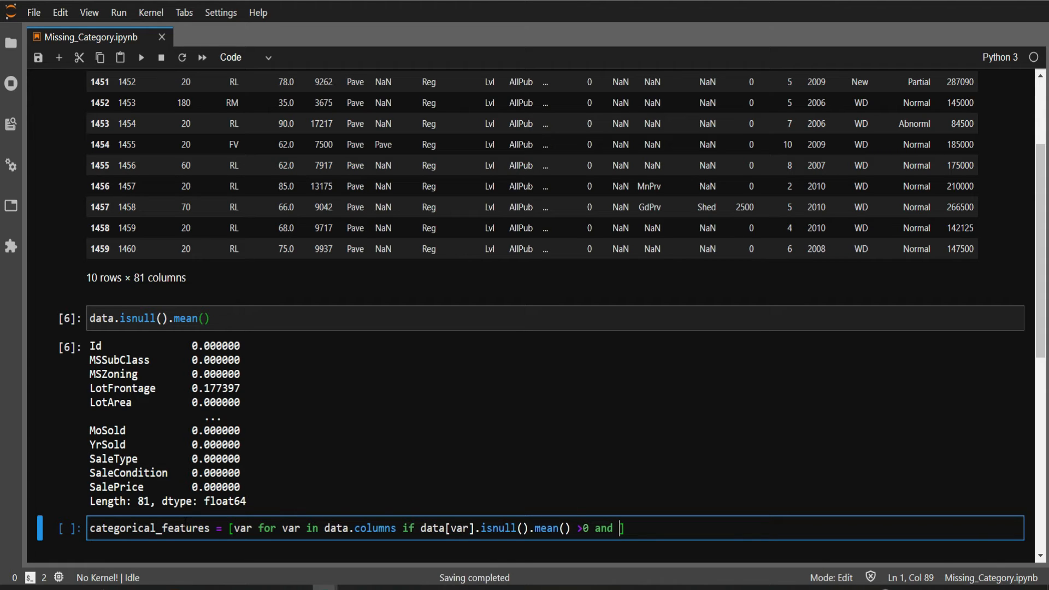
{"action": "type", "text": "data"}
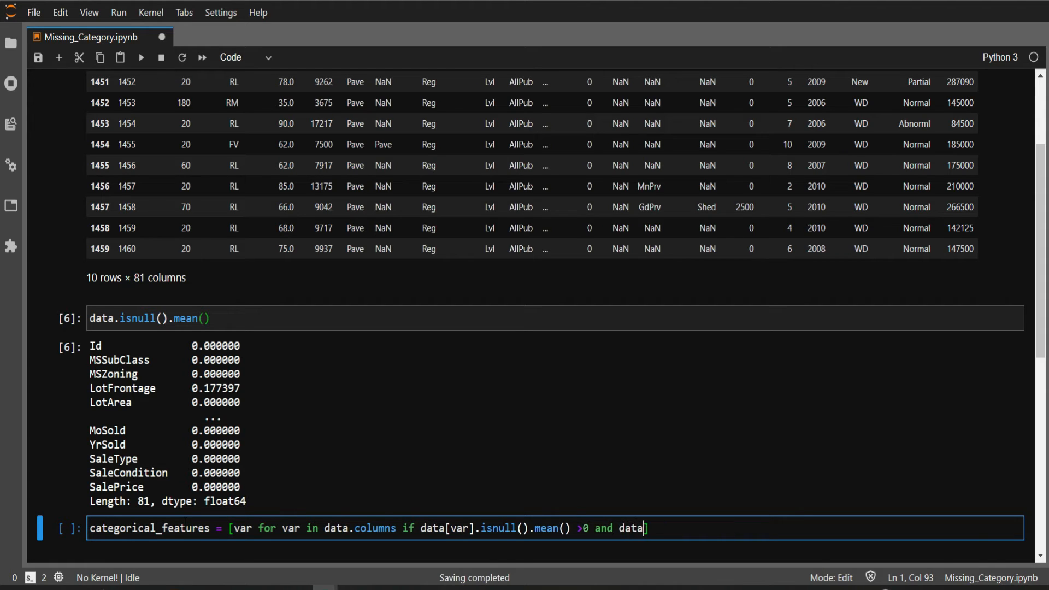
{"action": "type", "text": "[va"}
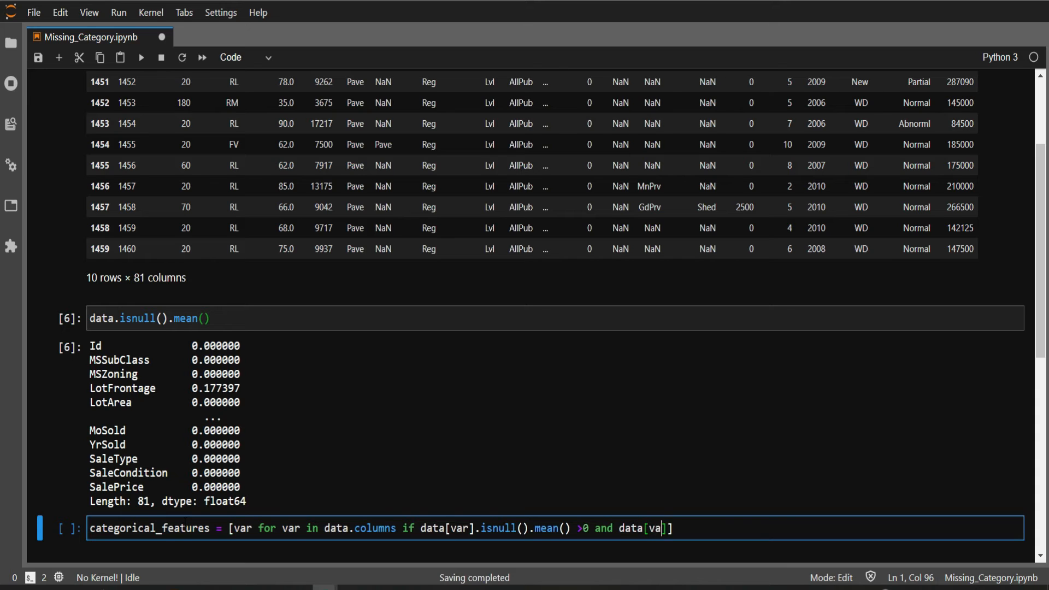
{"action": "type", "text": "r]."}
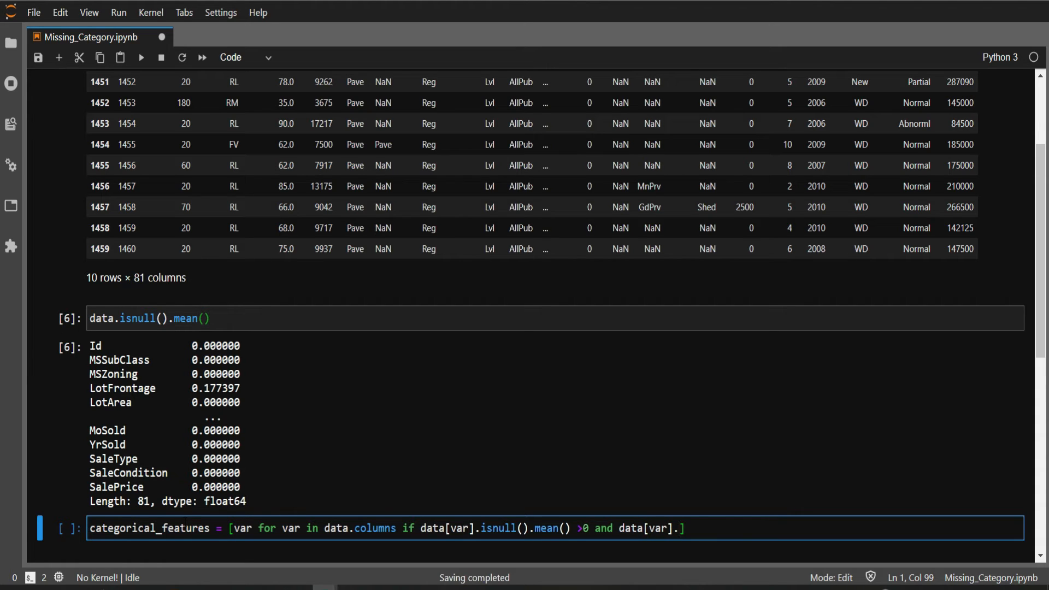
{"action": "type", "text": "dtypes"}
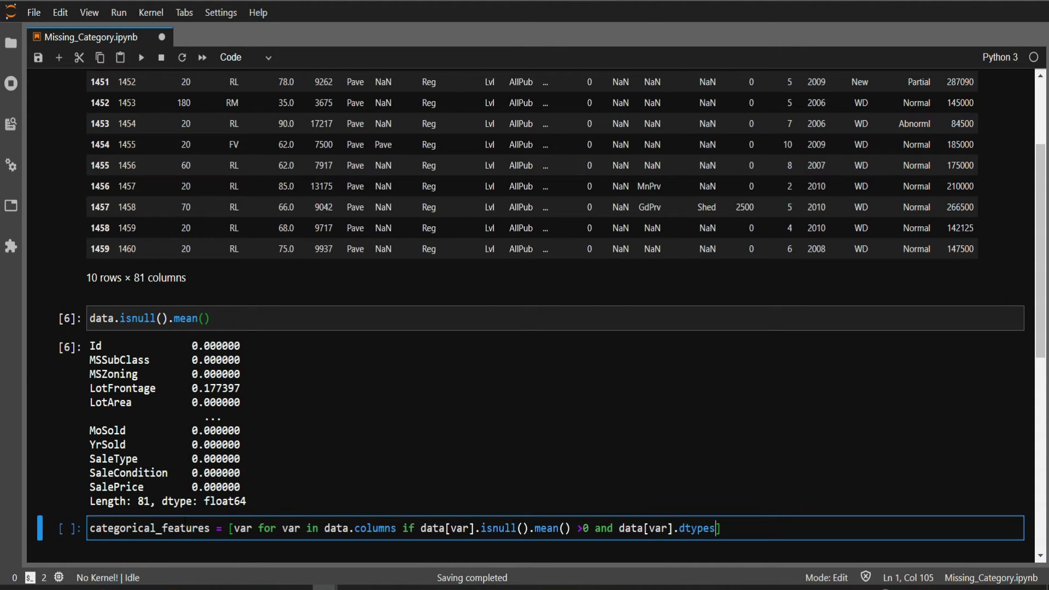
{"action": "type", "text": "\" \""}
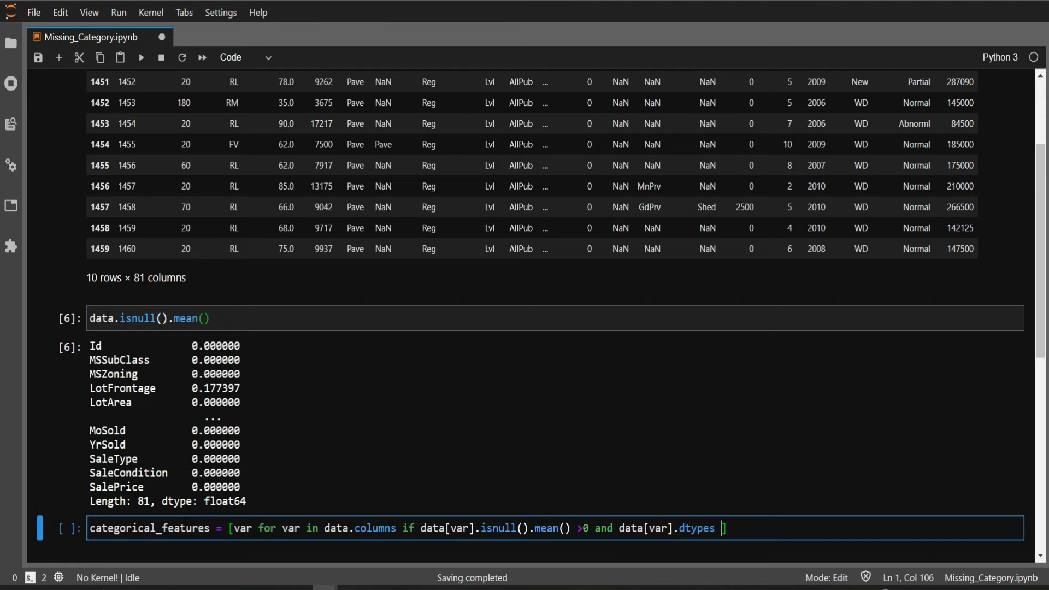
{"action": "type", "text": "=='"}
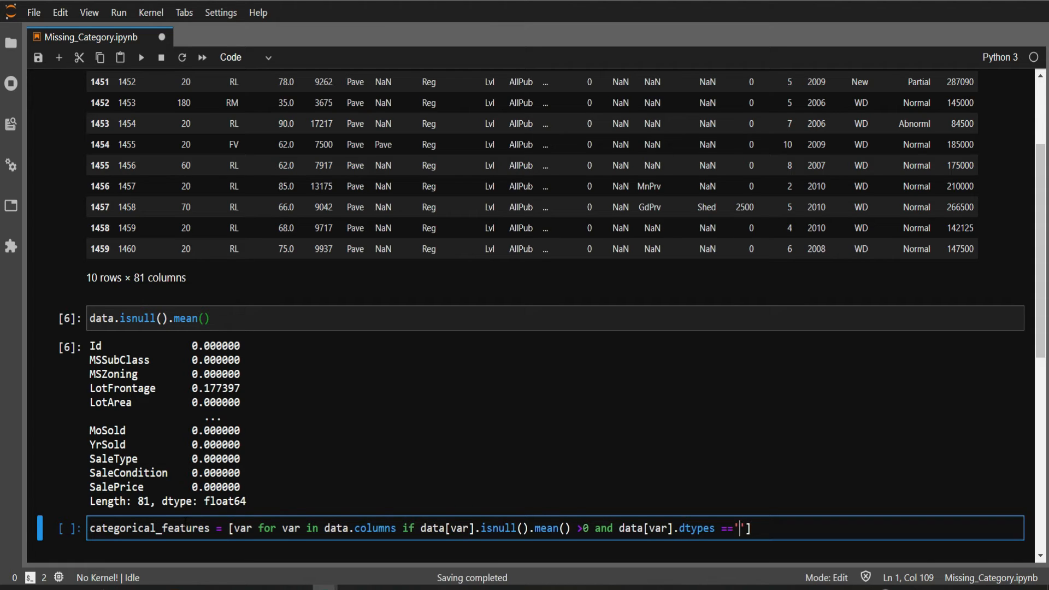
{"action": "type", "text": "O"}
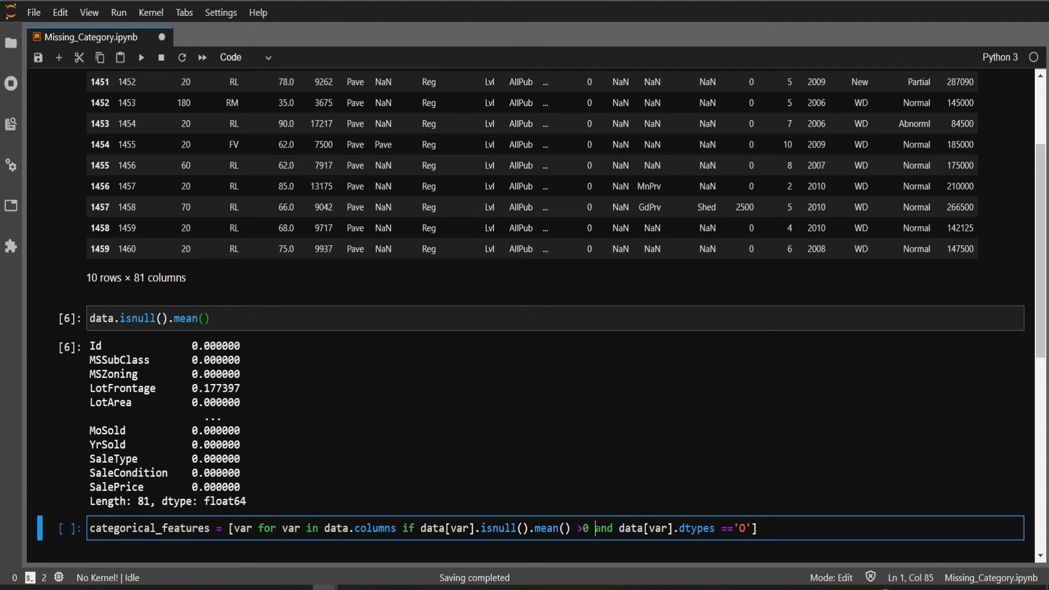
{"action": "key", "text": "Enter"}
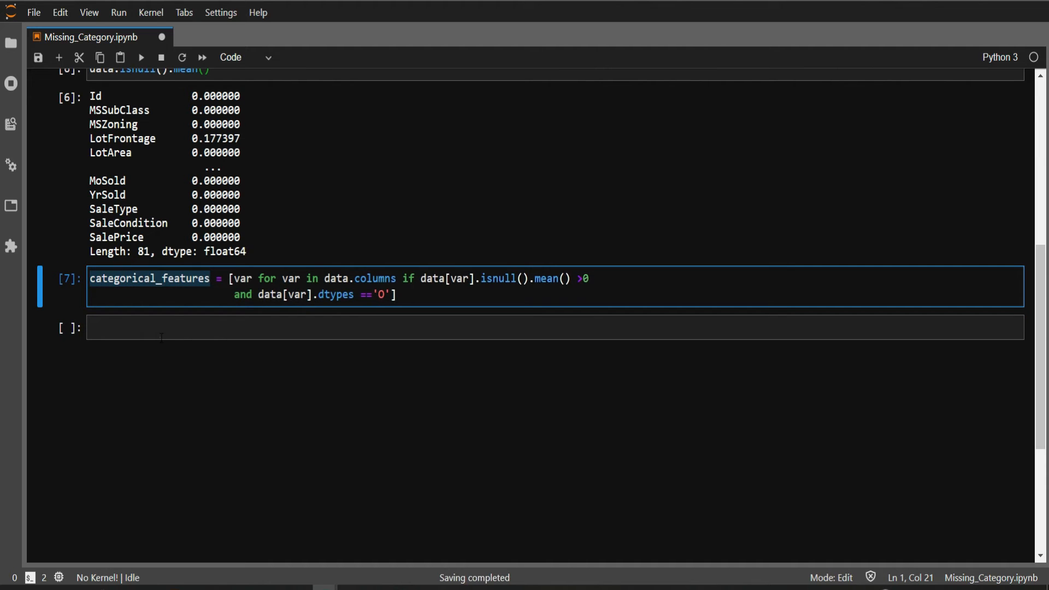
Display the categorical_features list, Alley through MiscFeature, and pick out GarageType.
{"action": "type", "text": "categorical_features"}
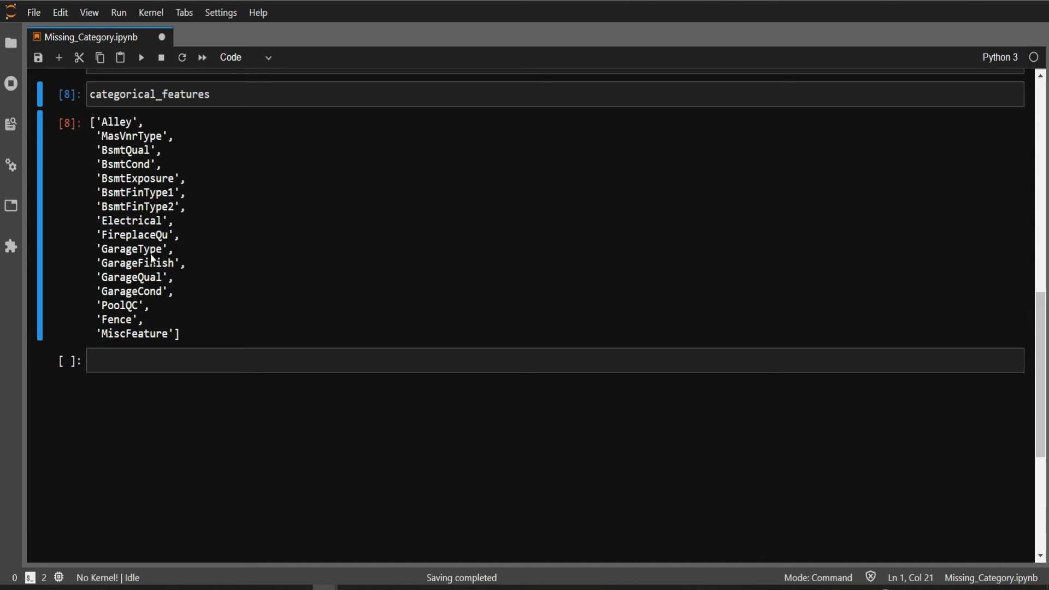
{"action": "mouse_move", "coordinate": [176, 200]}
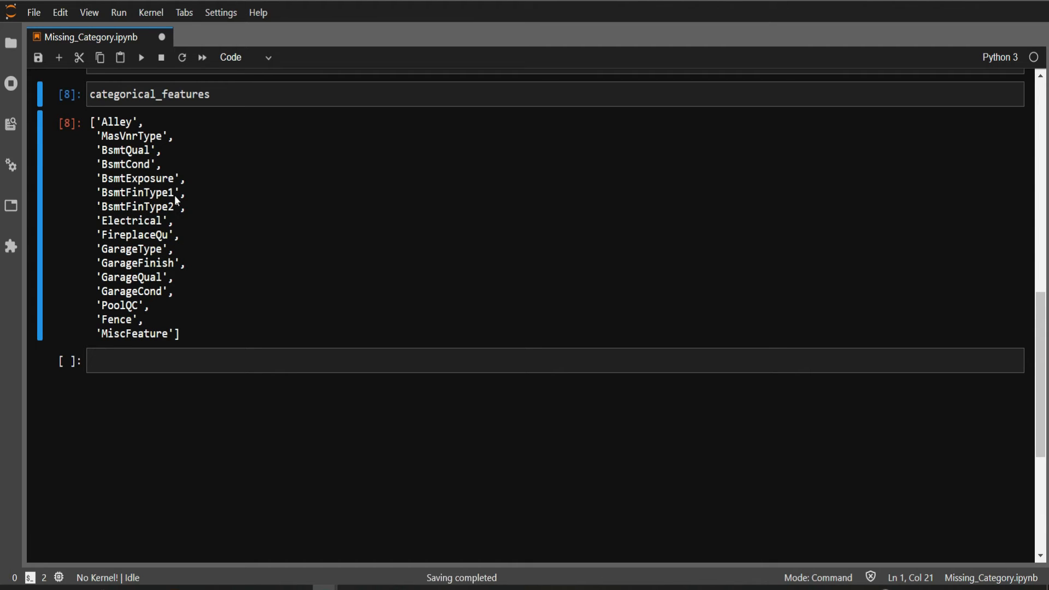
{"action": "mouse_move", "coordinate": [125, 265]}
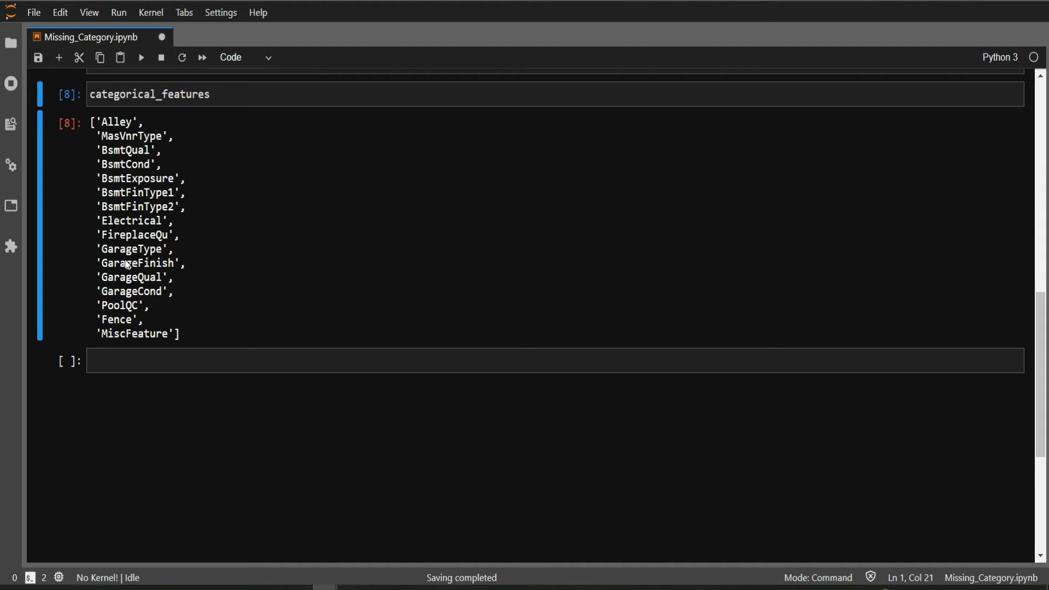
{"action": "left_click", "coordinate": [163, 249]}
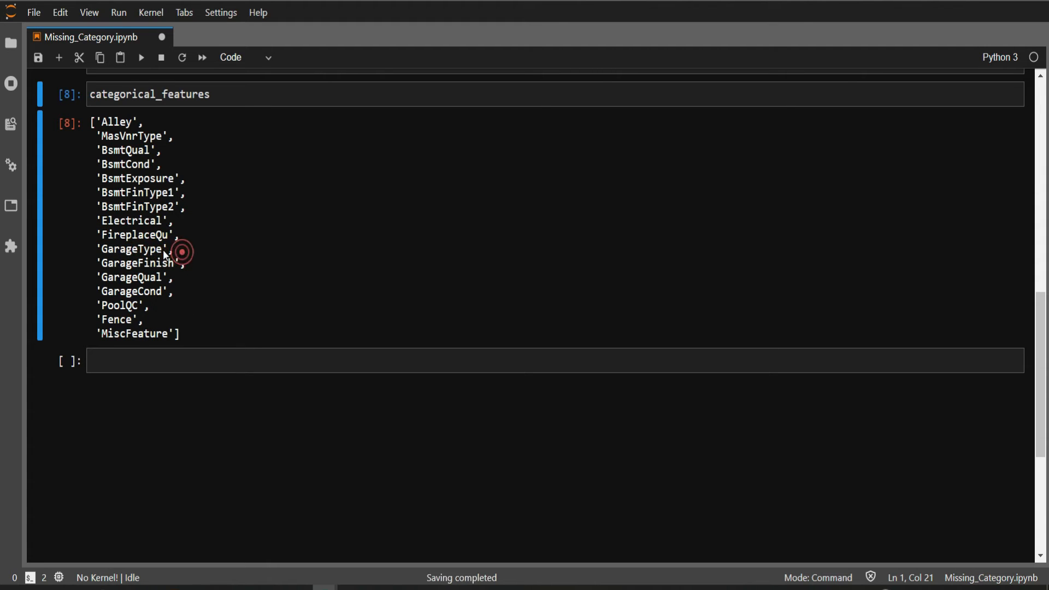
{"action": "double_click", "coordinate": [134, 249]}
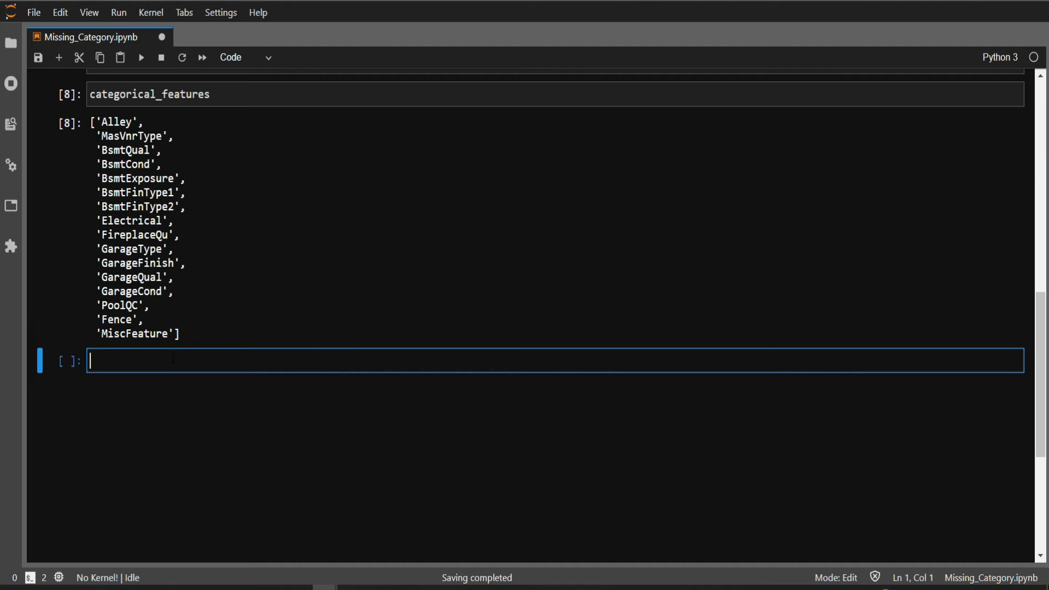
Write data['GarageType'].isnull().sum() using the copied column name, not yet run.
{"action": "type", "text": "data[]"}
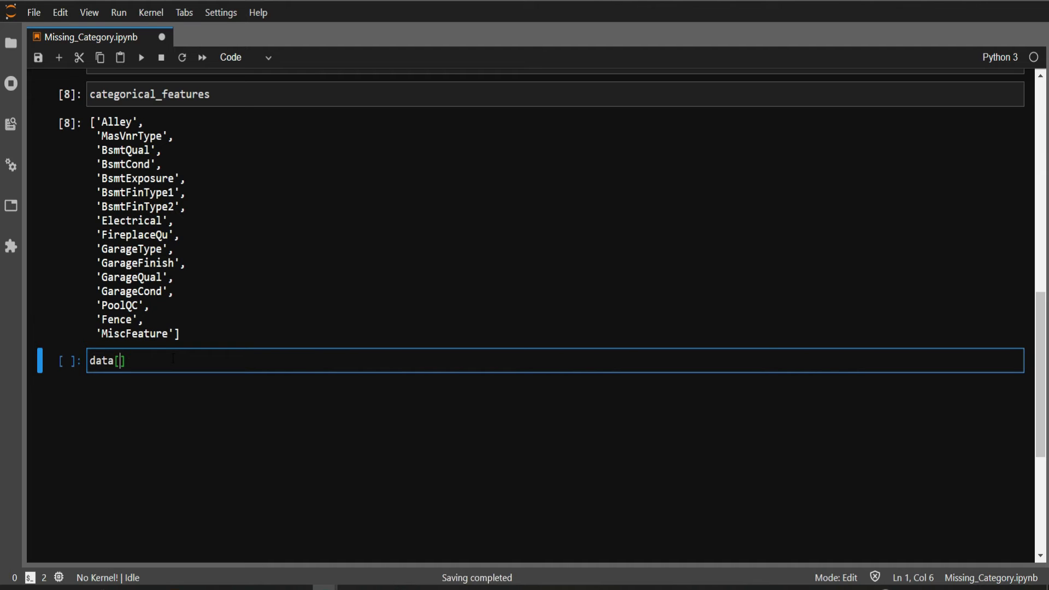
{"action": "mouse_move", "coordinate": [101, 271]}
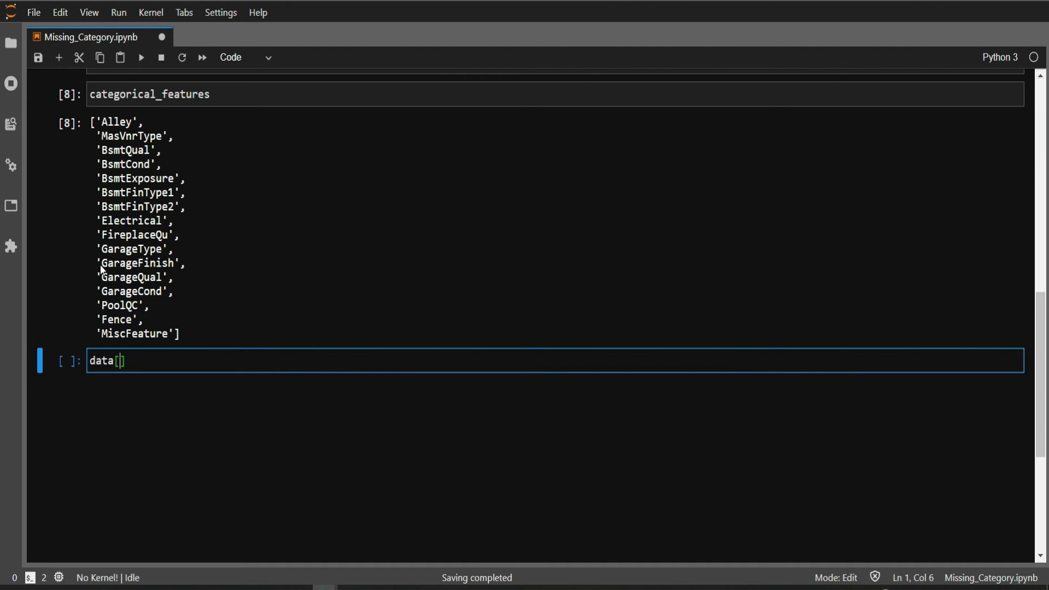
{"action": "mouse_move", "coordinate": [169, 251]}
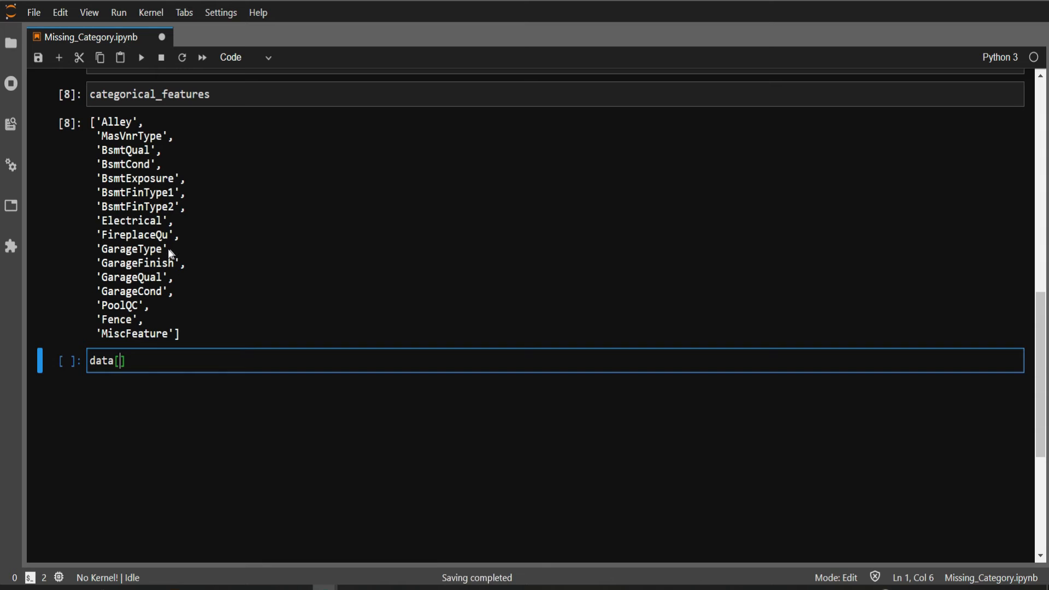
{"action": "double_click", "coordinate": [131, 249]}
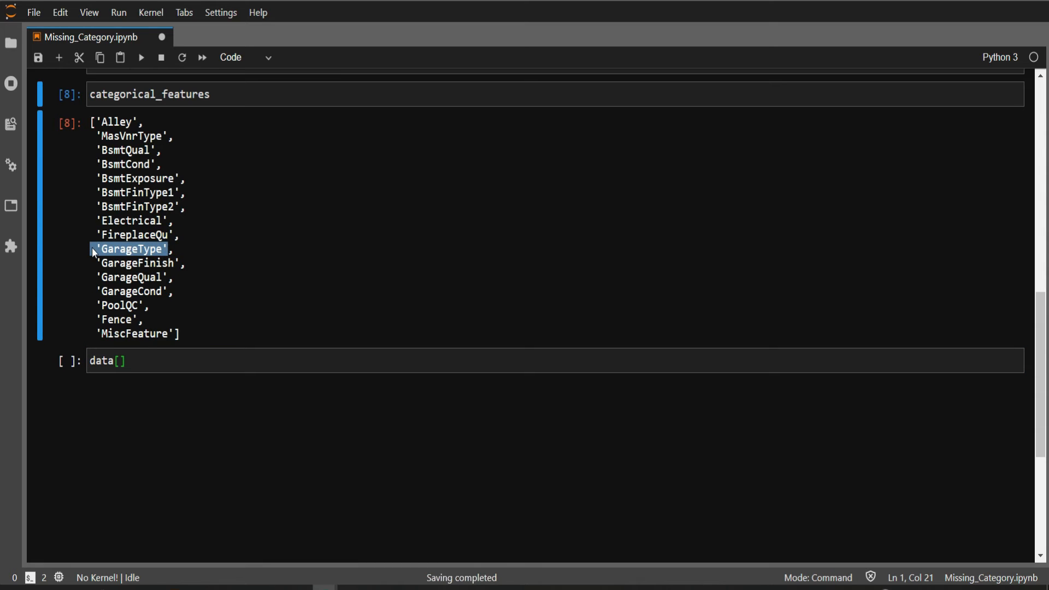
{"action": "left_click", "coordinate": [118, 360]}
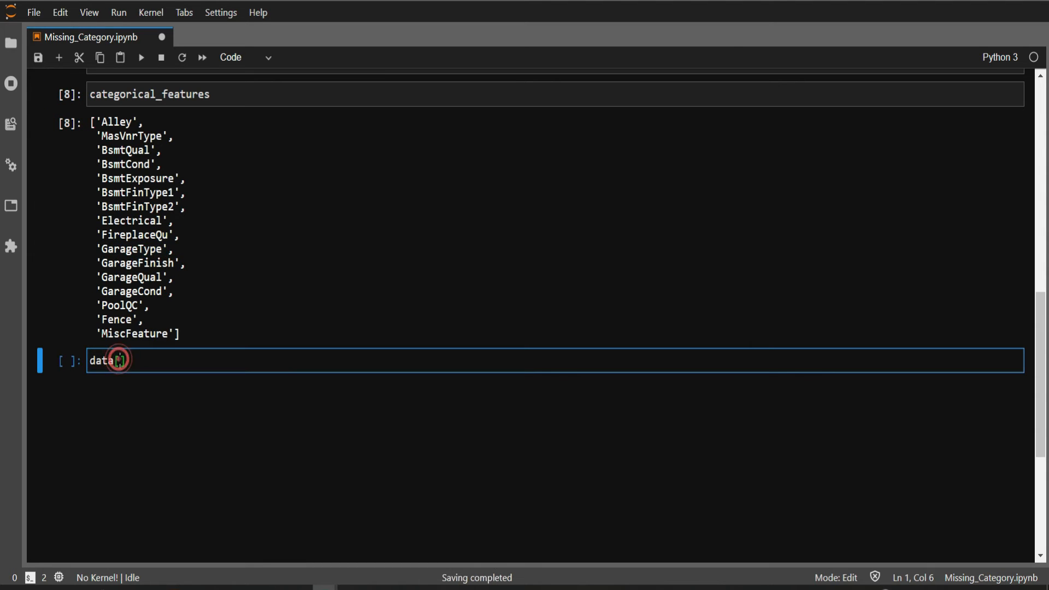
{"action": "type", "text": "[ 'GarageType']"}
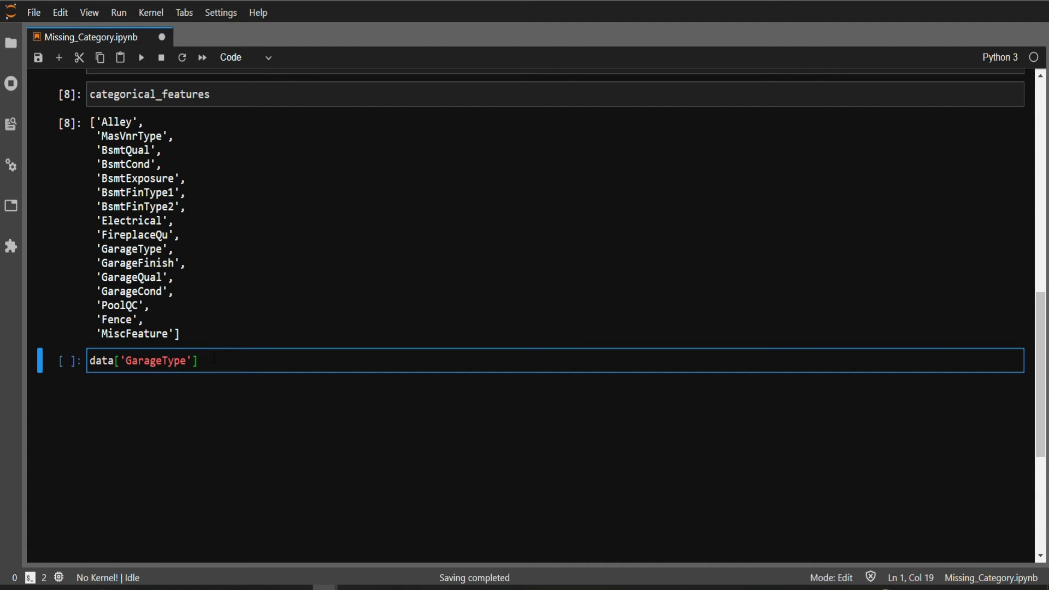
{"action": "type", "text": ".isnull"}
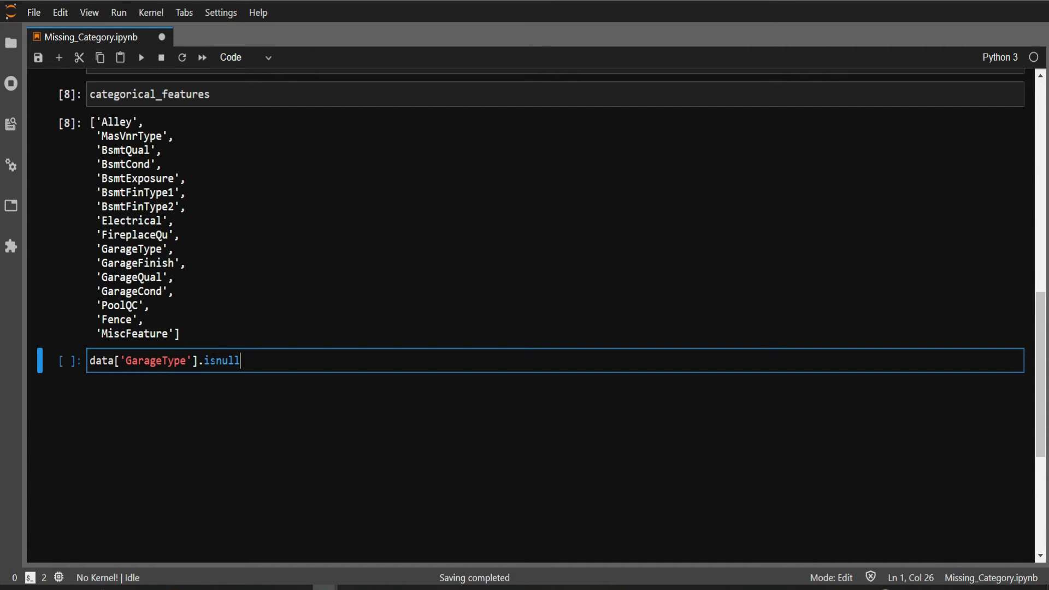
{"action": "type", "text": "()."}
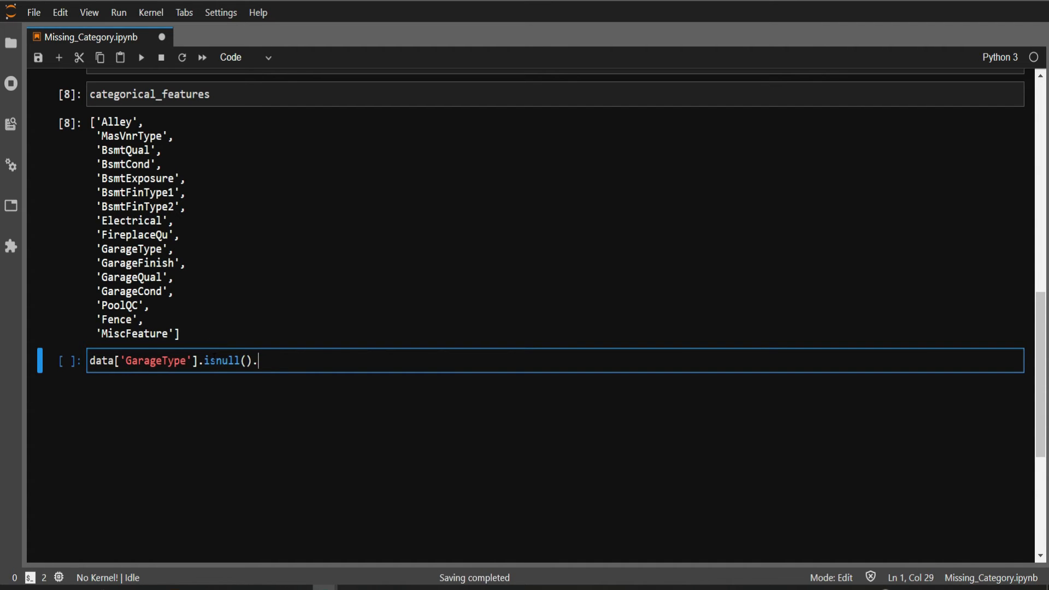
{"action": "type", "text": "sum()"}
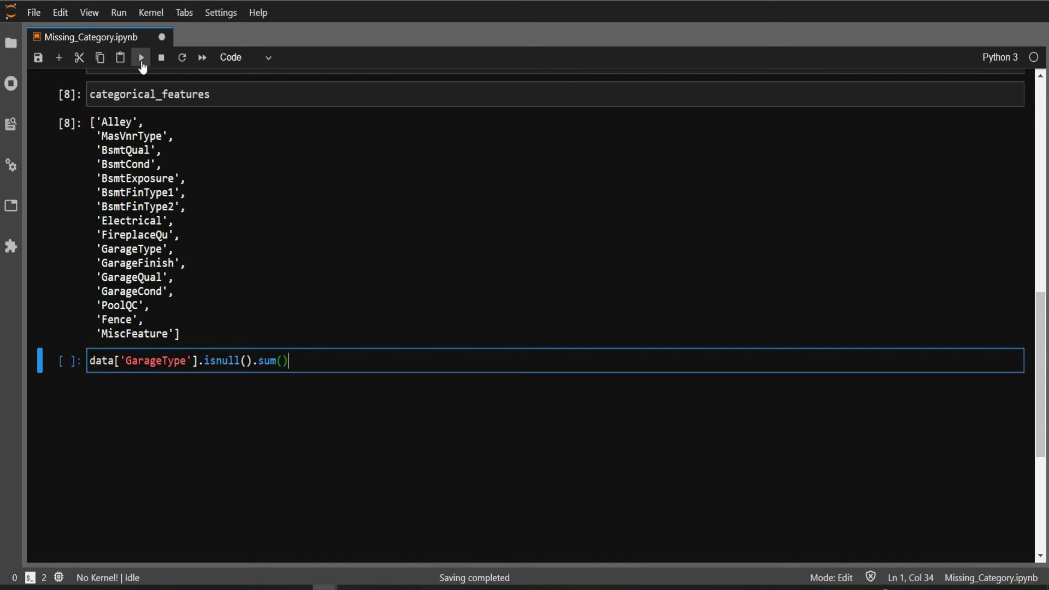
Run the null count to get 81 and write data['Garagetype'].fillna('Missing').
{"action": "left_click", "coordinate": [143, 56]}
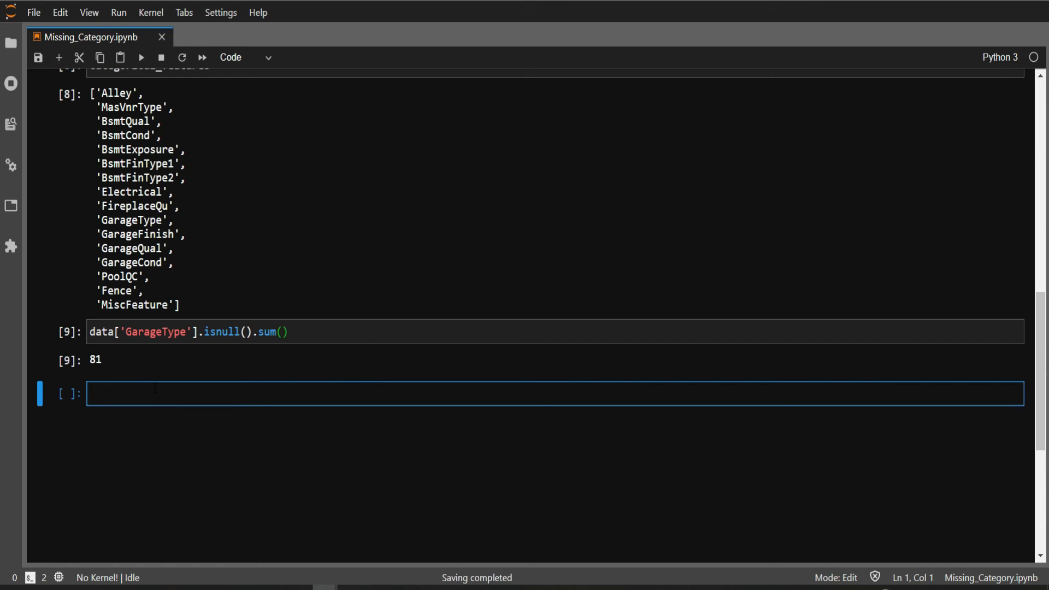
{"action": "type", "text": "data[]"}
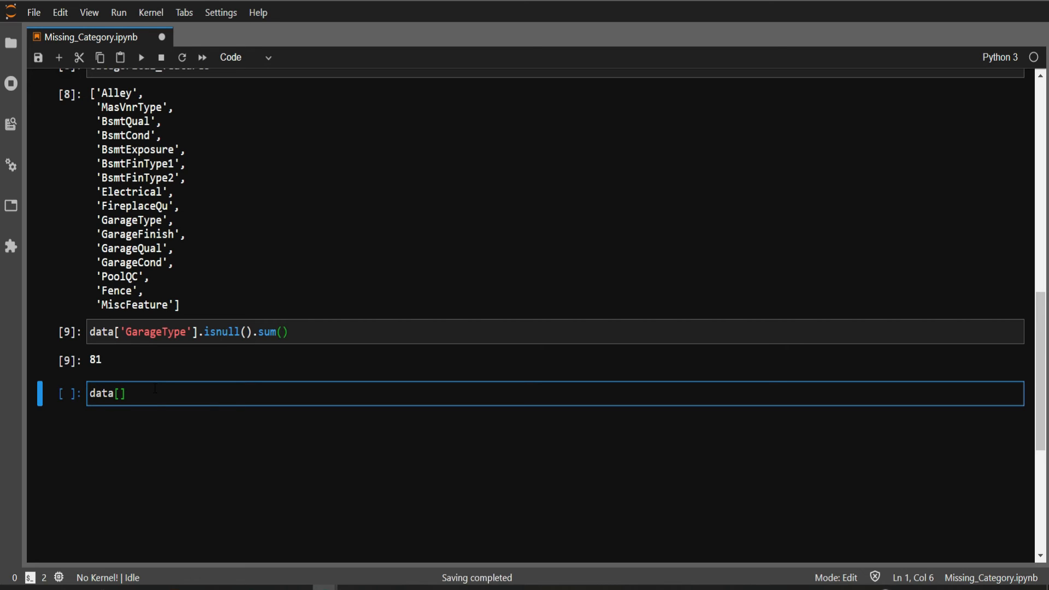
{"action": "type", "text": "'Garag'"}
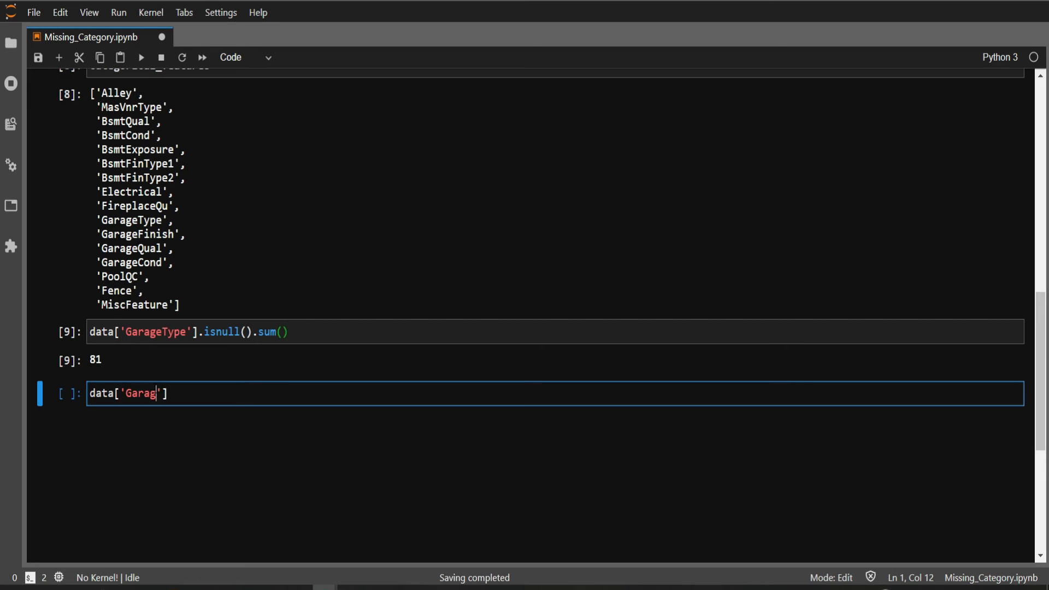
{"action": "type", "text": "etype"}
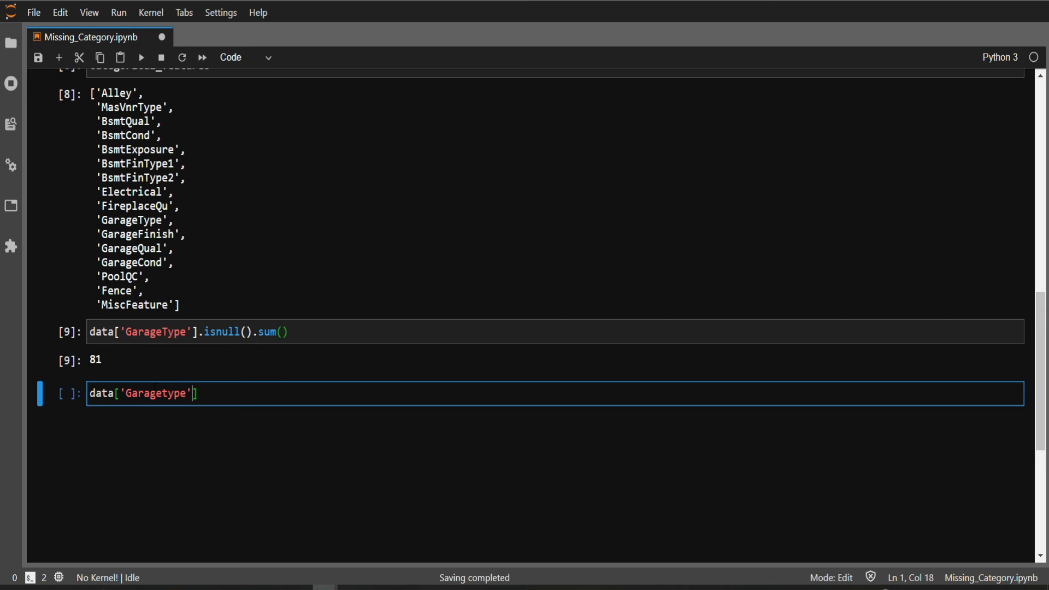
{"action": "type", "text": ".fill"}
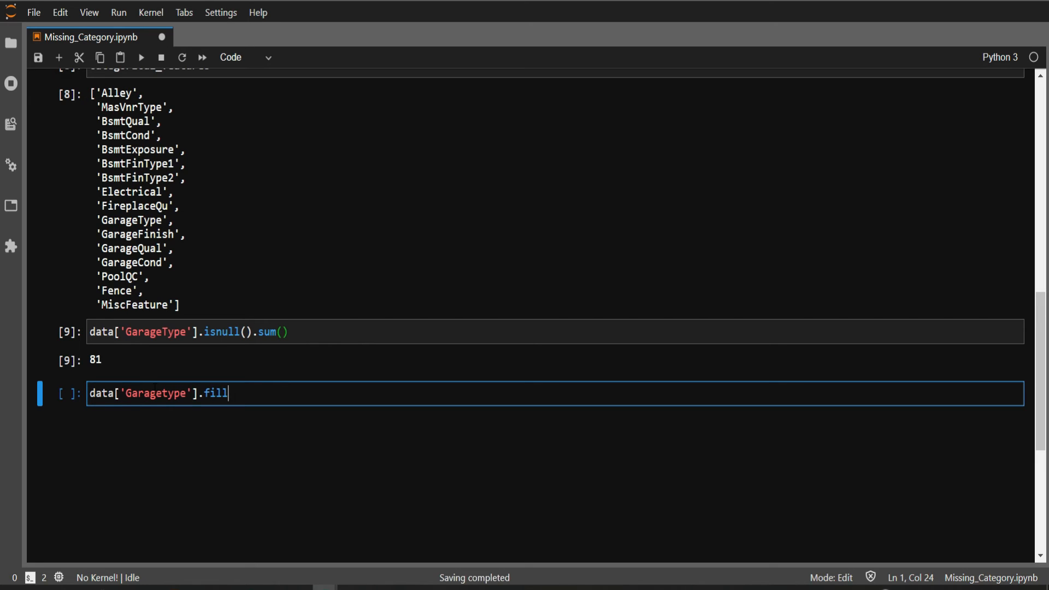
{"action": "type", "text": "na()"}
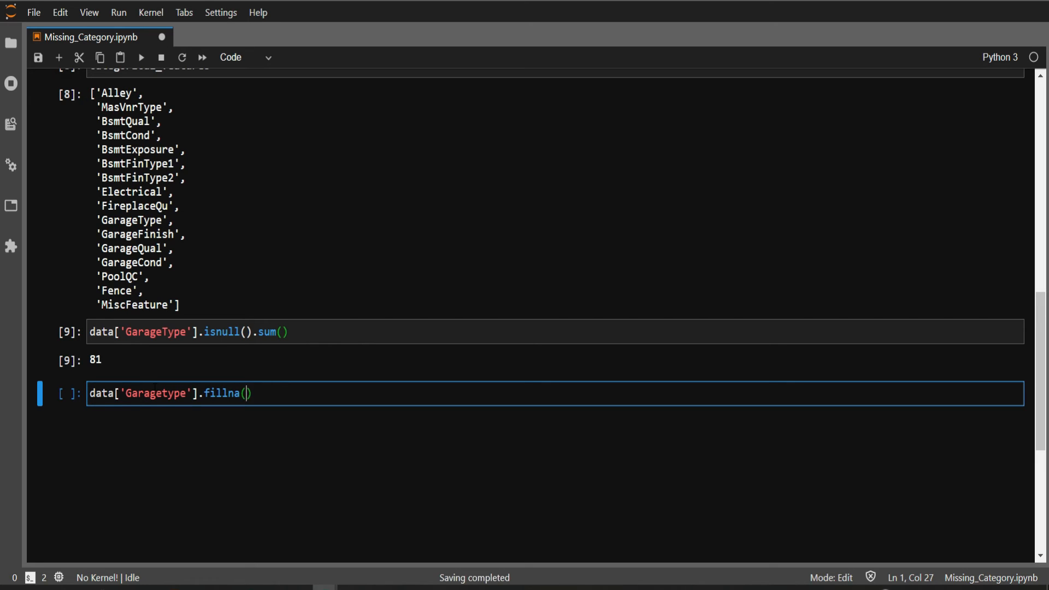
{"action": "type", "text": "'Mis'"}
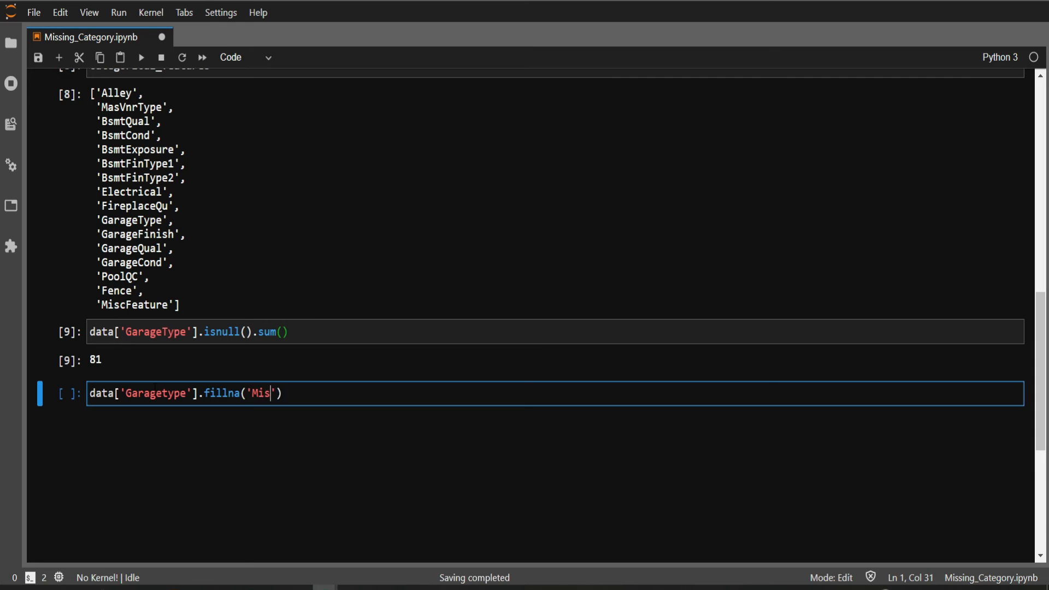
{"action": "type", "text": "sing"}
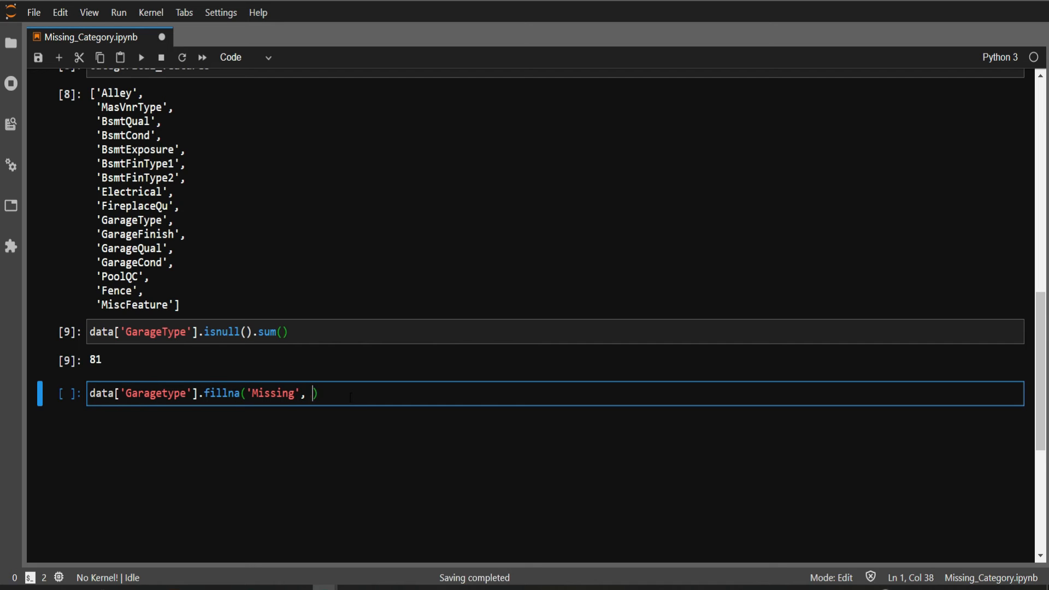
Add inplace=True to the fillna call, then select it for removal.
{"action": "type", "text": "inplace"}
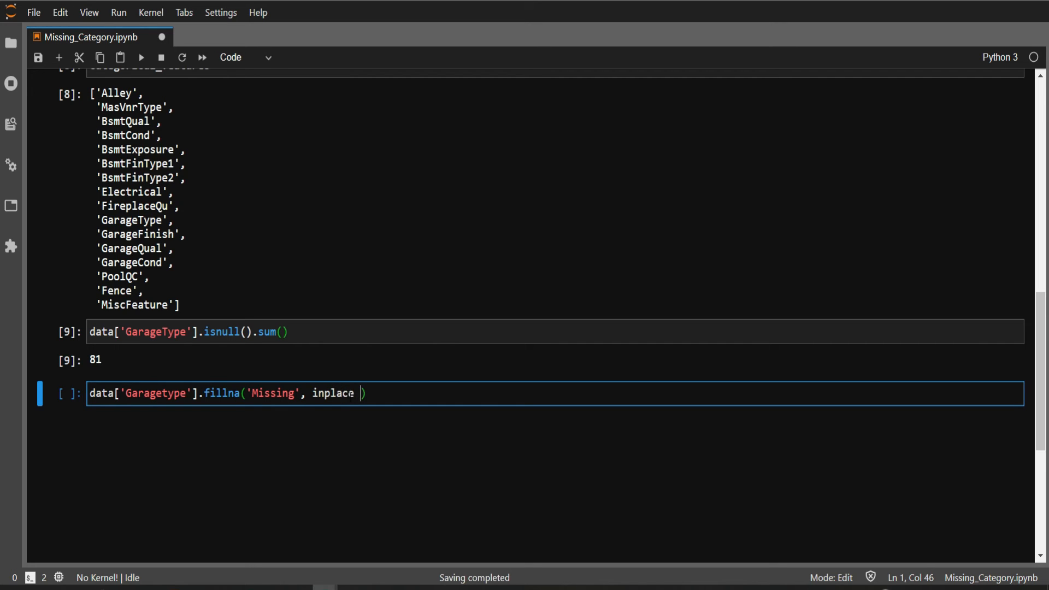
{"action": "type", "text": "= Tru"}
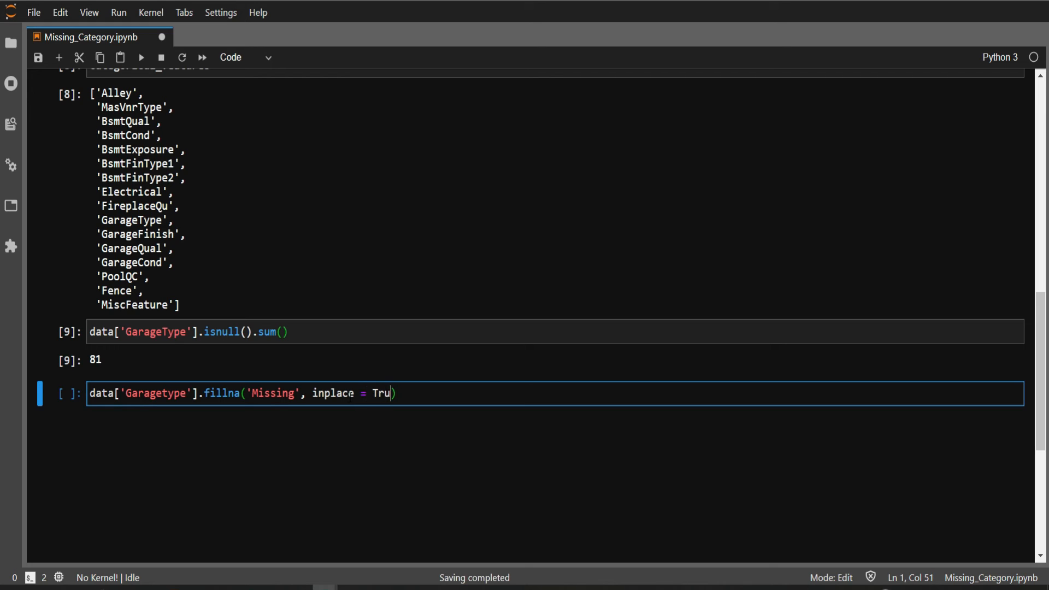
{"action": "type", "text": "e"}
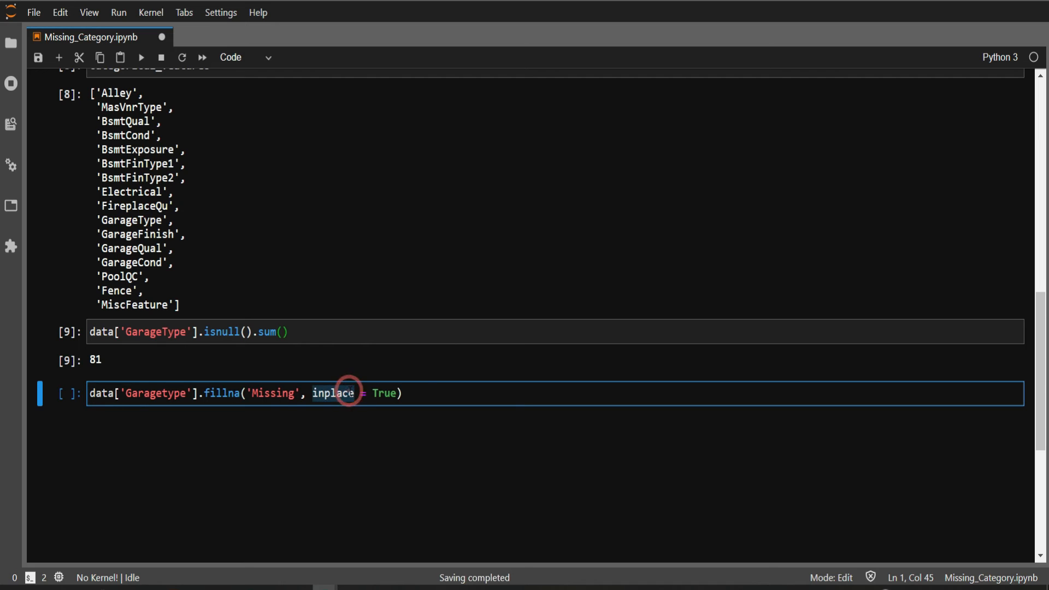
{"action": "left_click", "coordinate": [417, 403]}
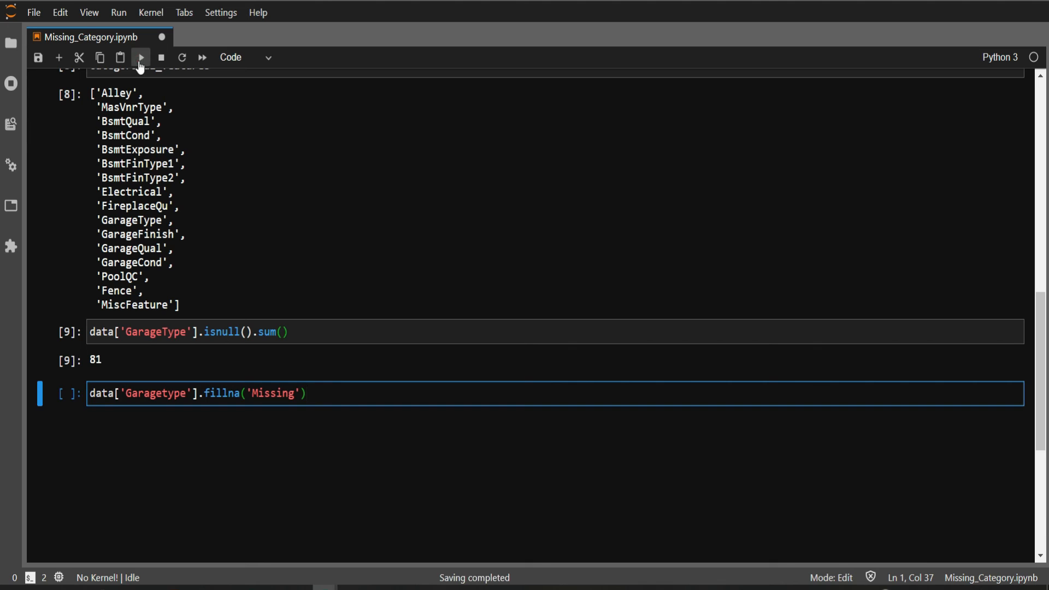
Run the fillna line, hit a KeyError, and correct 'Garagetype' to 'GarageType' before rerunning.
{"action": "left_click", "coordinate": [140, 56]}
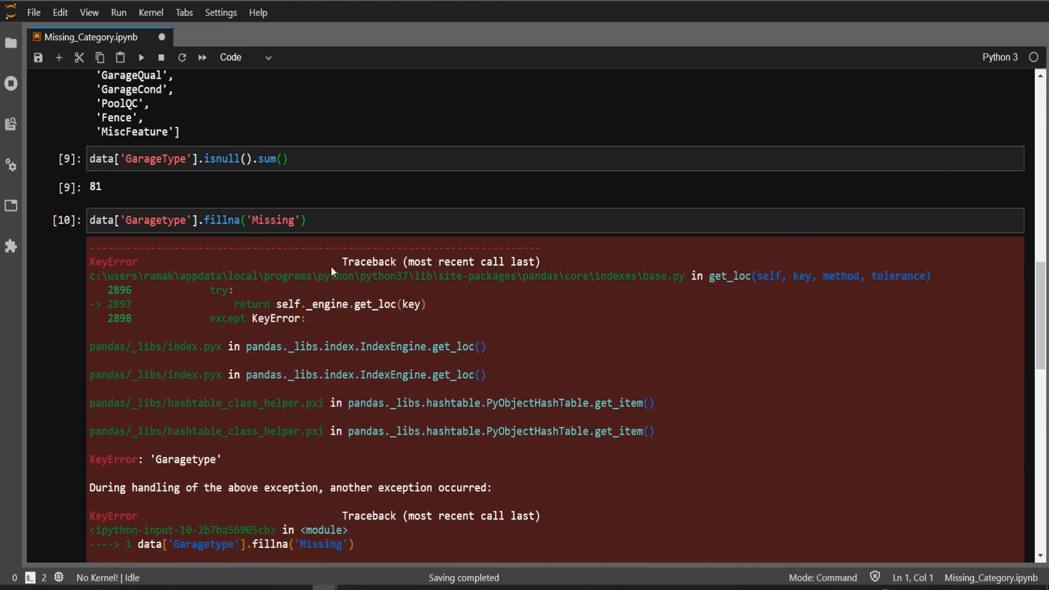
{"action": "left_click", "coordinate": [156, 159]}
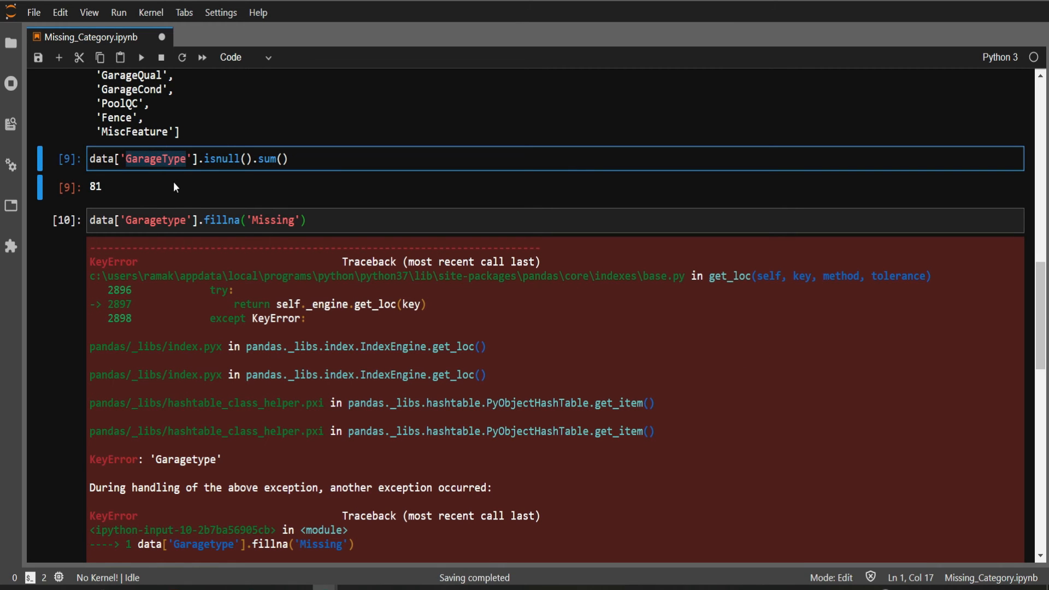
{"action": "left_click", "coordinate": [160, 221]}
{"action": "type", "text": "T"}
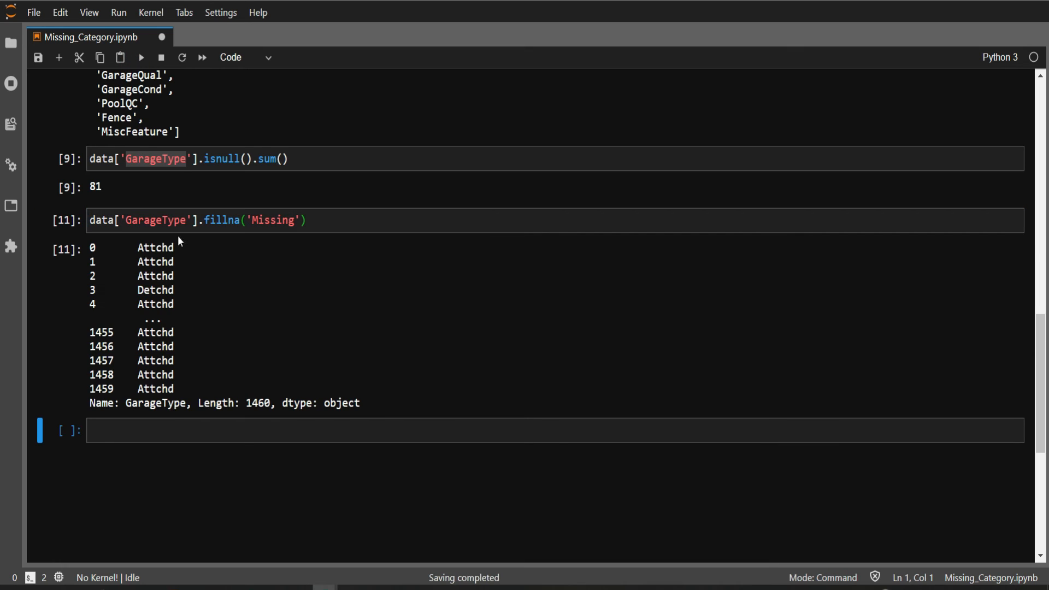
{"action": "mouse_move", "coordinate": [152, 336]}
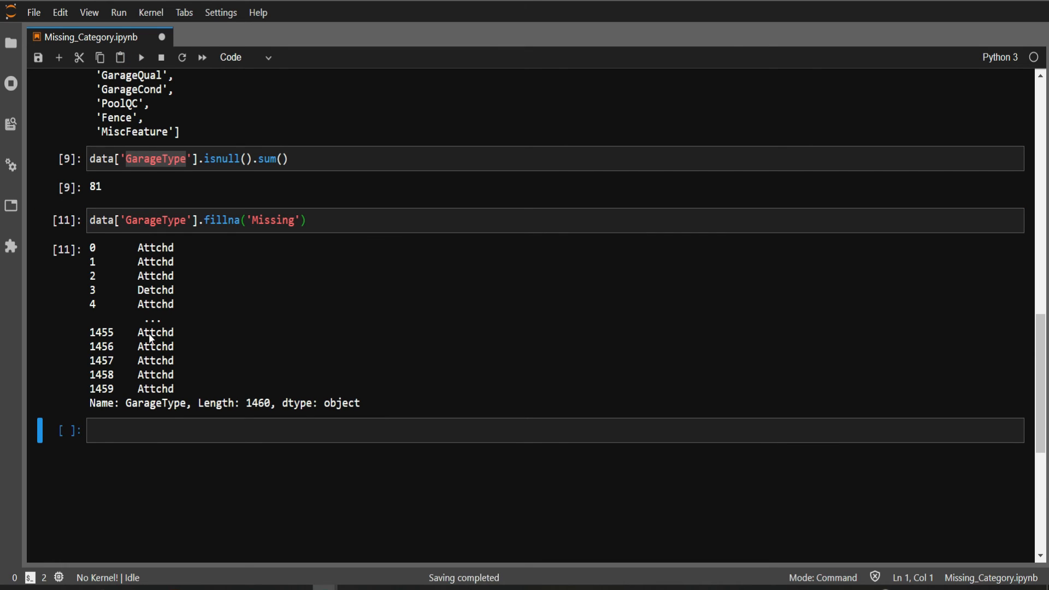
Run data['GarageType'].fillna('Missing', inplace=True) and recount nulls, now 0 instead of 81.
{"action": "left_click", "coordinate": [169, 221]}
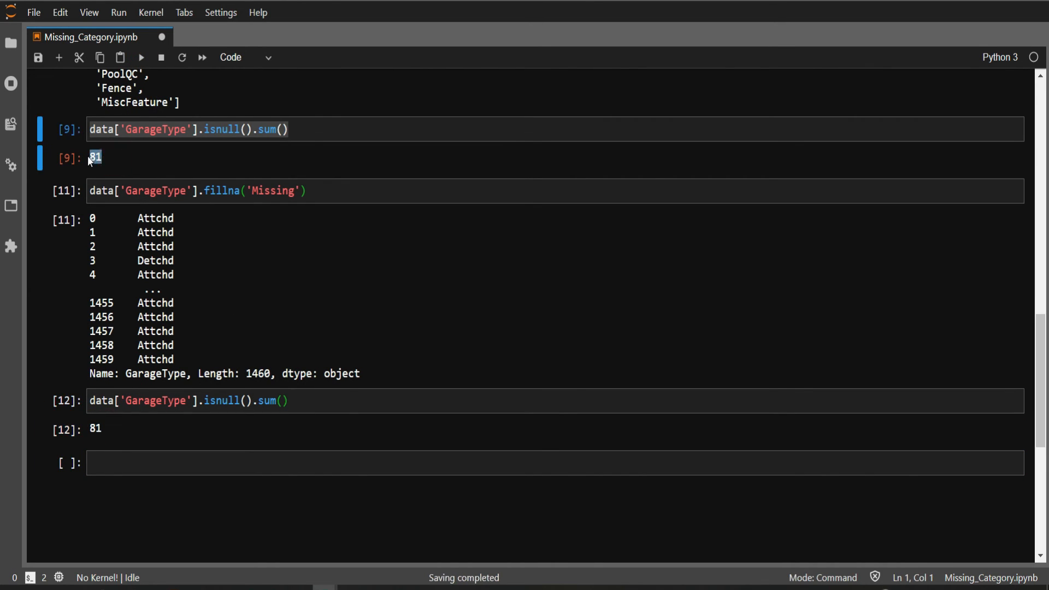
{"action": "left_click", "coordinate": [179, 464]}
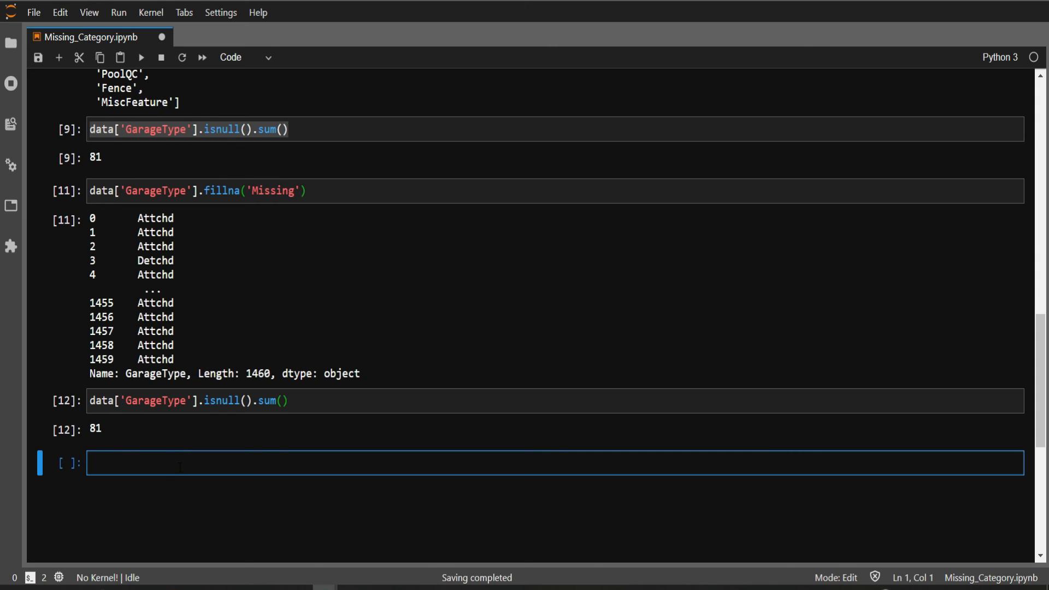
{"action": "left_click", "coordinate": [191, 190]}
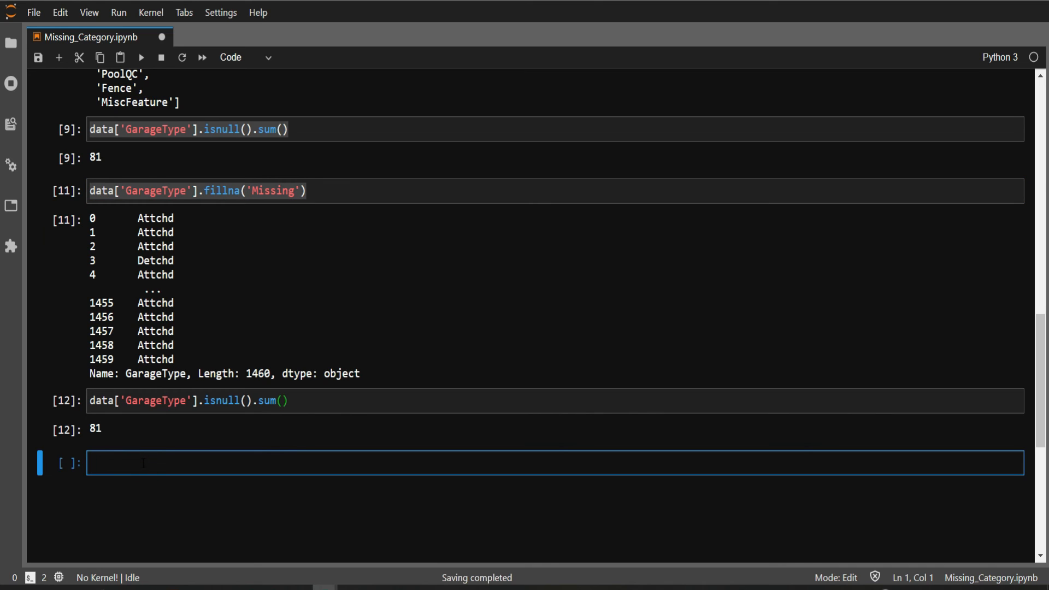
{"action": "type", "text": "data['GarageType'].fillna('Missing')"}
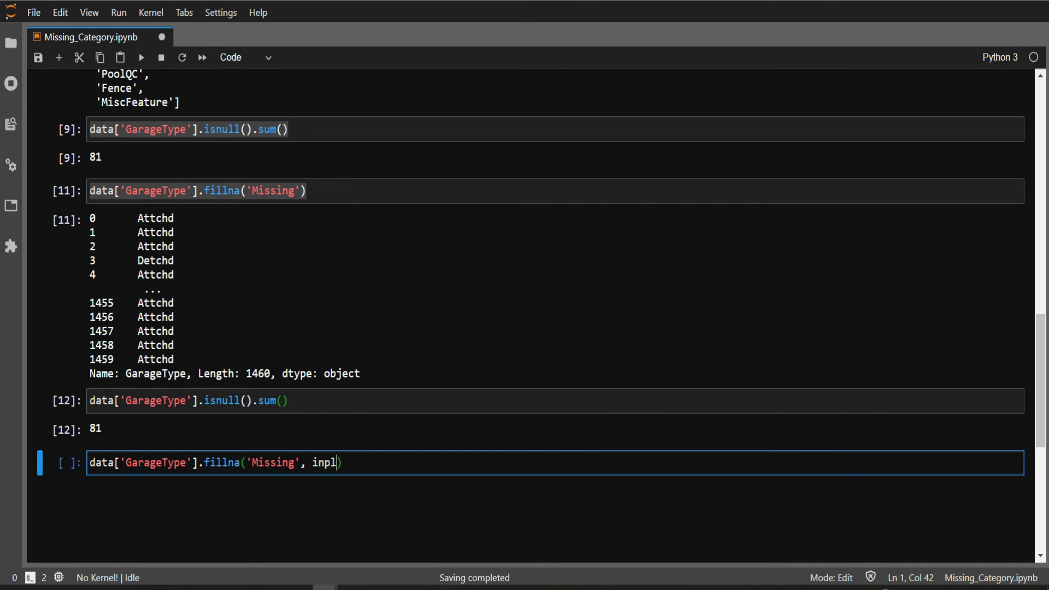
{"action": "type", "text": "ace ="}
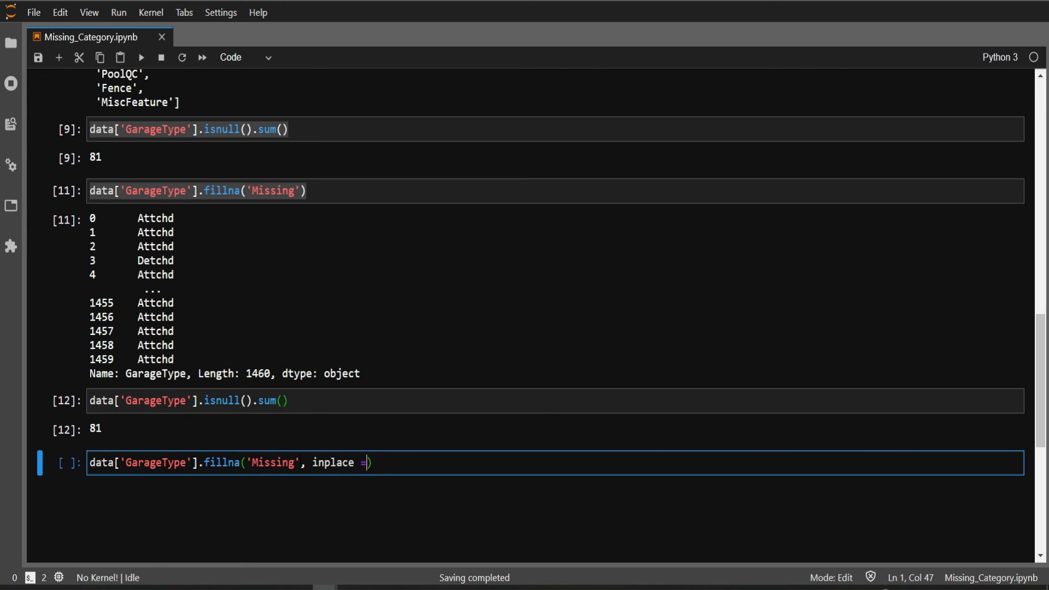
{"action": "type", "text": "True"}
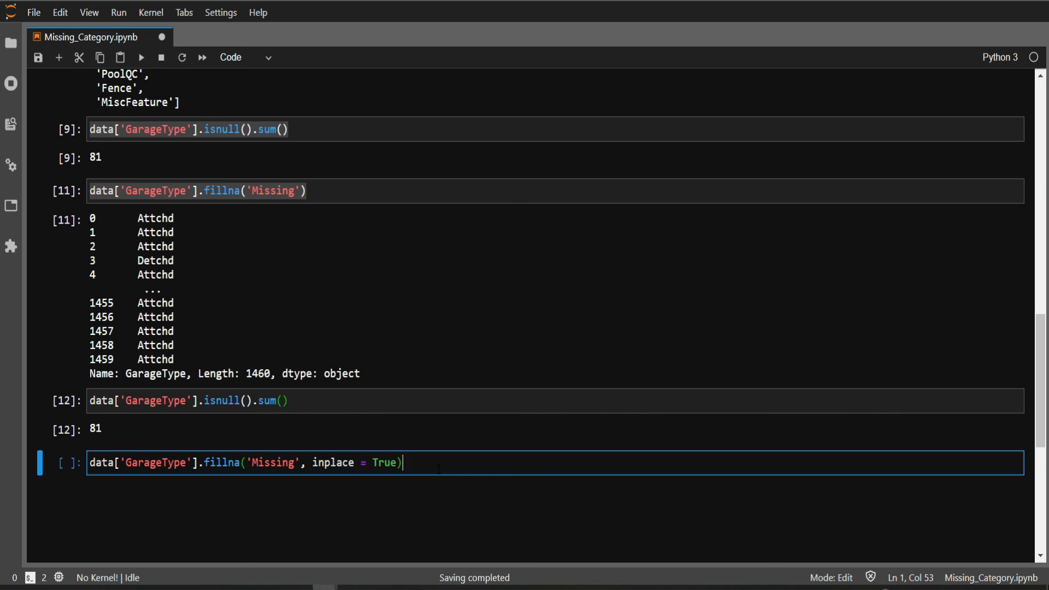
{"action": "mouse_move", "coordinate": [143, 59]}
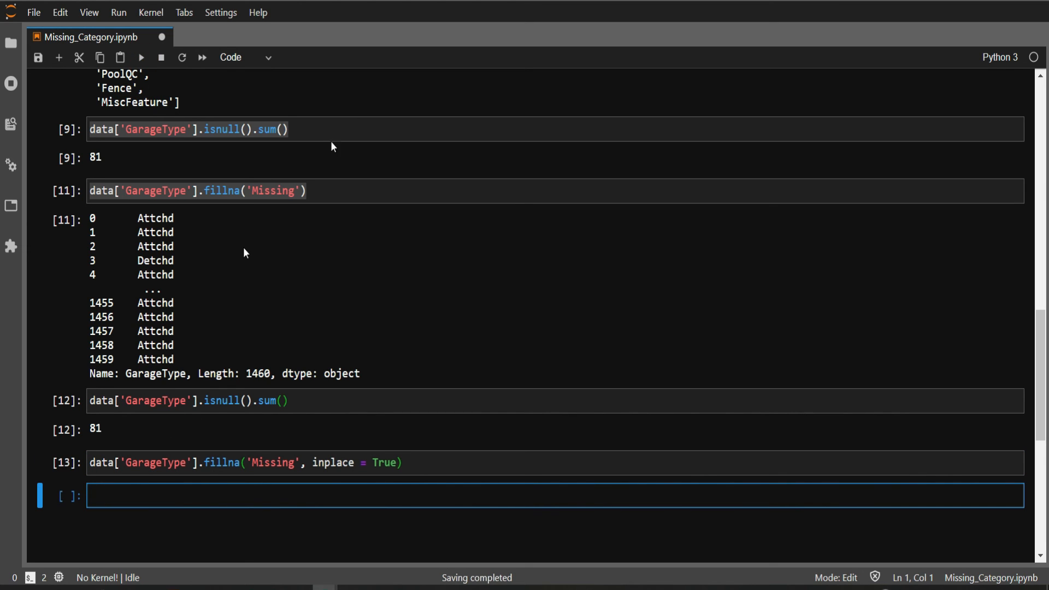
{"action": "left_click", "coordinate": [305, 130]}
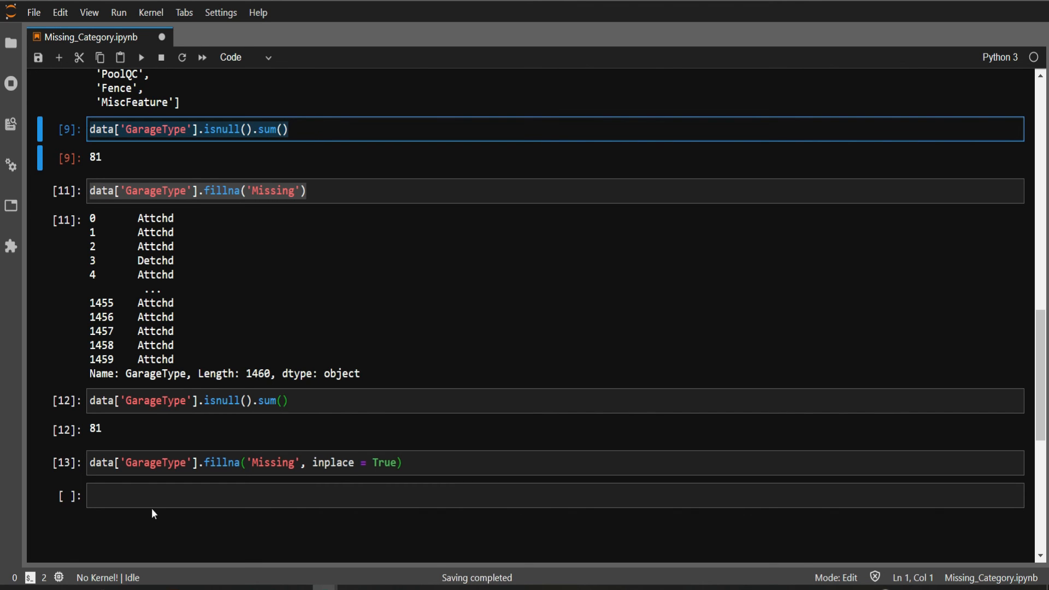
{"action": "type", "text": "data['GarageType'].isnull().sum()"}
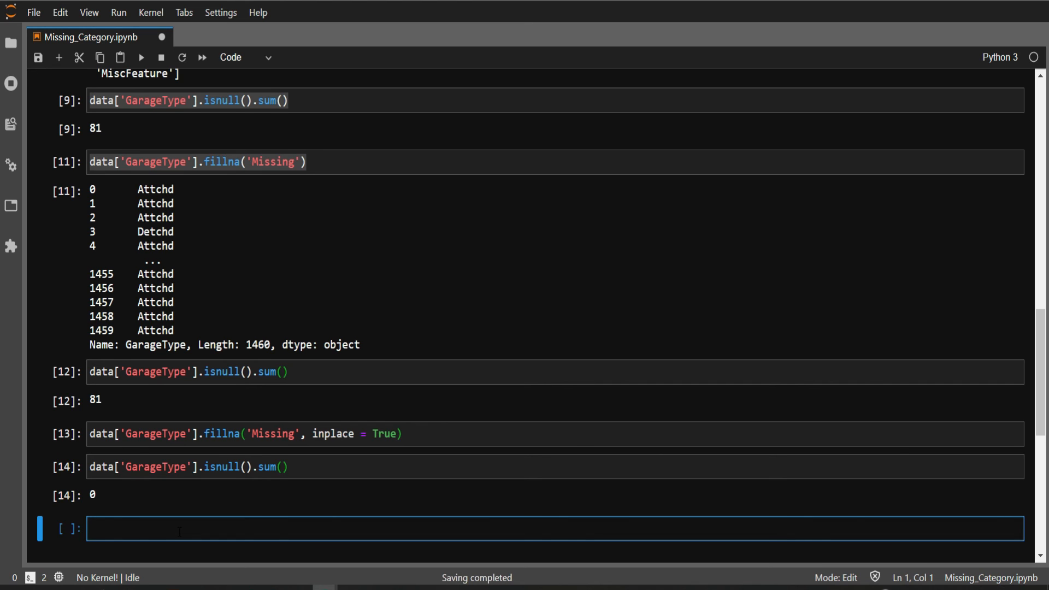
Run data['GarageType'].value_counts().sort_values().plot.bar() to chart categories including Missing.
{"action": "type", "text": "data["}
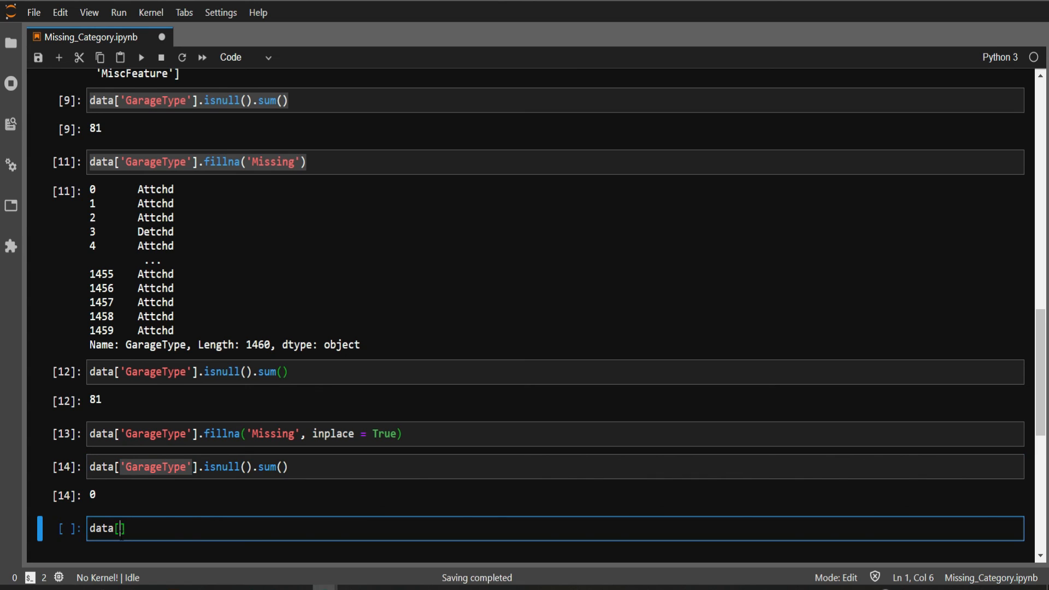
{"action": "type", "text": "'GarageType'"}
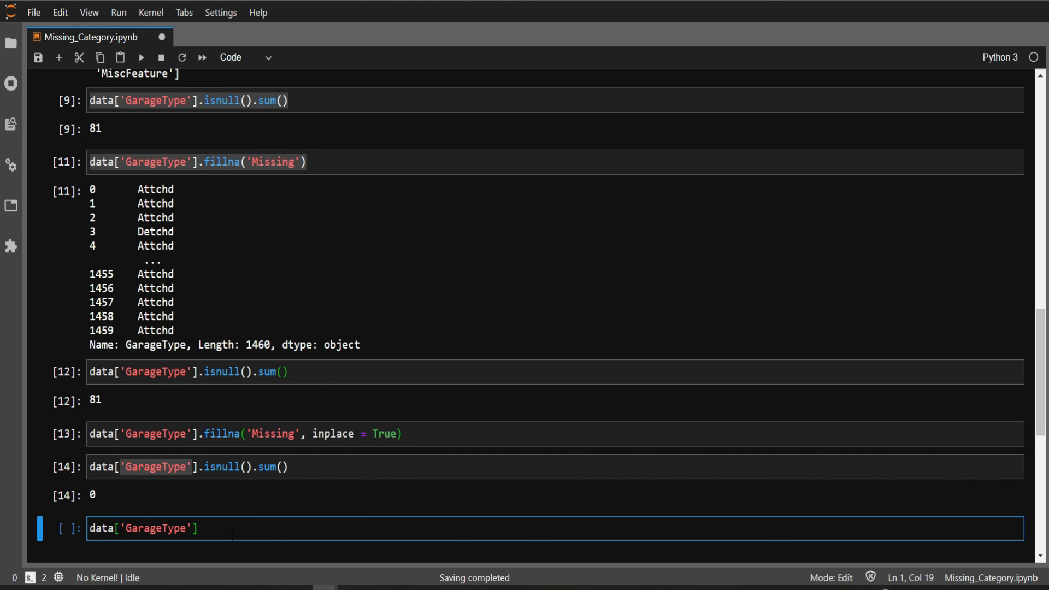
{"action": "type", "text": ".value_"}
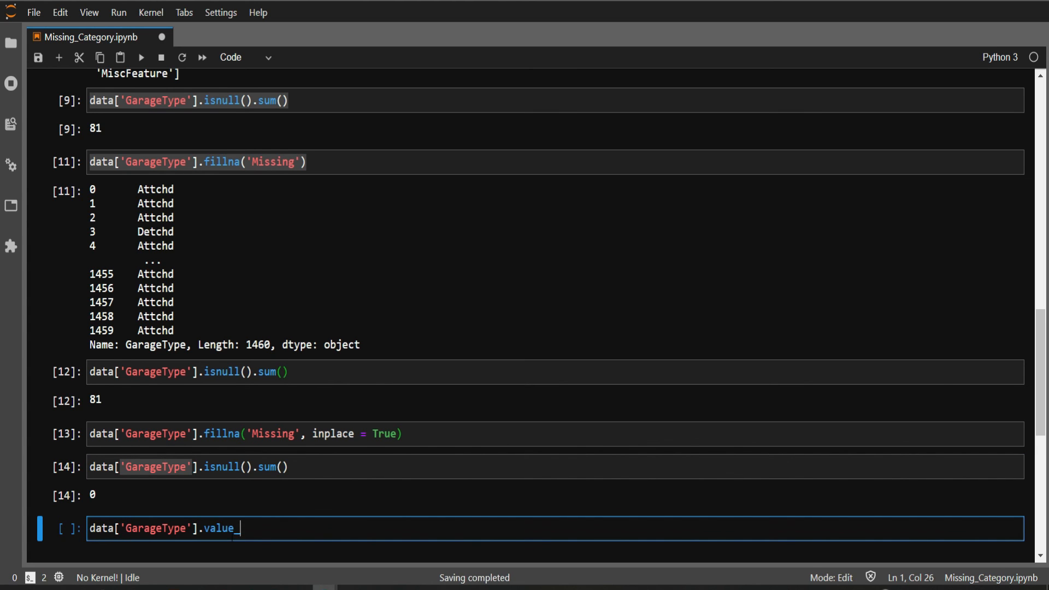
{"action": "type", "text": "counts"}
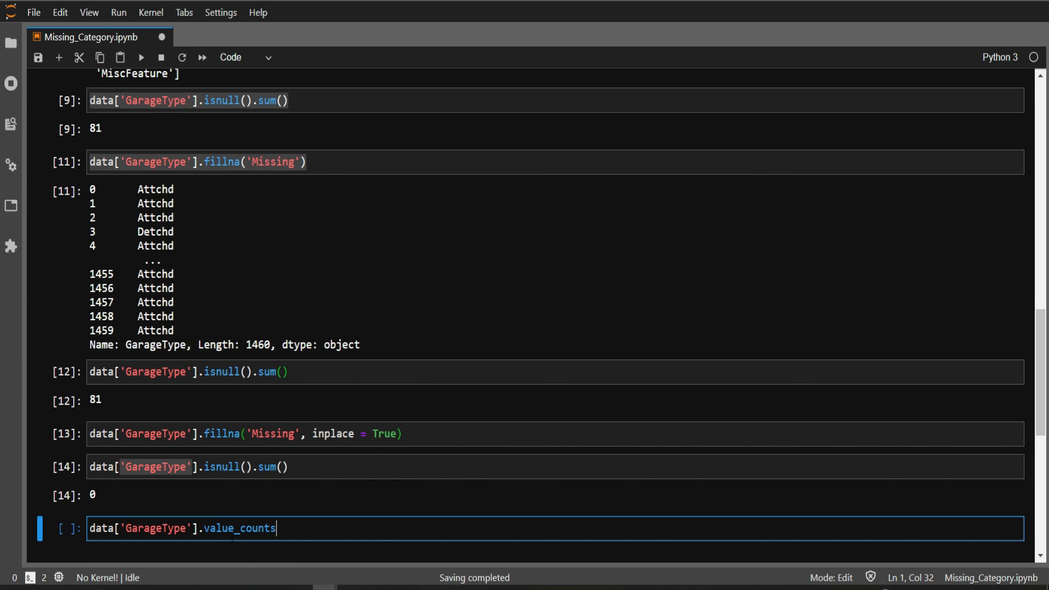
{"action": "type", "text": "()"}
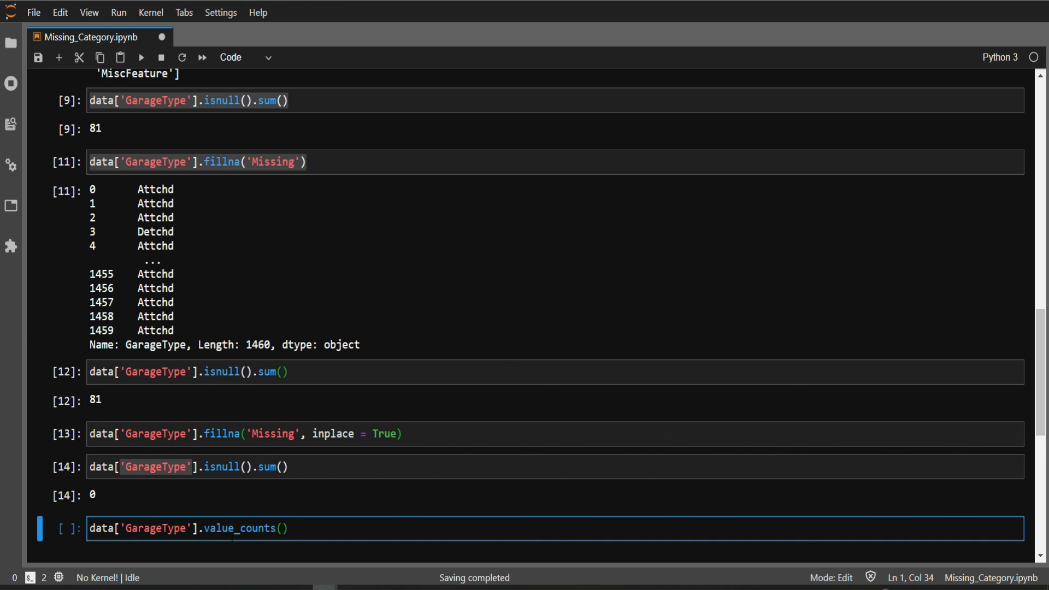
{"action": "type", "text": ".s"}
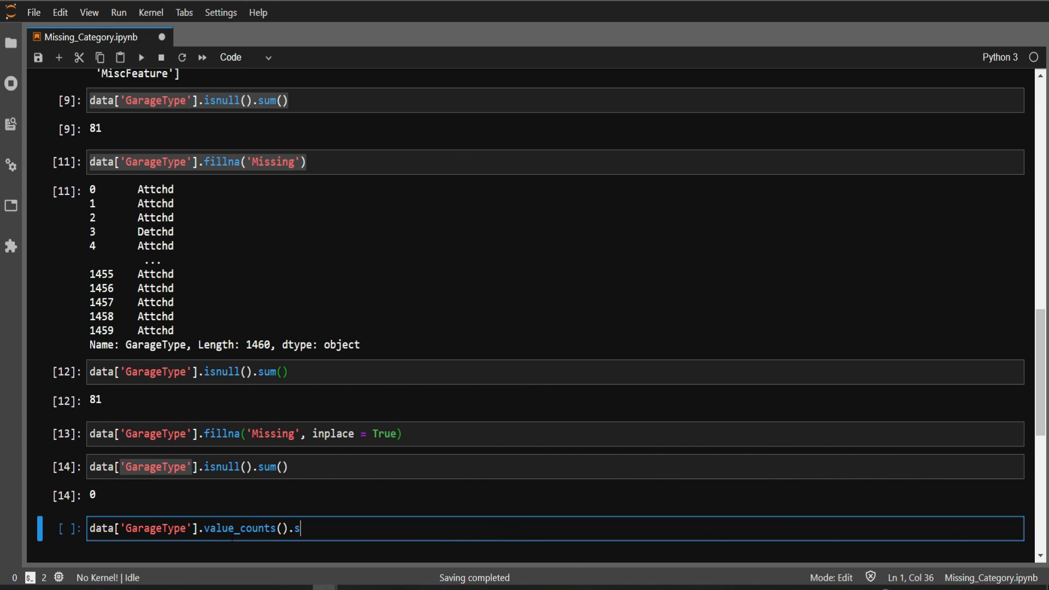
{"action": "type", "text": "ort_"}
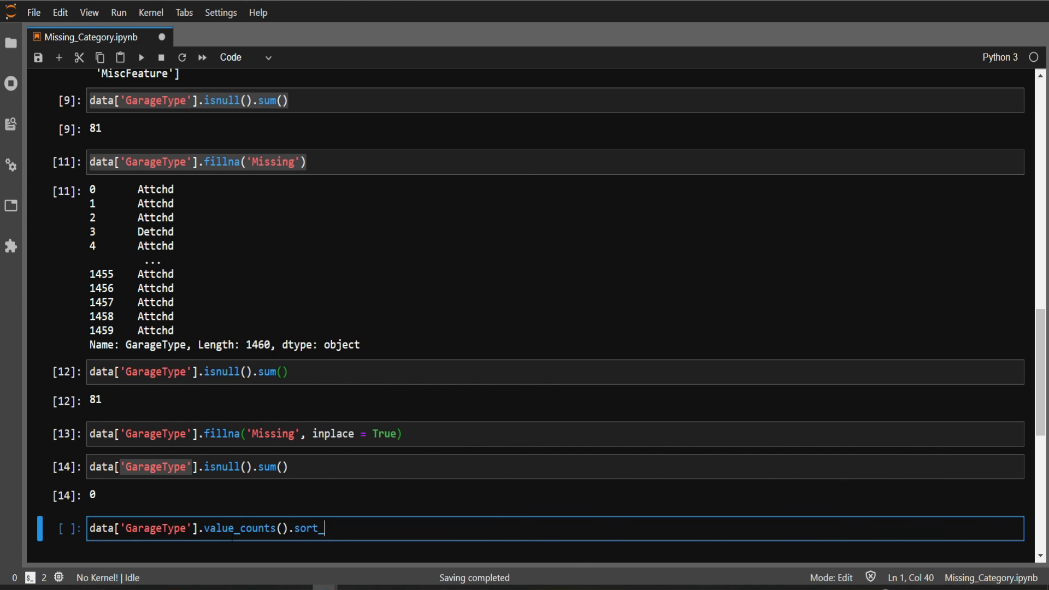
{"action": "type", "text": "values"}
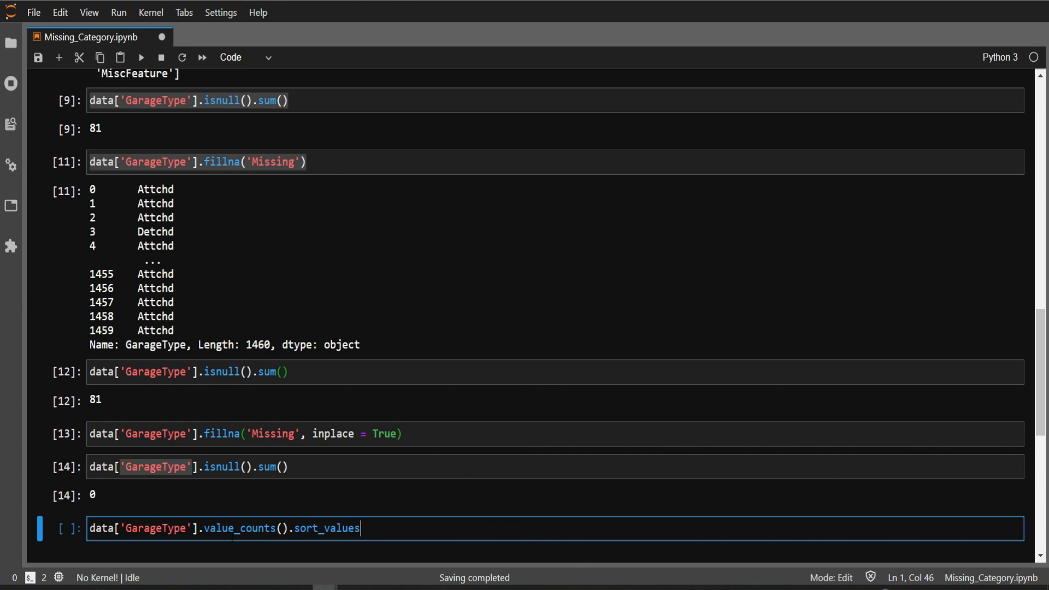
{"action": "type", "text": "()."}
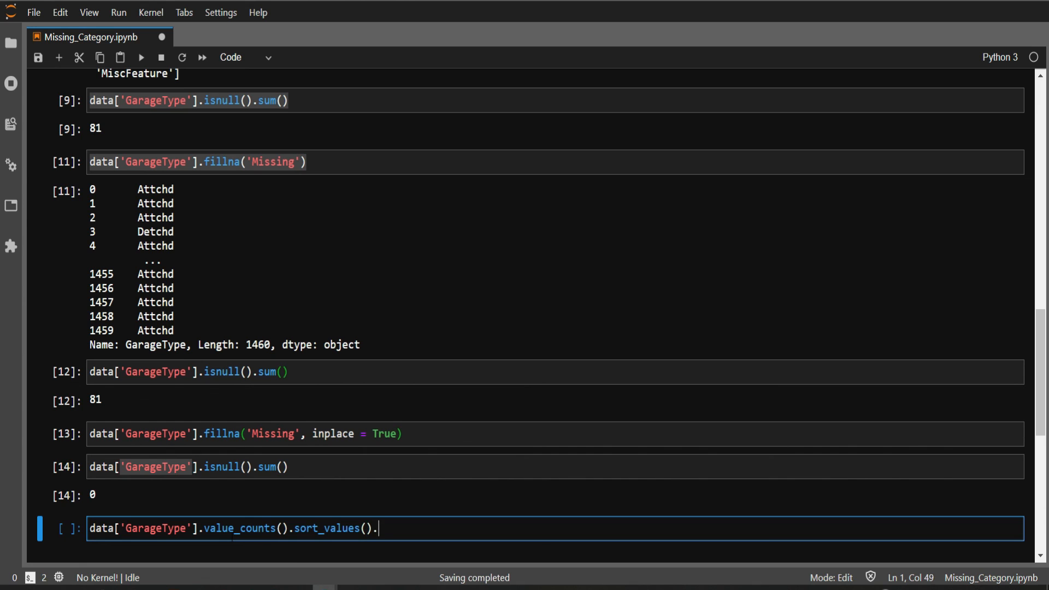
{"action": "type", "text": "plot.b"}
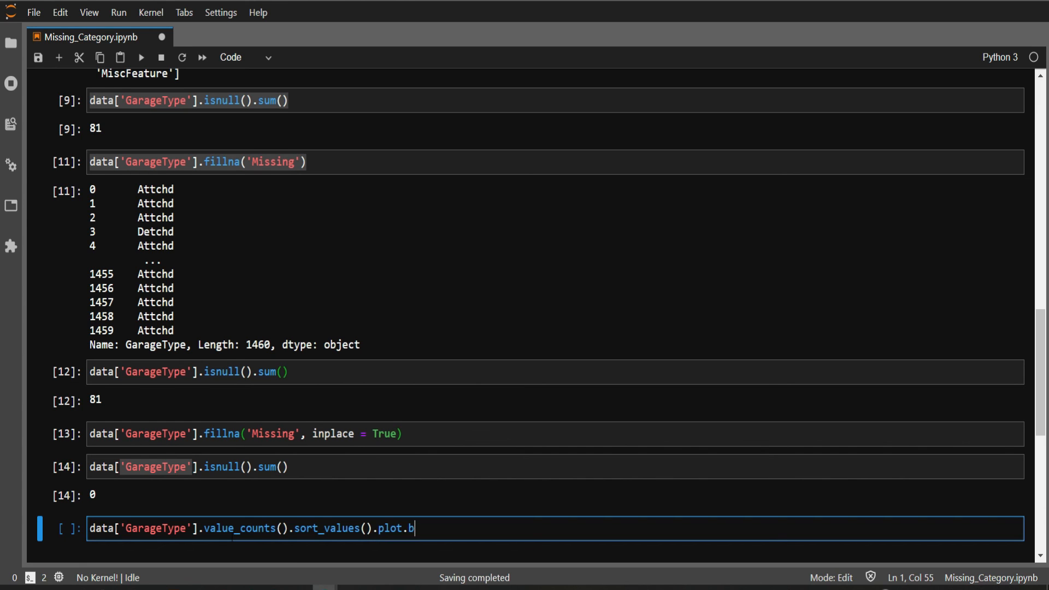
{"action": "type", "text": "ar()"}
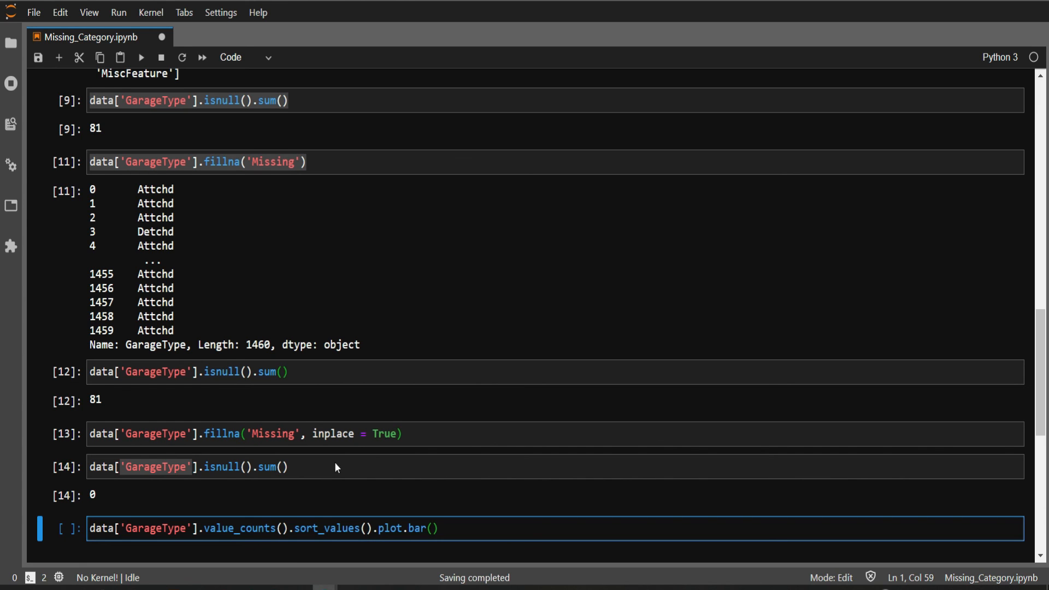
{"action": "left_click", "coordinate": [131, 56]}
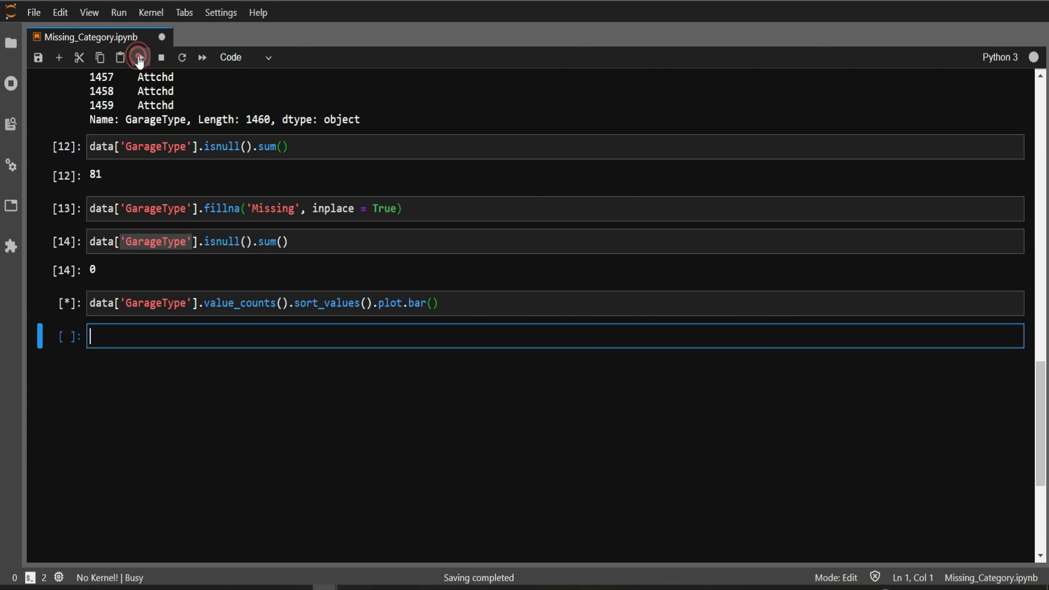
{"action": "left_click", "coordinate": [131, 56]}
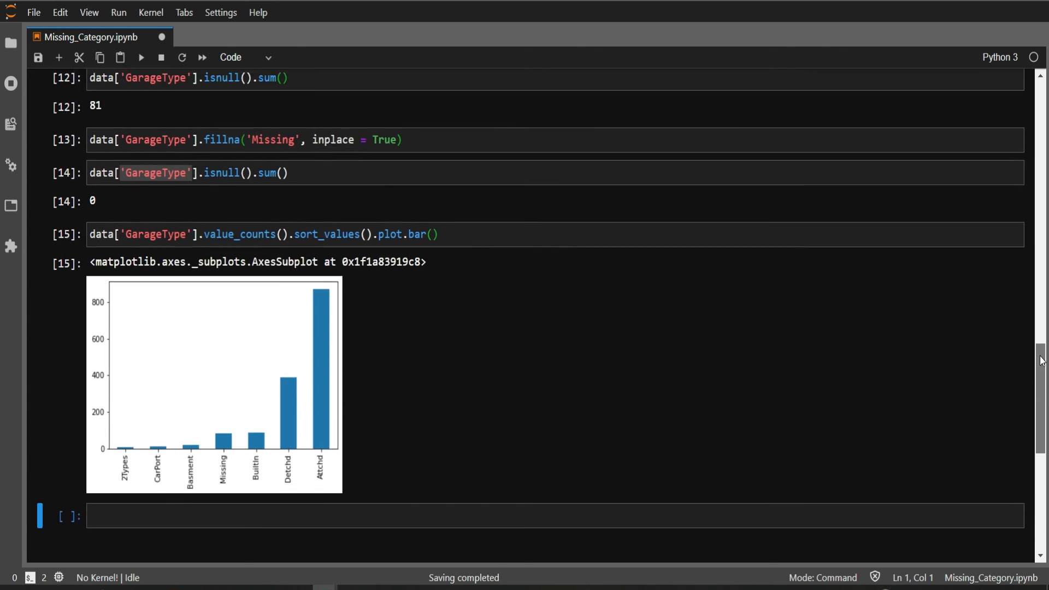
{"action": "scroll", "scroll_direction": "down", "scroll_amount": 3}
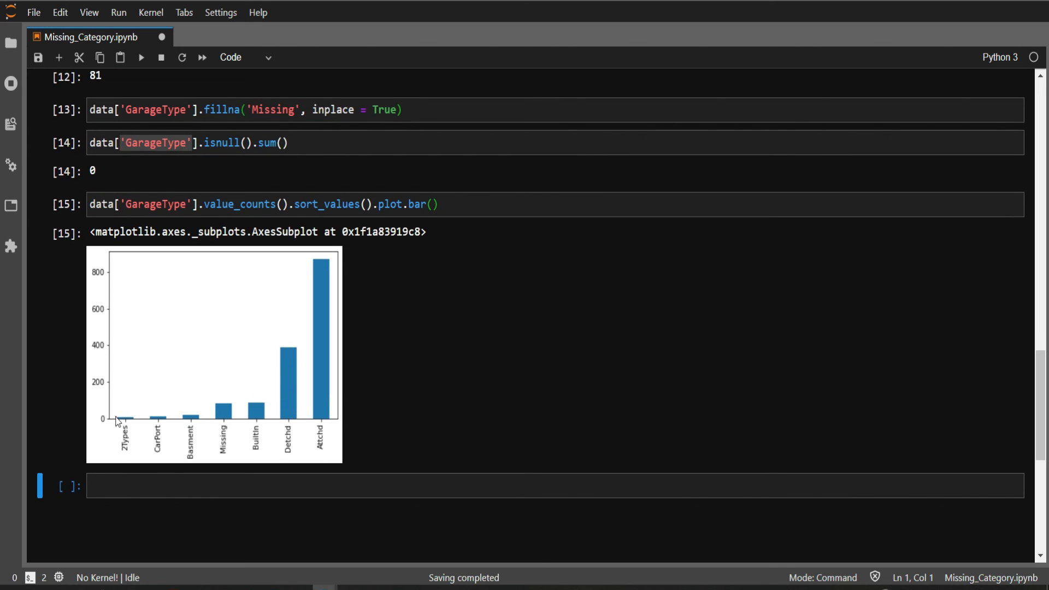
{"action": "mouse_move", "coordinate": [228, 432]}
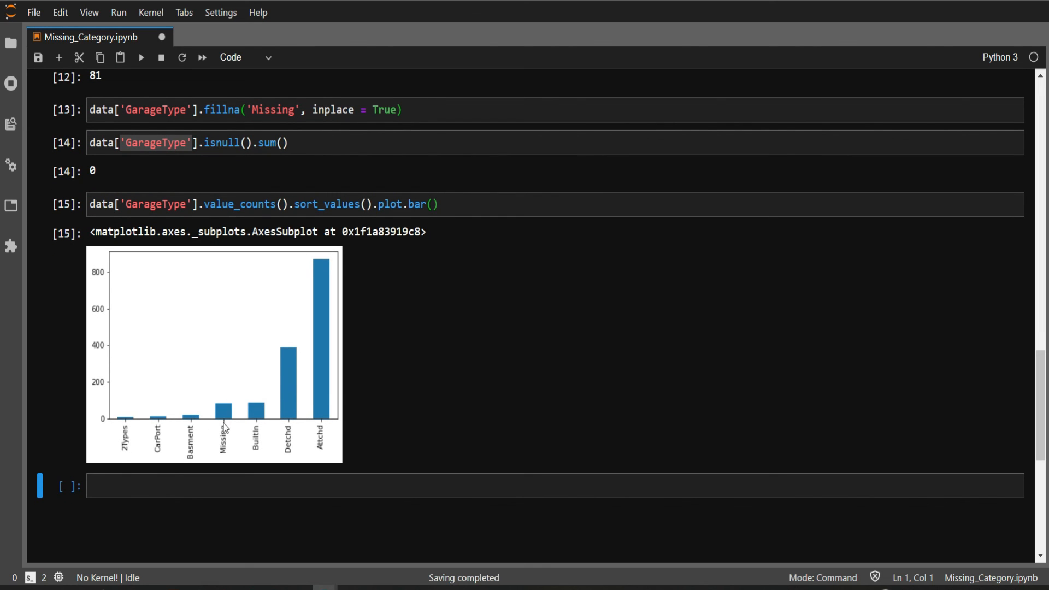
{"action": "mouse_move", "coordinate": [225, 394]}
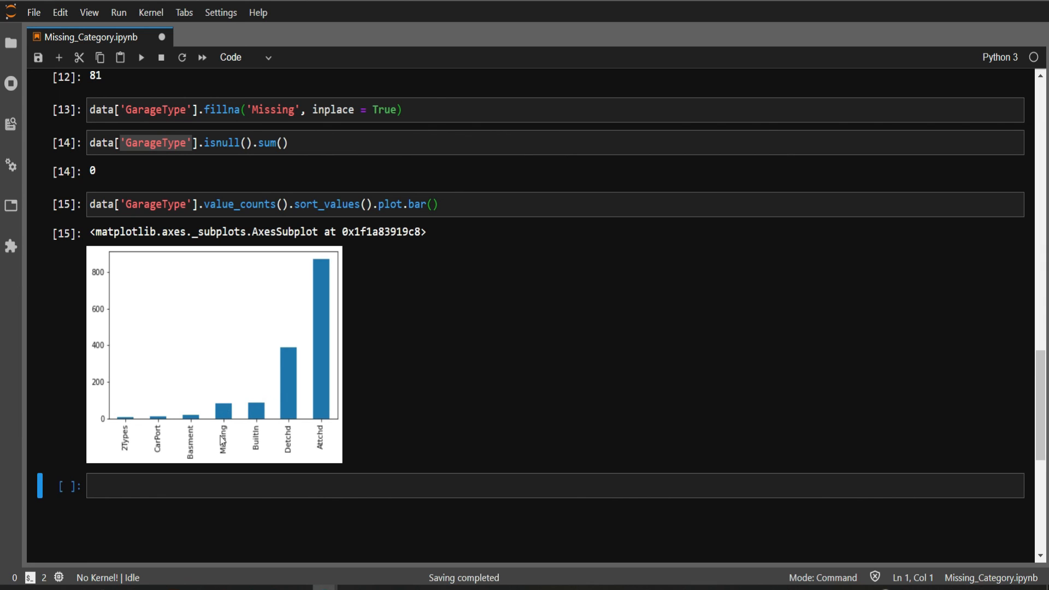
{"action": "mouse_move", "coordinate": [216, 405]}
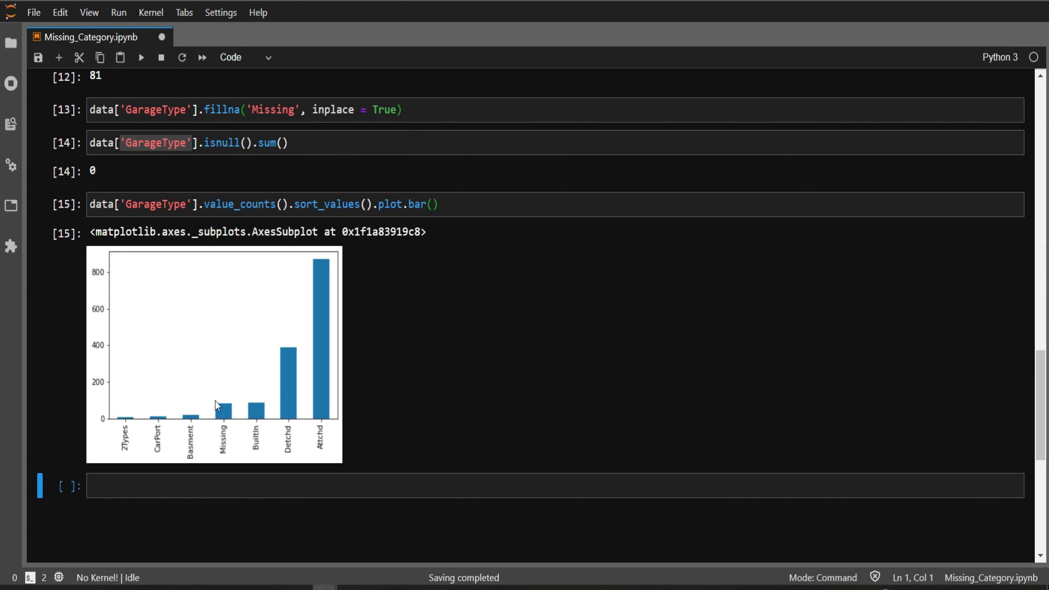
{"action": "mouse_move", "coordinate": [220, 379]}
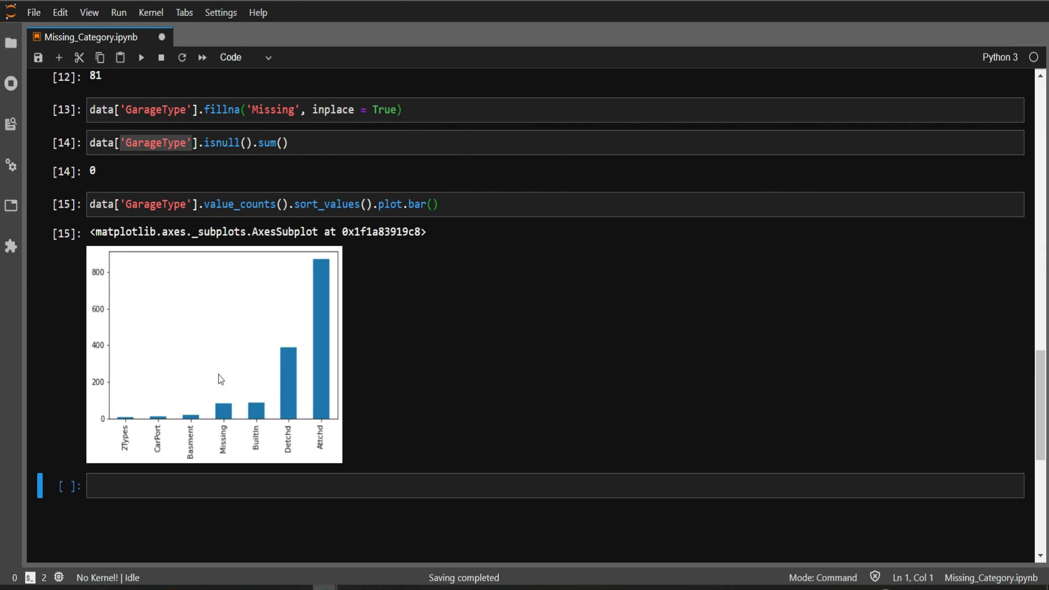
{"action": "mouse_move", "coordinate": [135, 440]}
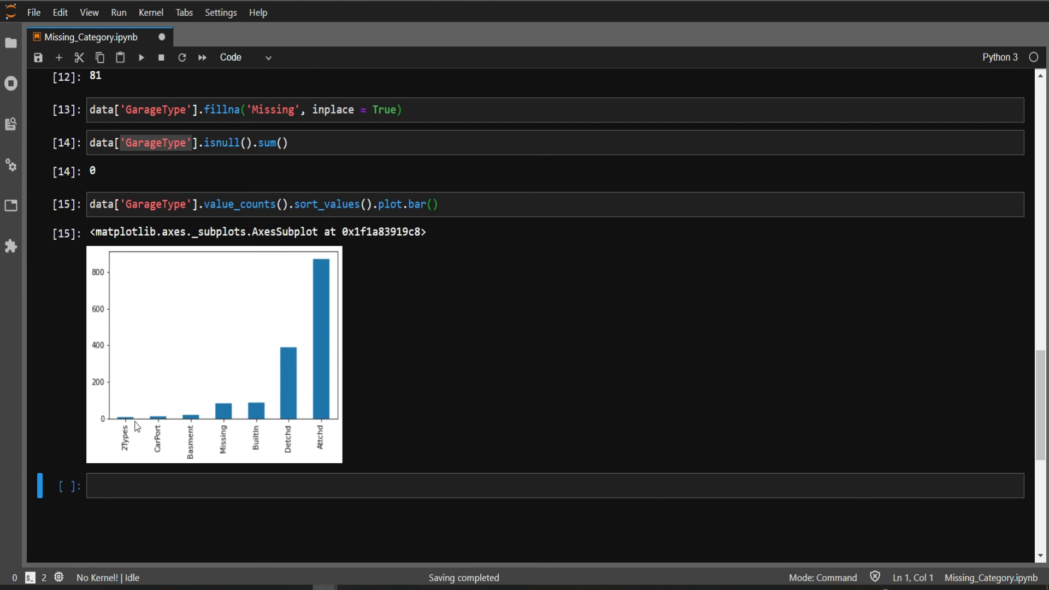
{"action": "mouse_move", "coordinate": [126, 440]}
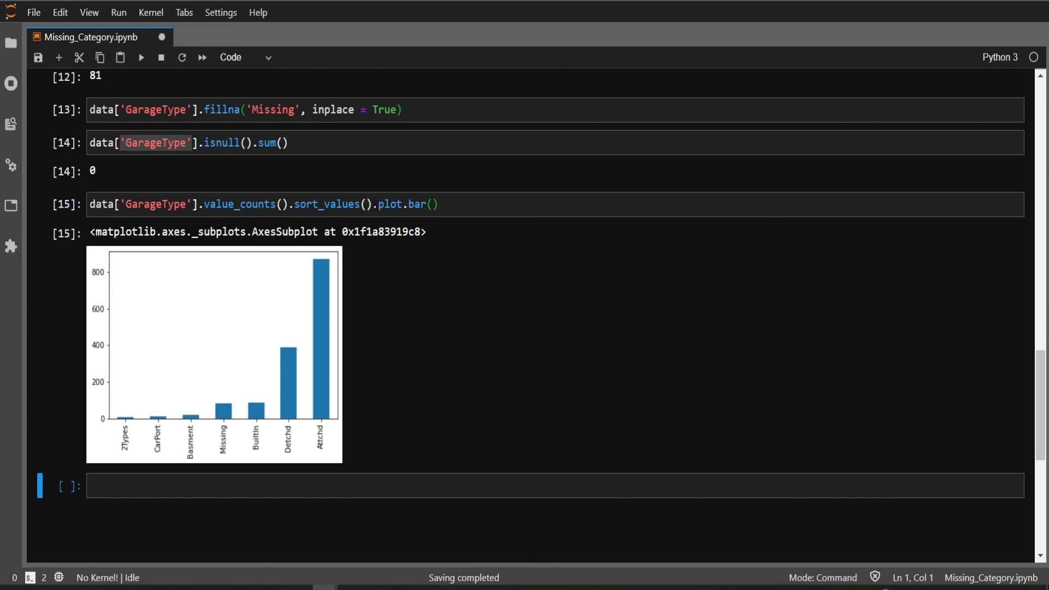
Remove .sort_values() and rerun the bar chart so Attchd comes first and Missing fourth.
{"action": "double_click", "coordinate": [327, 204]}
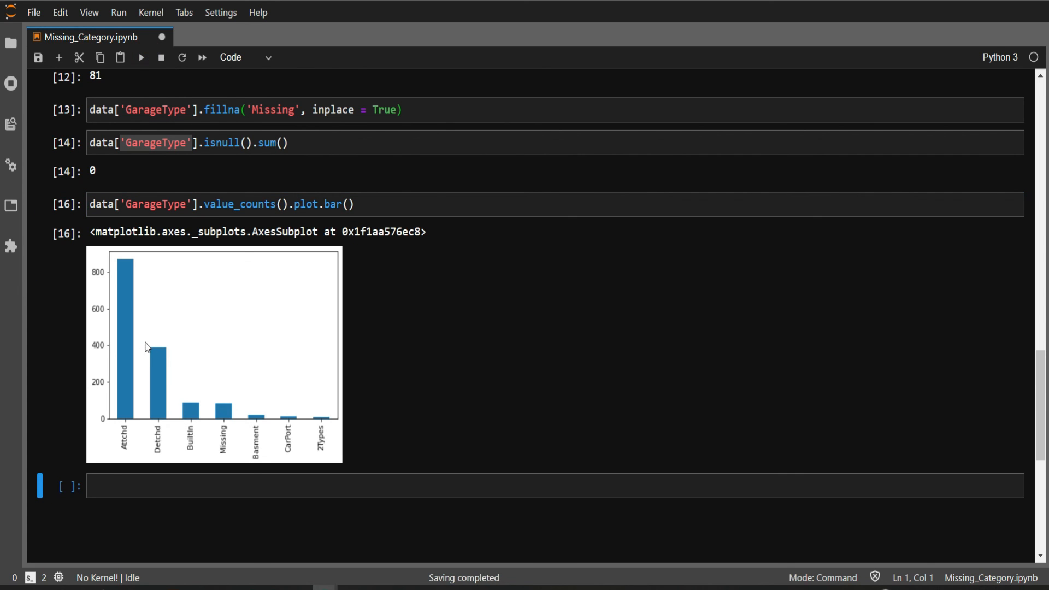
{"action": "mouse_move", "coordinate": [122, 266]}
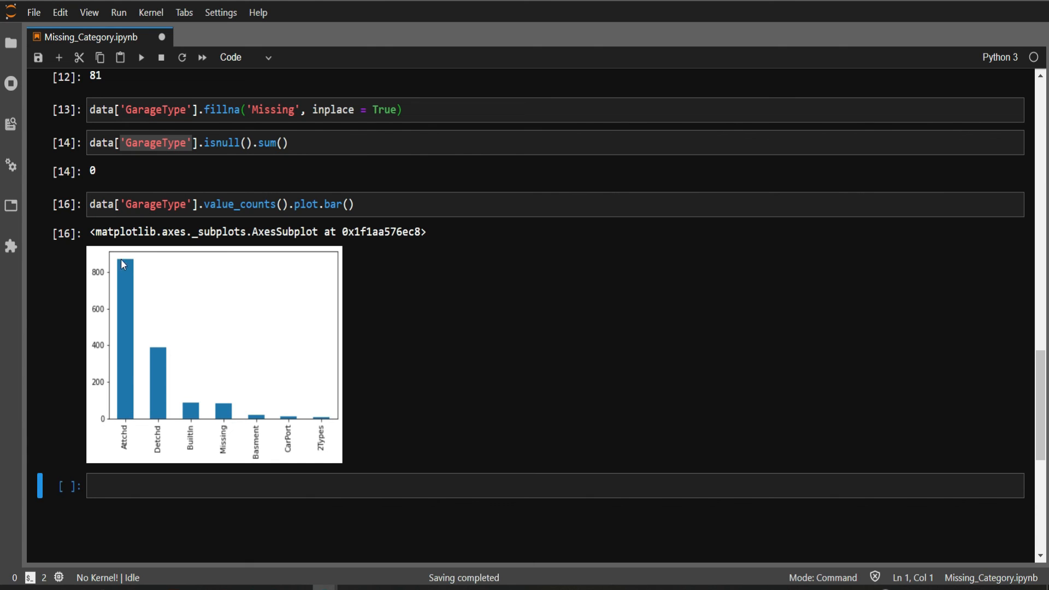
{"action": "mouse_move", "coordinate": [136, 466]}
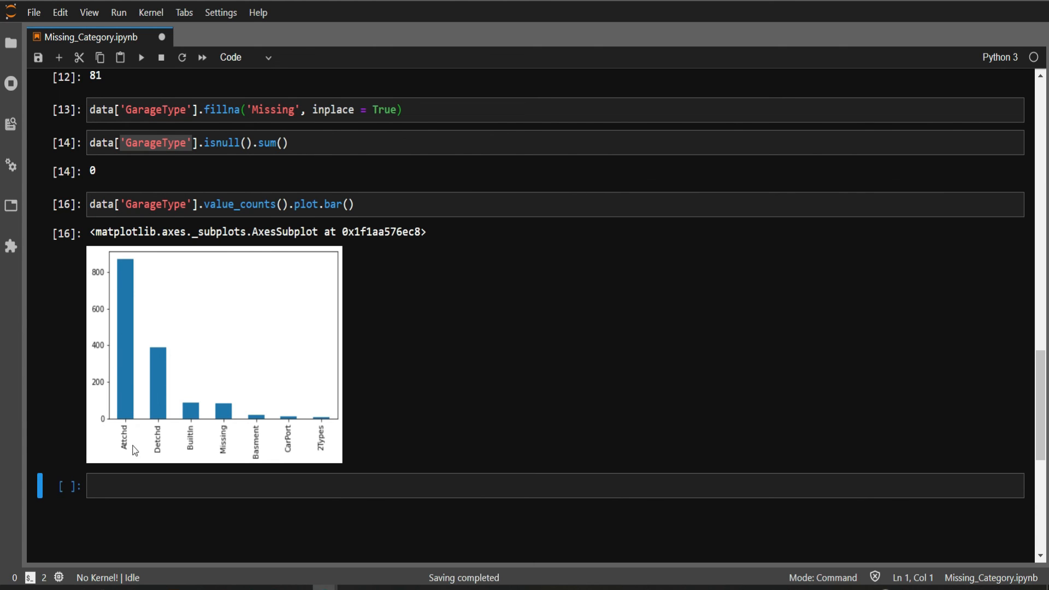
{"action": "mouse_move", "coordinate": [157, 360]}
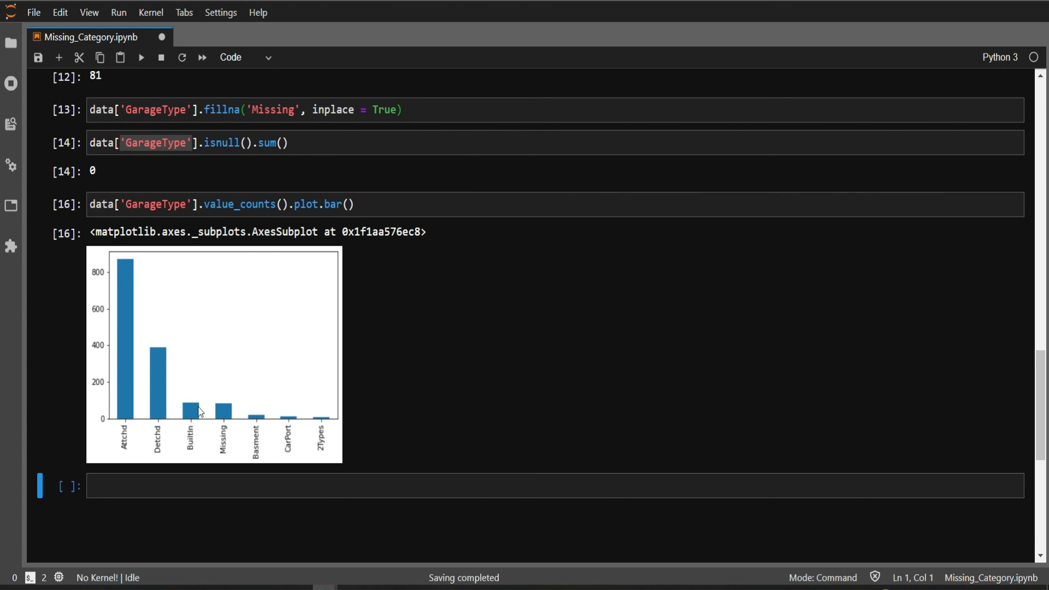
{"action": "mouse_move", "coordinate": [107, 409]}
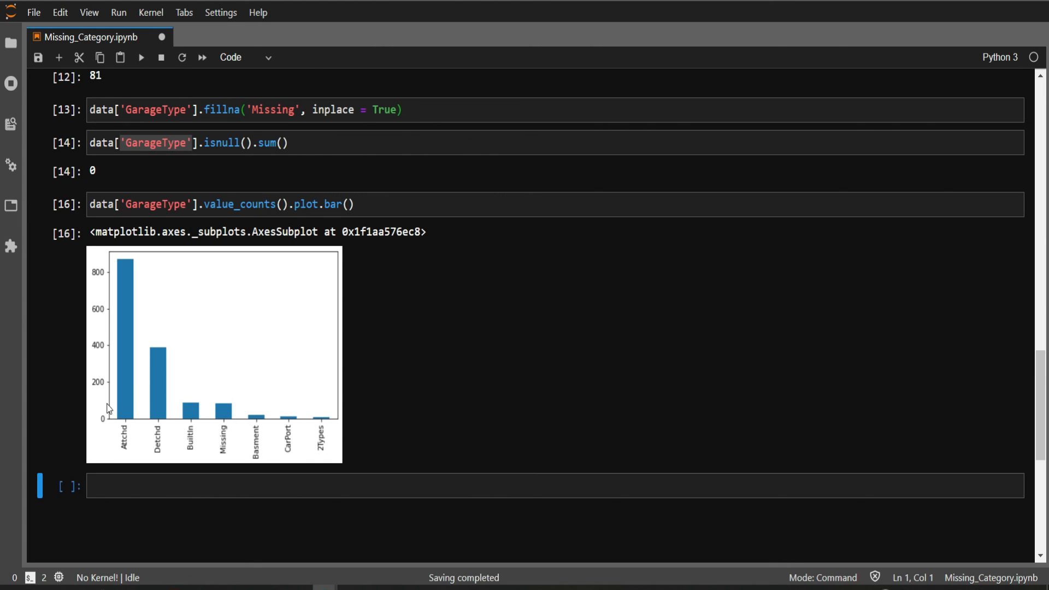
{"action": "mouse_move", "coordinate": [156, 425]}
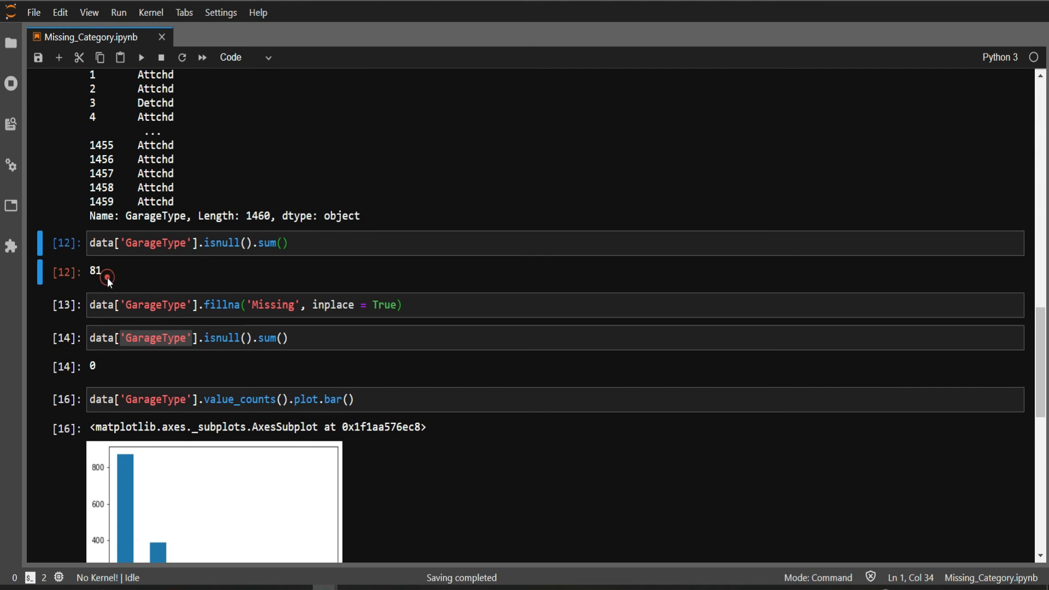
{"action": "scroll", "scroll_direction": "down", "scroll_amount": 3}
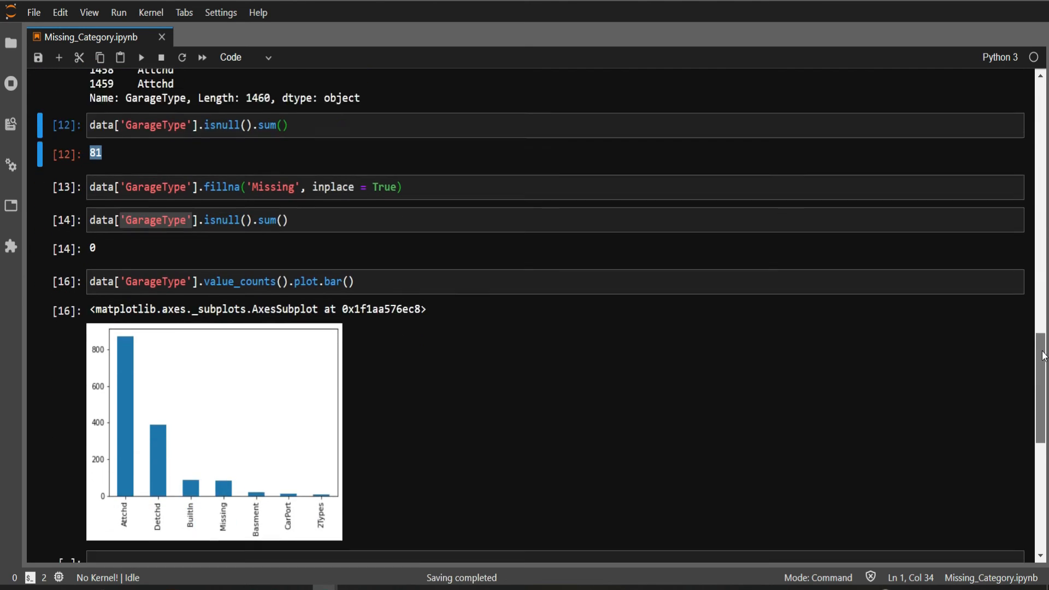
{"action": "scroll", "scroll_direction": "down", "scroll_amount": 3}
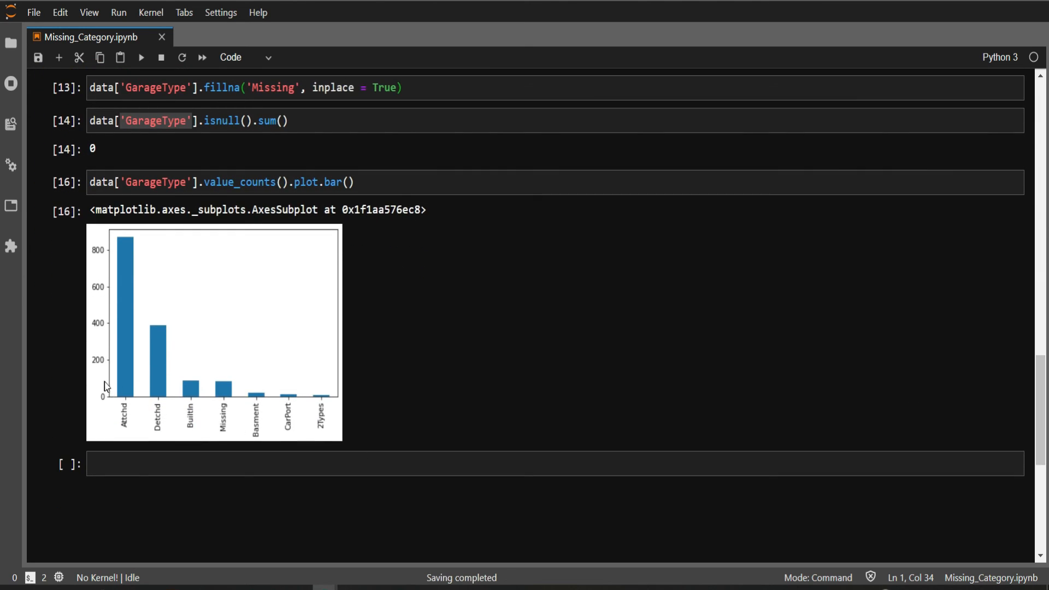
{"action": "mouse_move", "coordinate": [110, 390]}
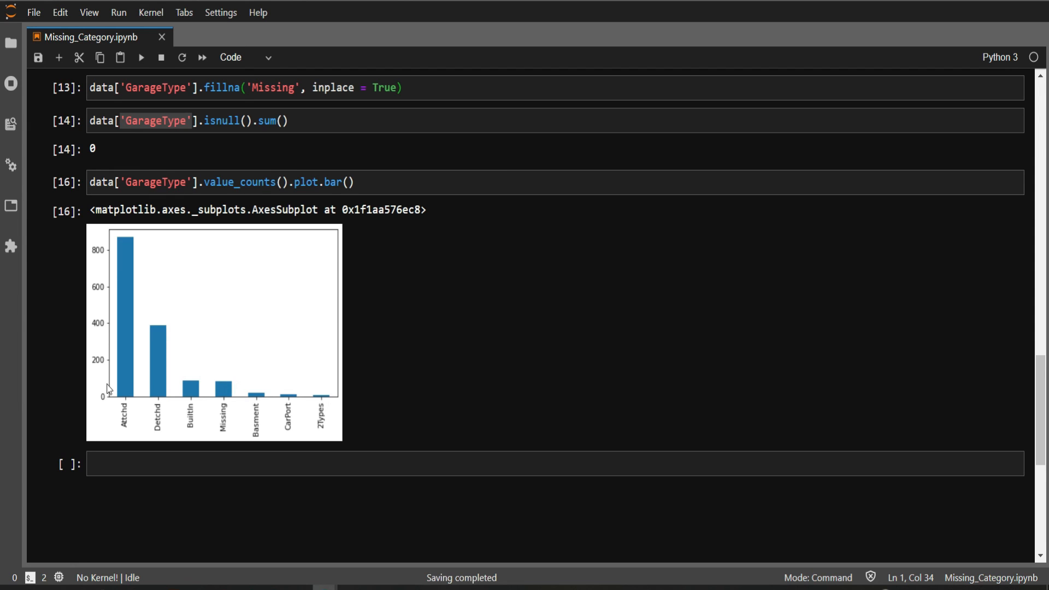
{"action": "mouse_move", "coordinate": [96, 382]}
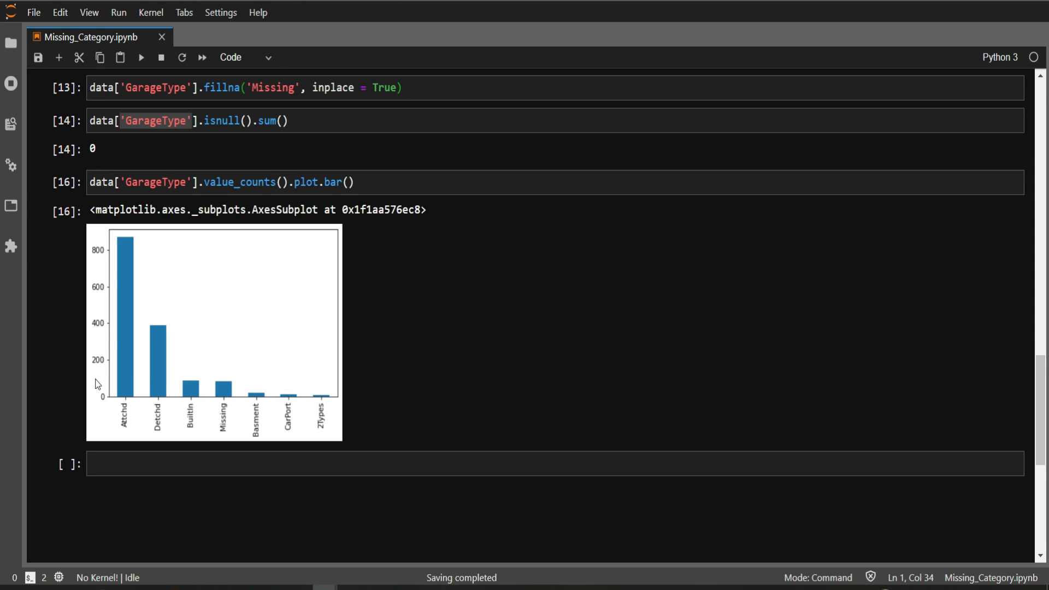
{"action": "mouse_move", "coordinate": [224, 386]}
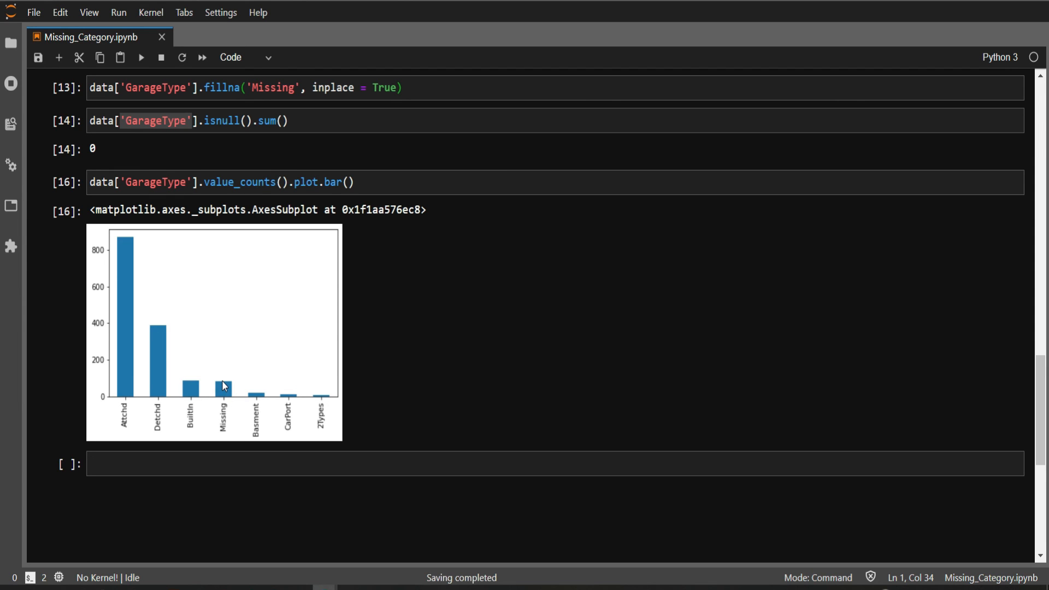
{"action": "mouse_move", "coordinate": [168, 393]}
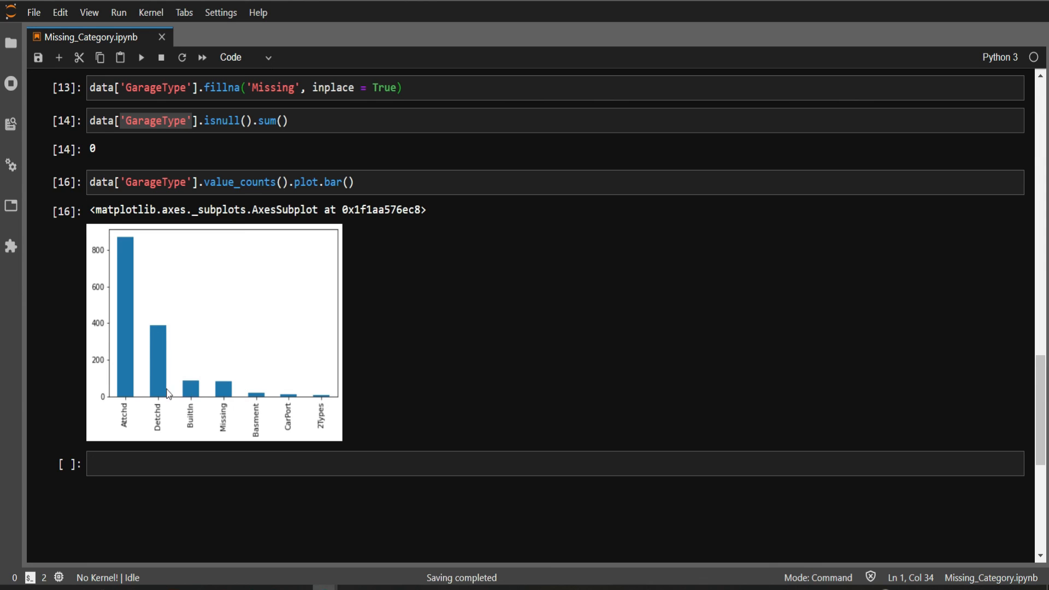
{"action": "mouse_move", "coordinate": [225, 391]}
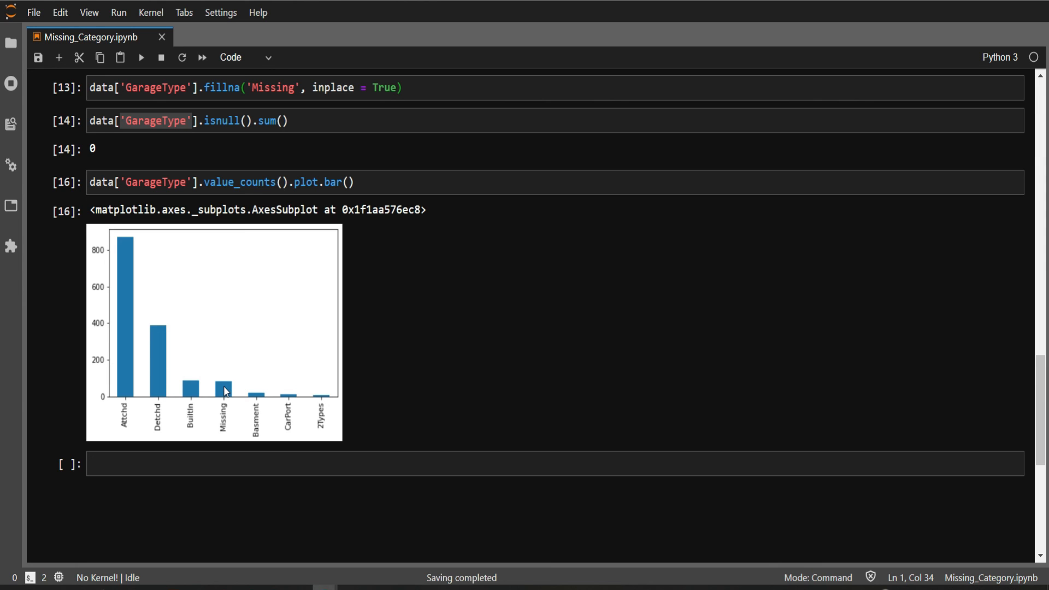
{"action": "mouse_move", "coordinate": [814, 306]}
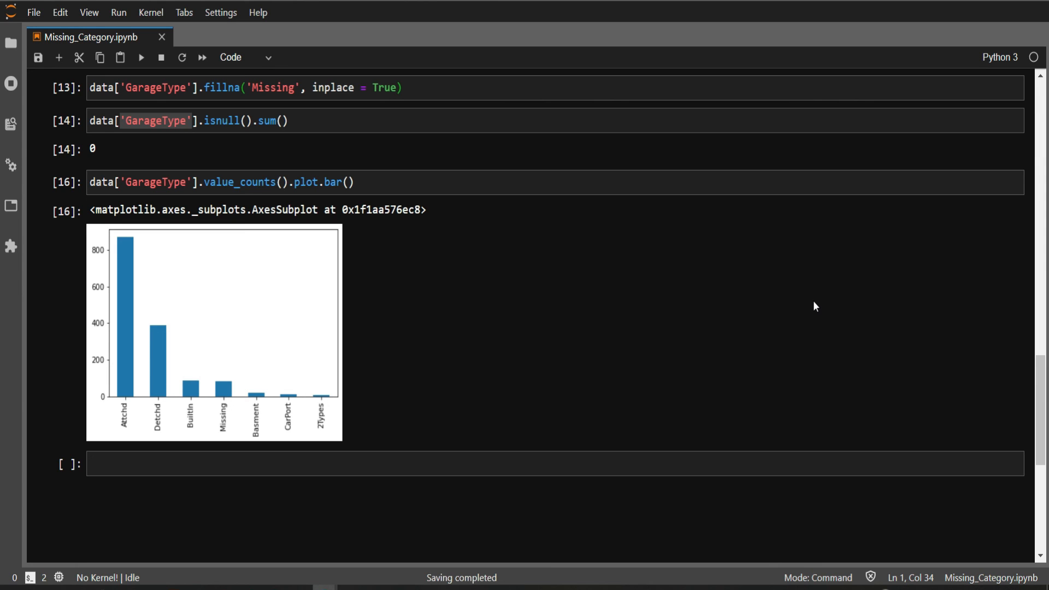
{"action": "mouse_move", "coordinate": [1043, 402]}
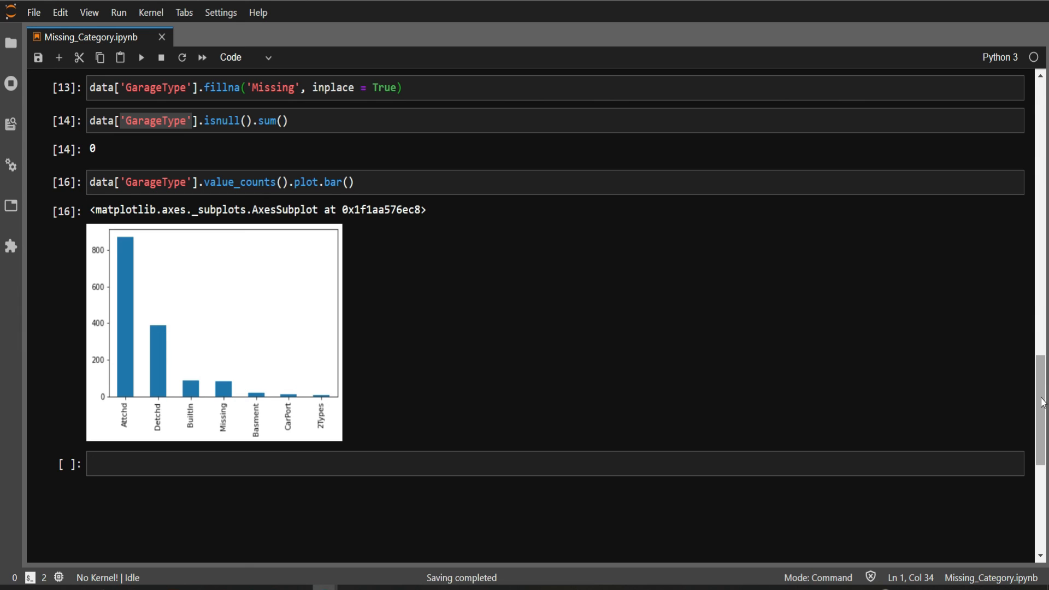
{"action": "mouse_move", "coordinate": [621, 322]}
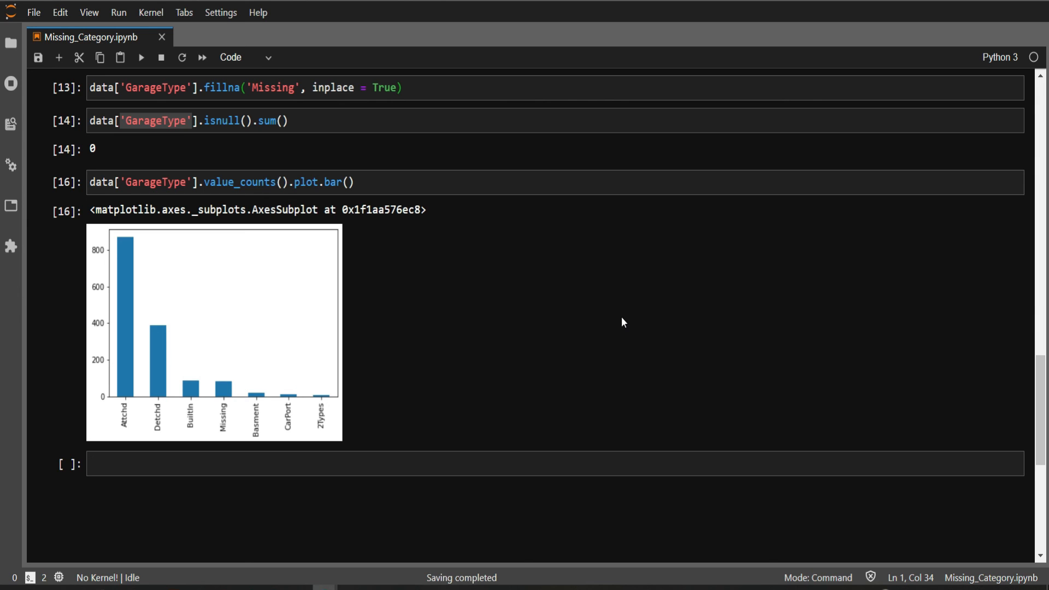
{"action": "mouse_move", "coordinate": [442, 376]}
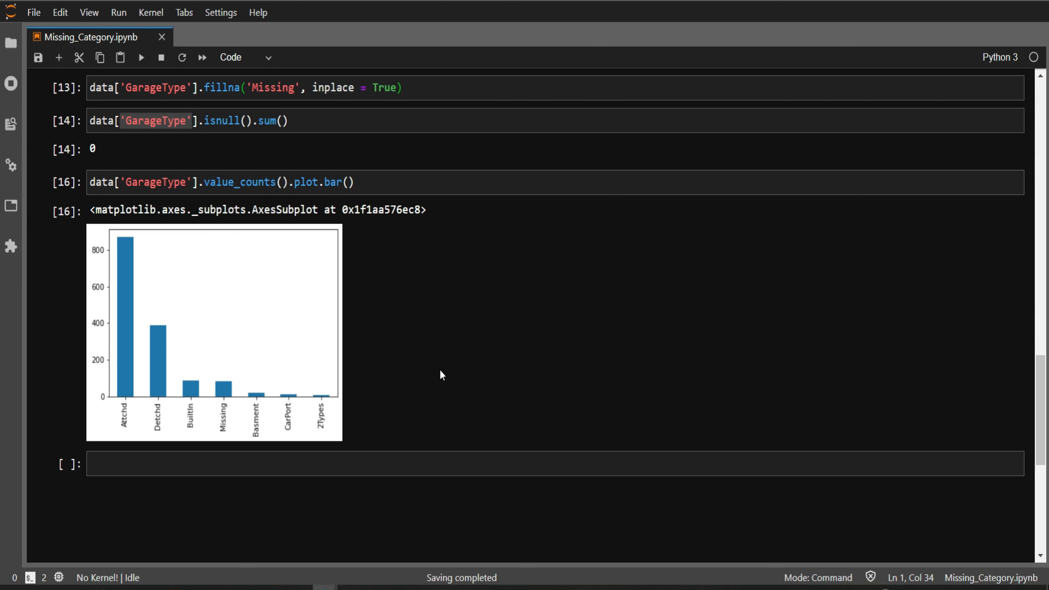